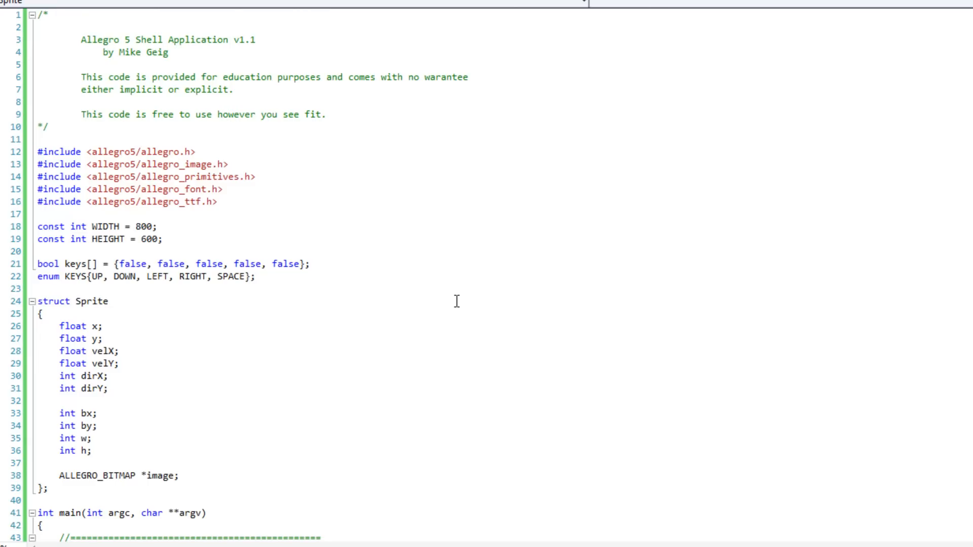
Declare bool bound = false; and bool collision = false; under the project variables in main()
{"action": "left_click", "coordinate": [110, 301]}
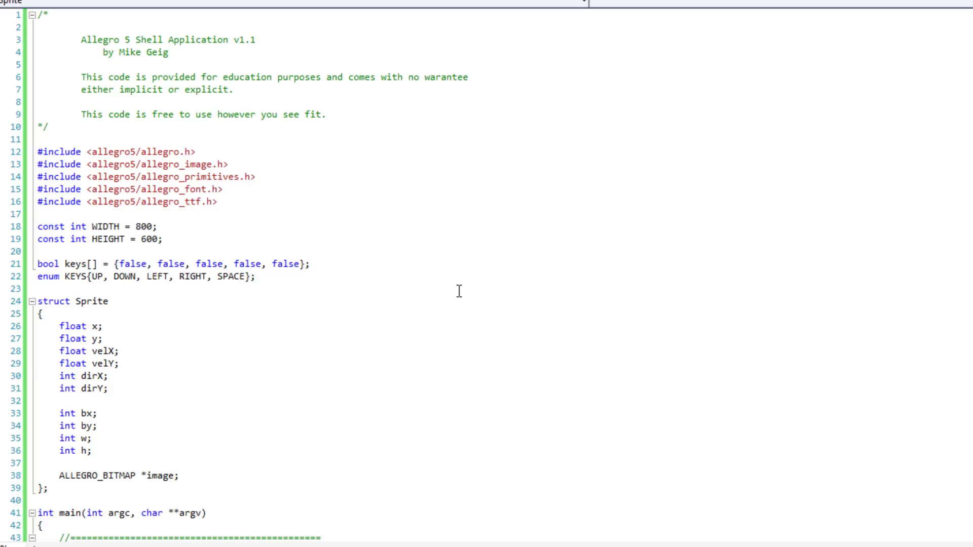
{"action": "left_click", "coordinate": [110, 300]}
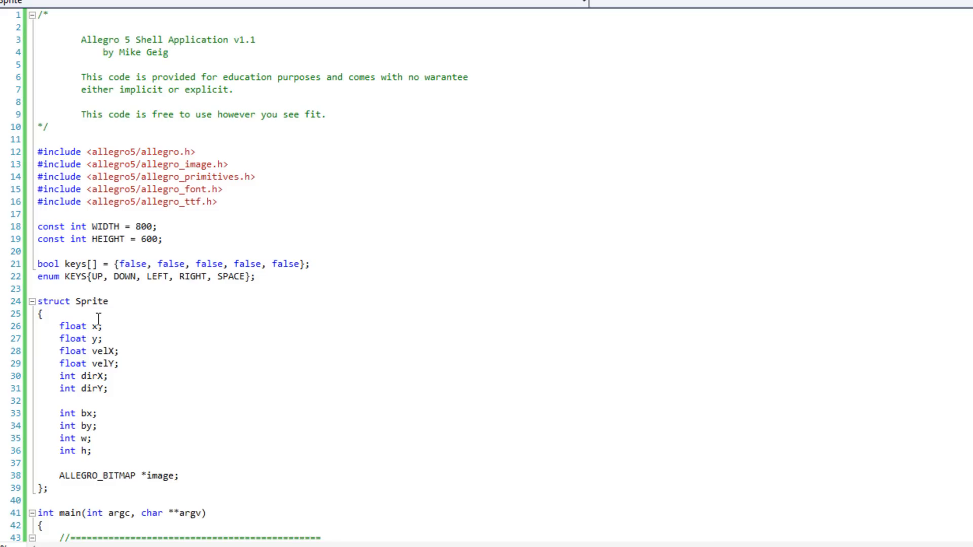
{"action": "mouse_move", "coordinate": [71, 315]}
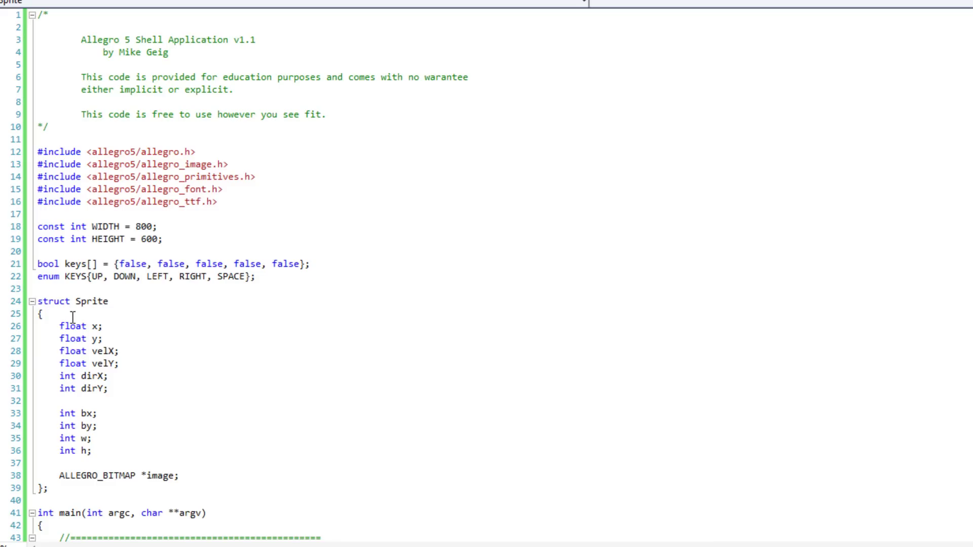
{"action": "scroll", "scroll_direction": "down", "scroll_amount": 3}
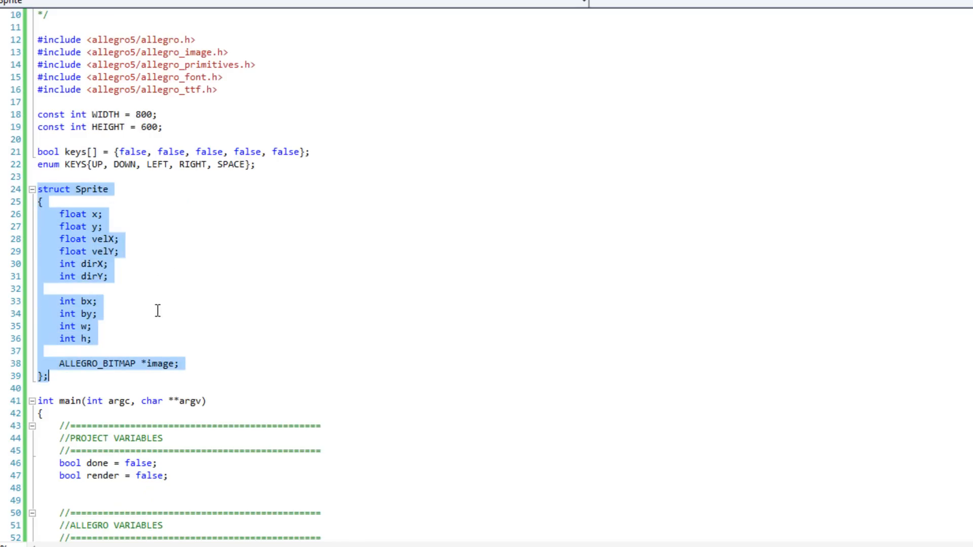
{"action": "mouse_move", "coordinate": [126, 315]}
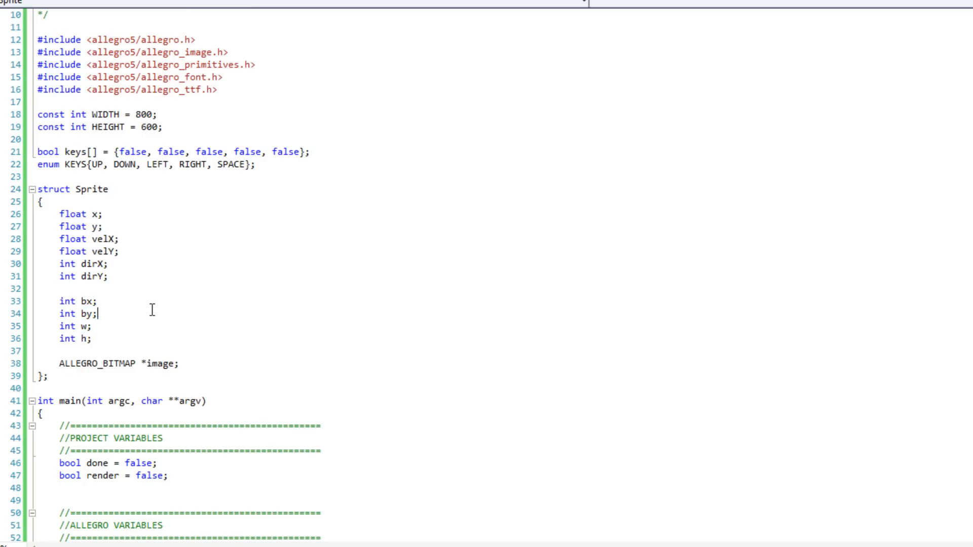
{"action": "mouse_move", "coordinate": [124, 247]}
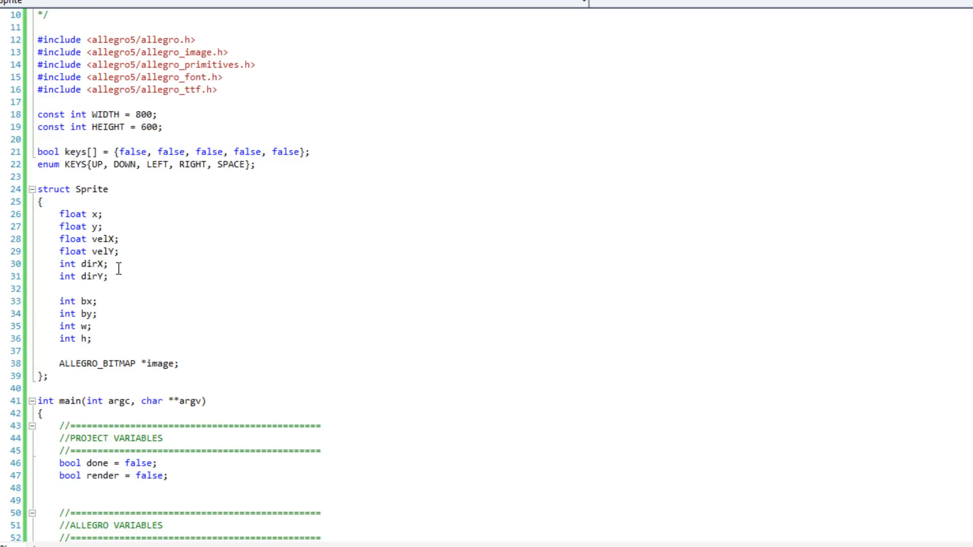
{"action": "scroll", "scroll_direction": "down", "scroll_amount": 3}
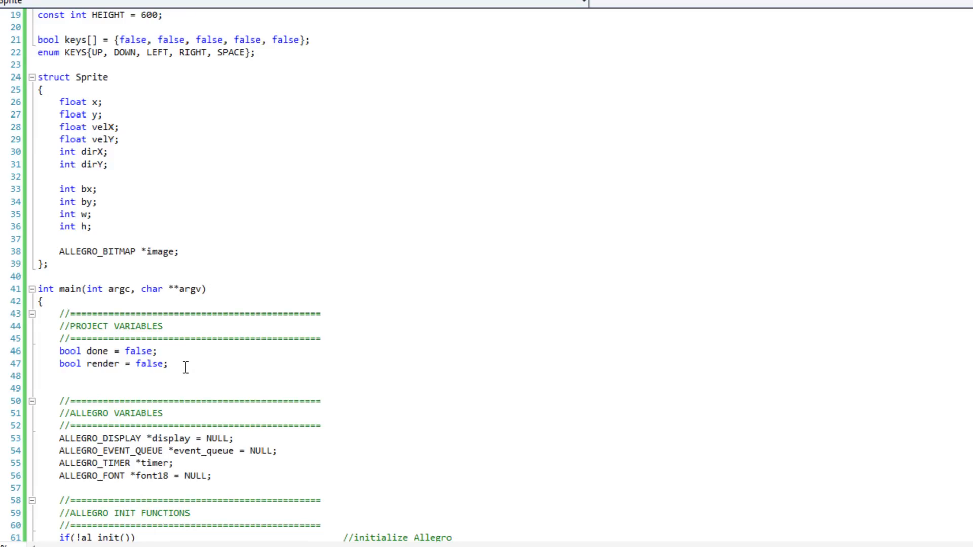
{"action": "key", "text": "enter"}
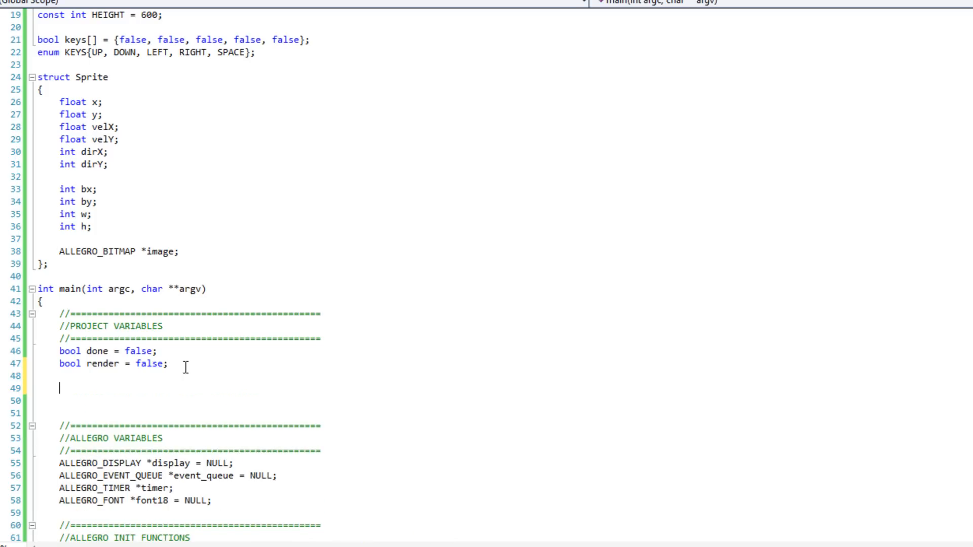
{"action": "type", "text": "boo"}
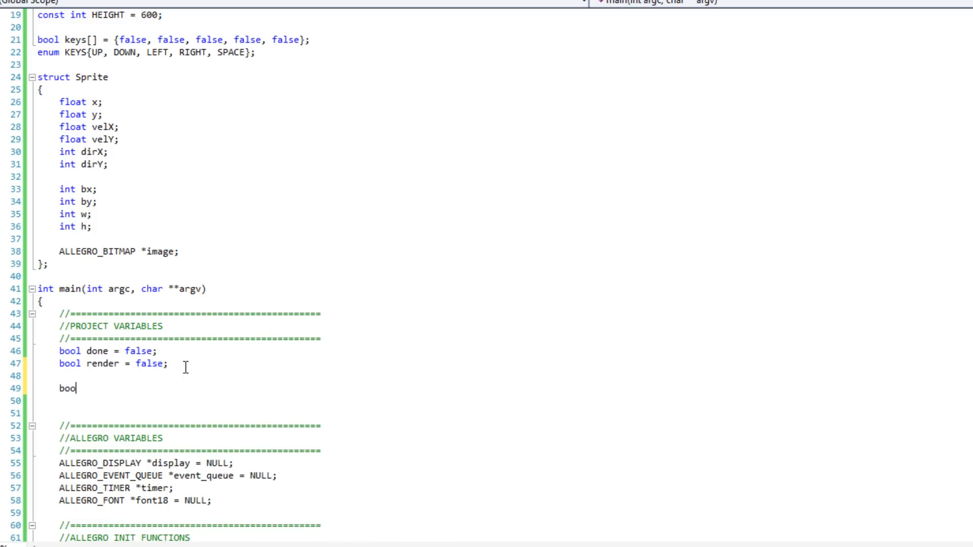
{"action": "type", "text": "ll"}
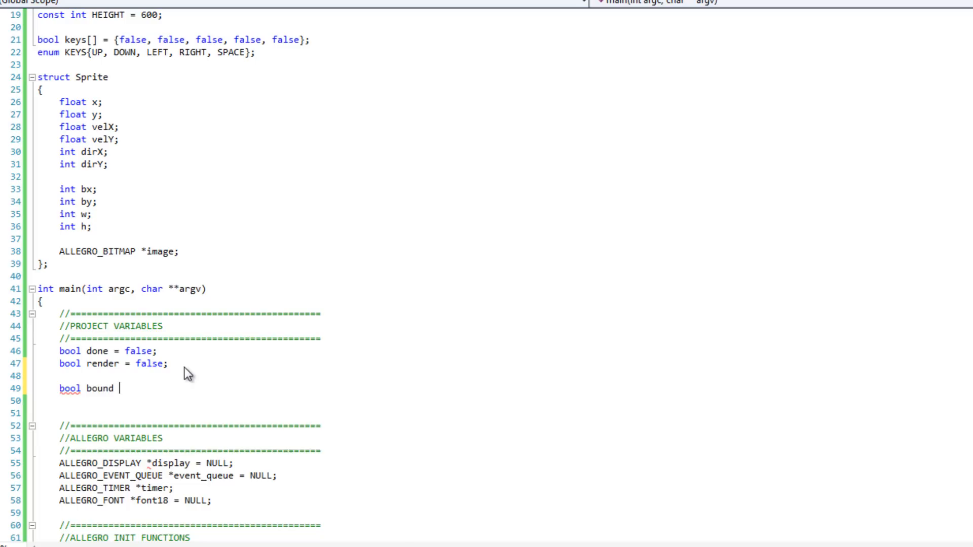
{"action": "type", "text": "= false;"}
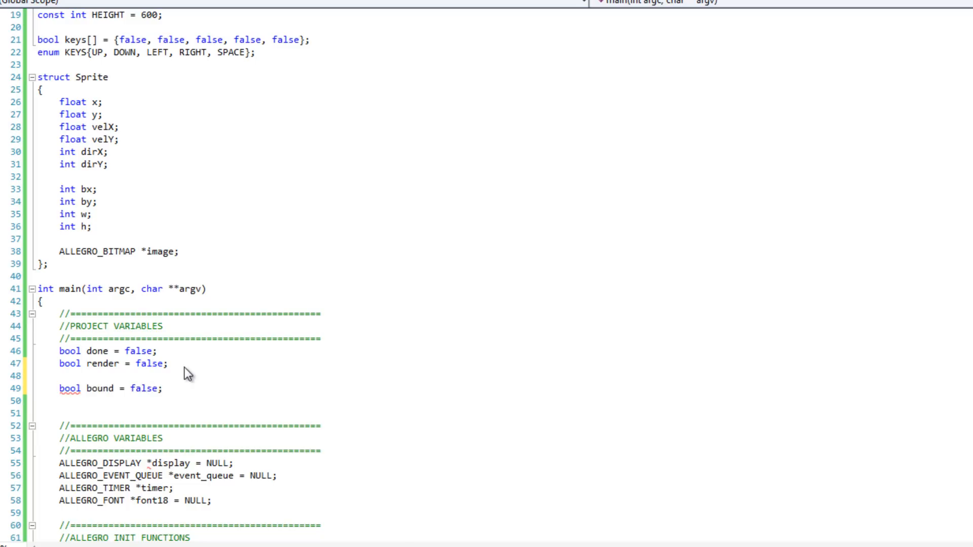
{"action": "left_click", "coordinate": [161, 388]}
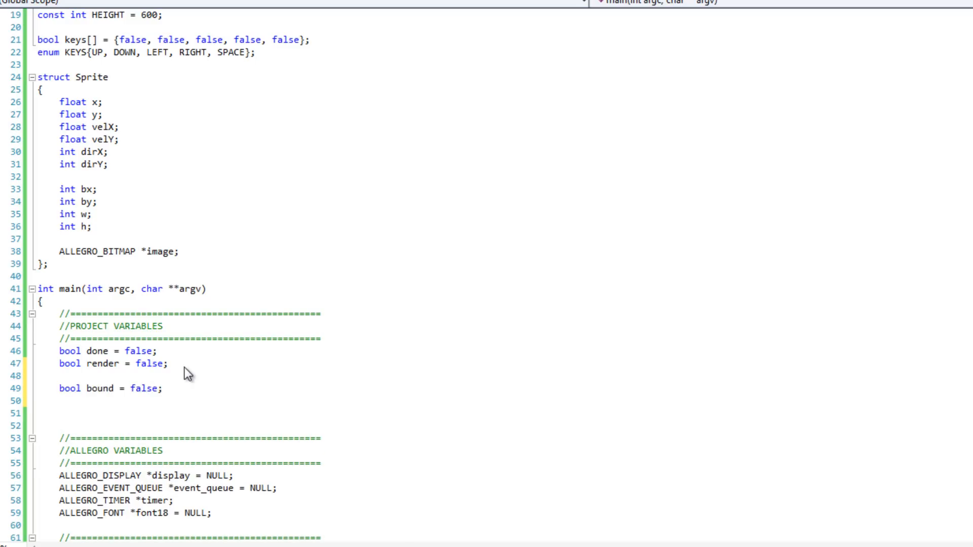
{"action": "type", "text": "bool co"}
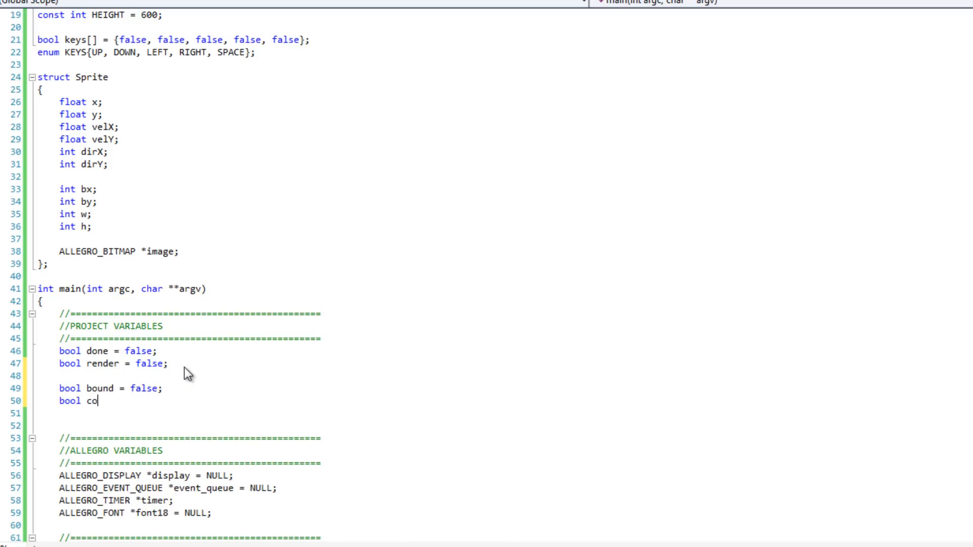
{"action": "type", "text": "llision = f"}
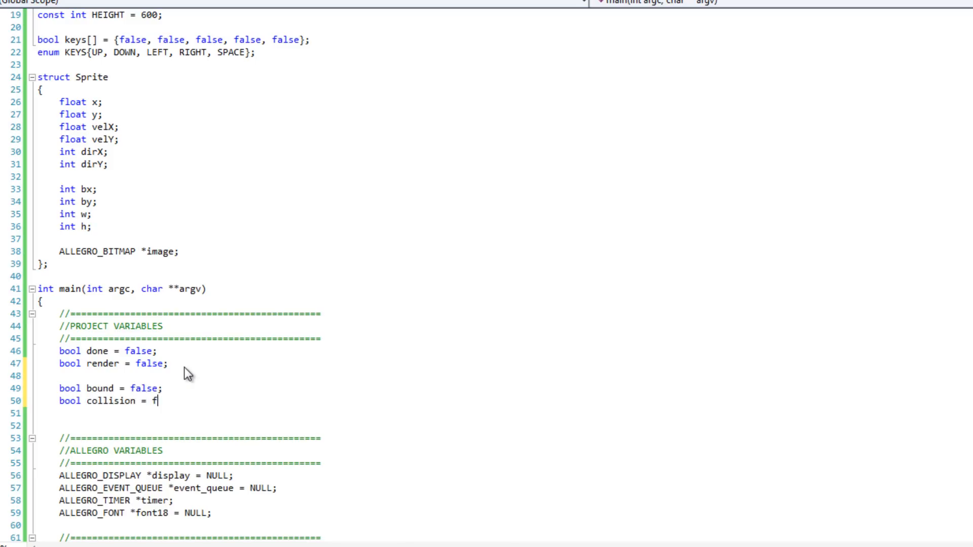
{"action": "type", "text": "alse;"}
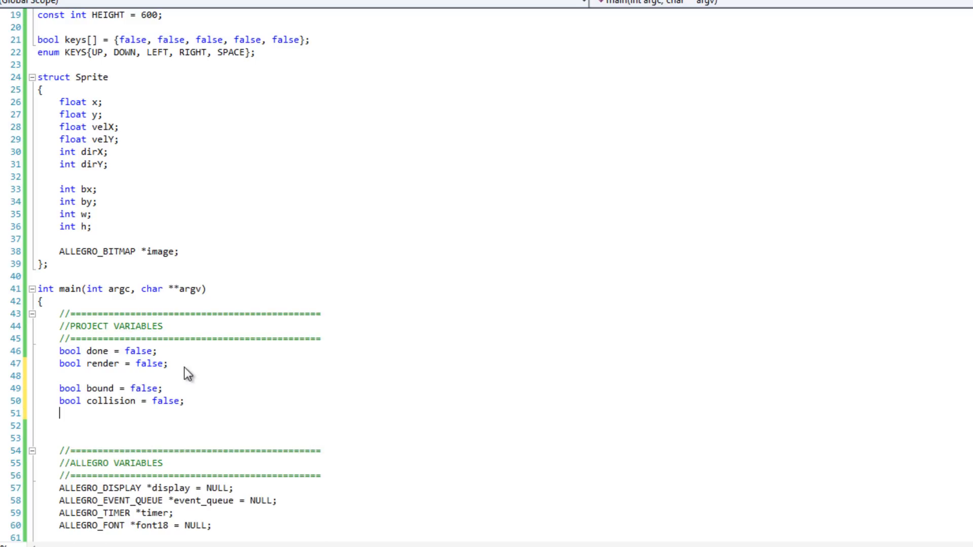
Declare Sprite ball1; and Sprite ball2; below the flags
{"action": "type", "text": "Sprit"}
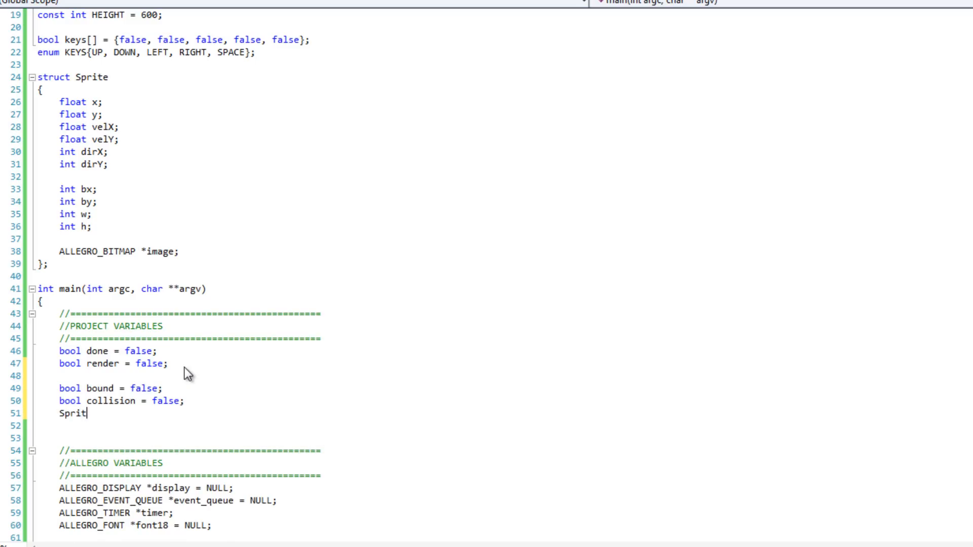
{"action": "type", "text": "e ball1"}
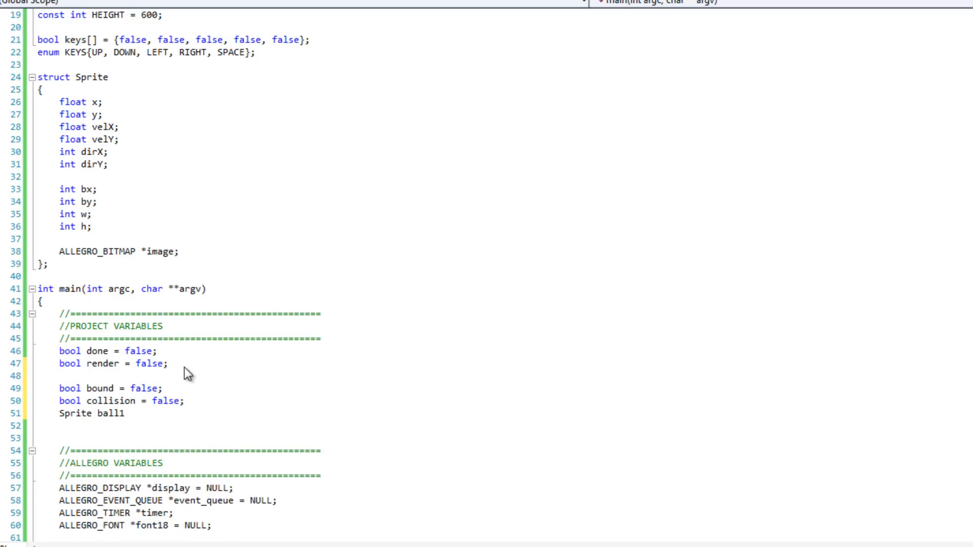
{"action": "type", "text": "Sprite"}
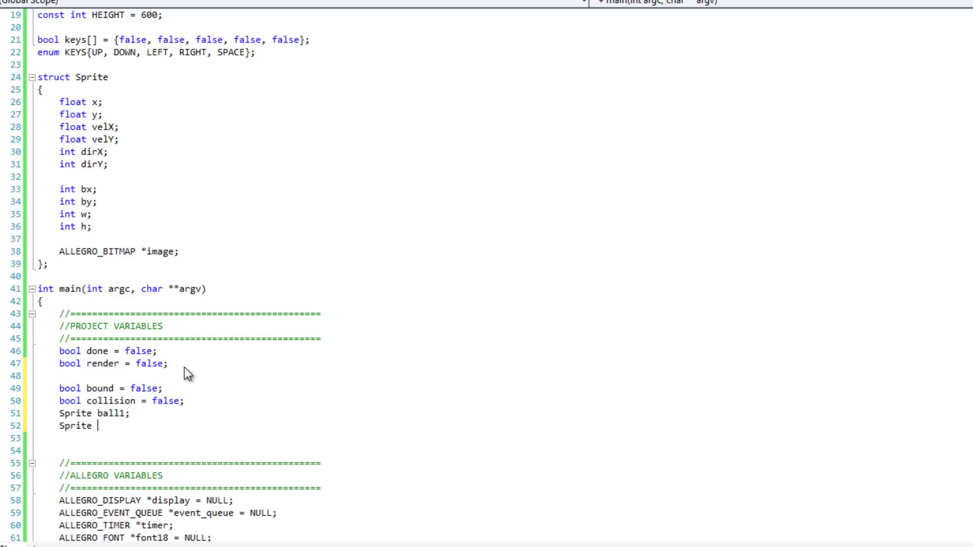
{"action": "type", "text": "ball2;"}
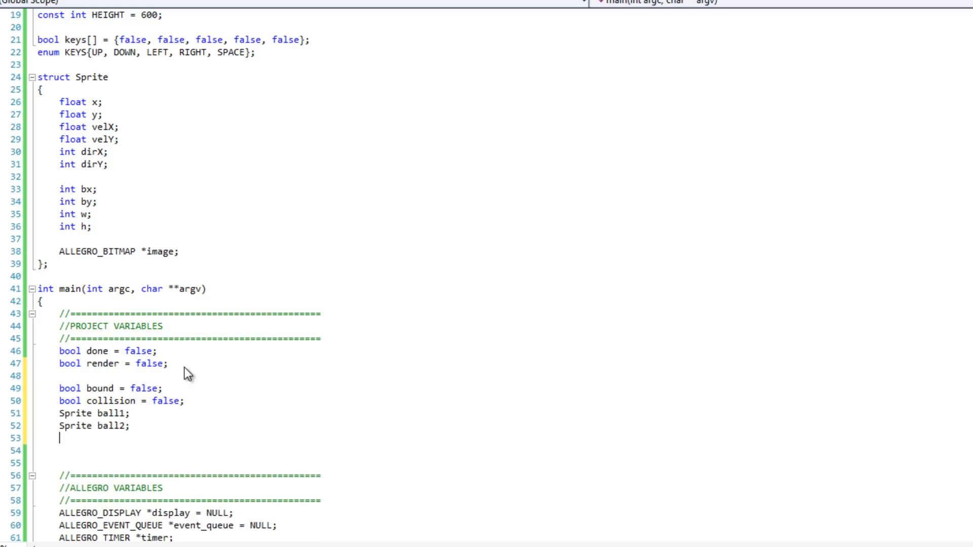
{"action": "key", "text": "Return"}
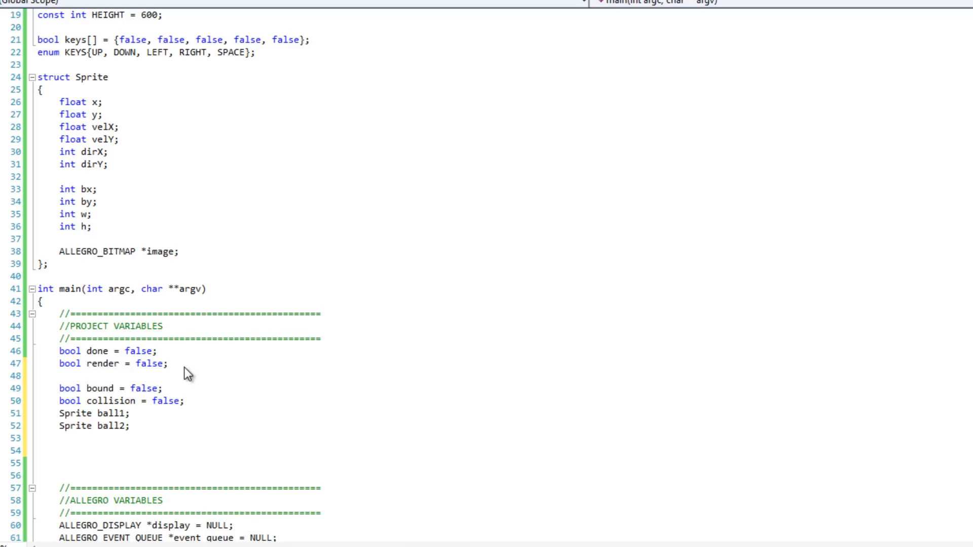
Initialise ball1 at 0,0 and ball2 at WIDTH / 2, HEIGHT / 2
{"action": "type", "text": "ball1"}
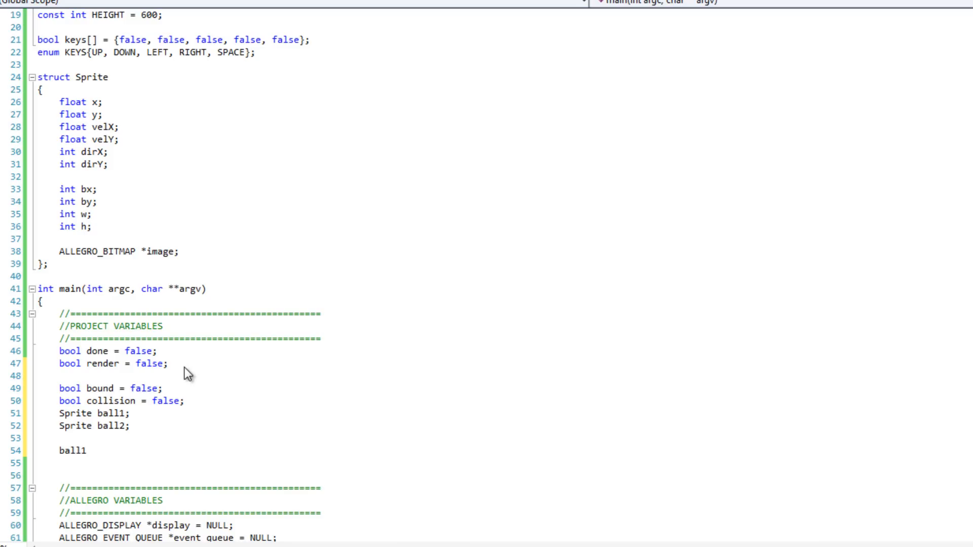
{"action": "type", "text": ".x"}
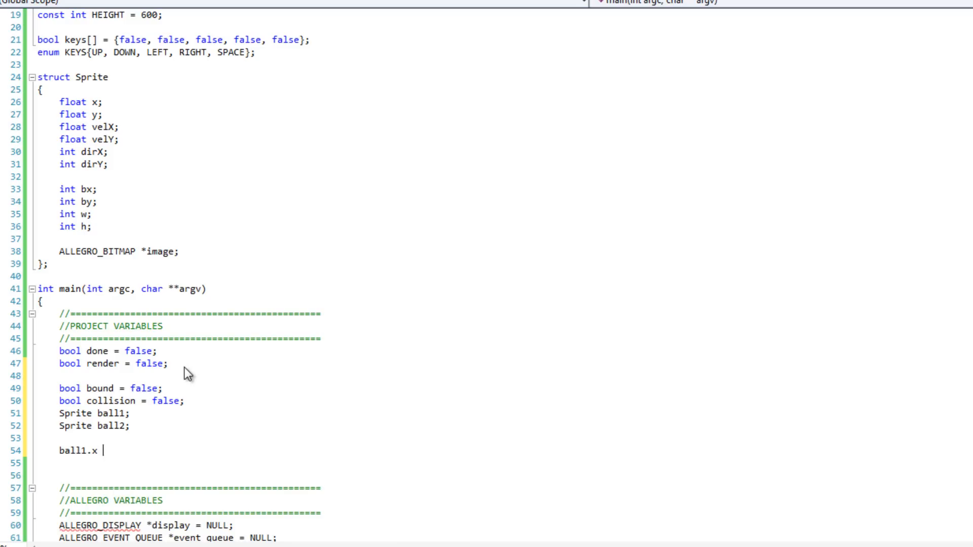
{"action": "type", "text": "= 0;"}
{"action": "type", "text": "ball2"}
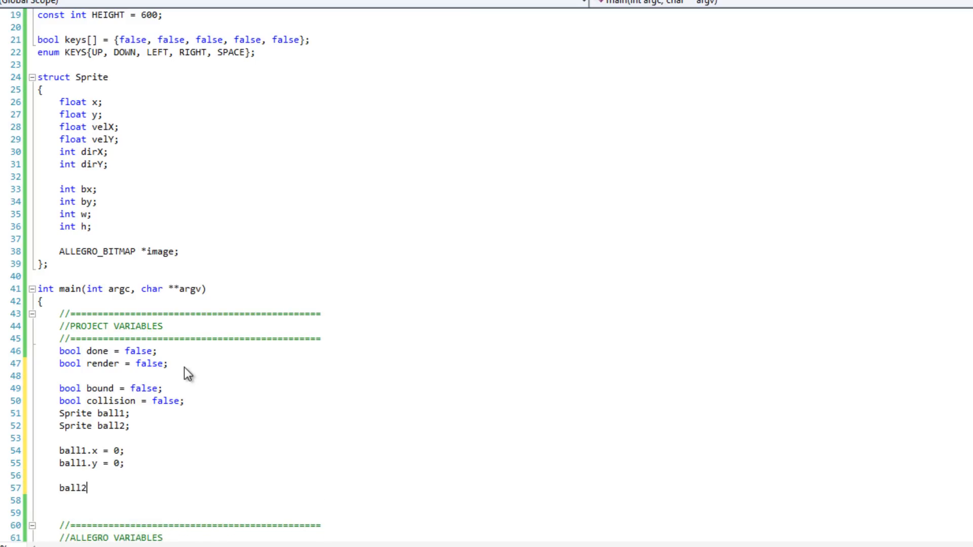
{"action": "type", "text": ".x ="}
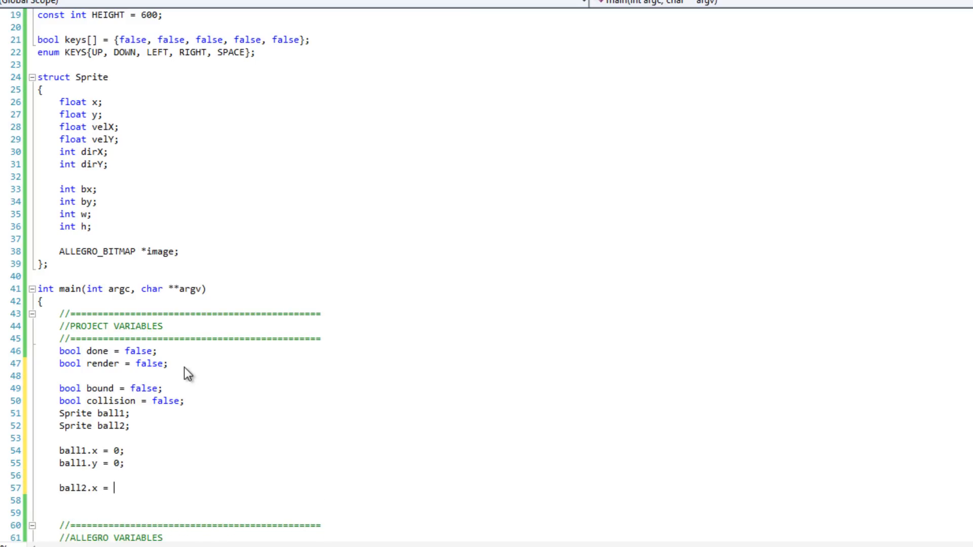
{"action": "type", "text": "WIDTH ."}
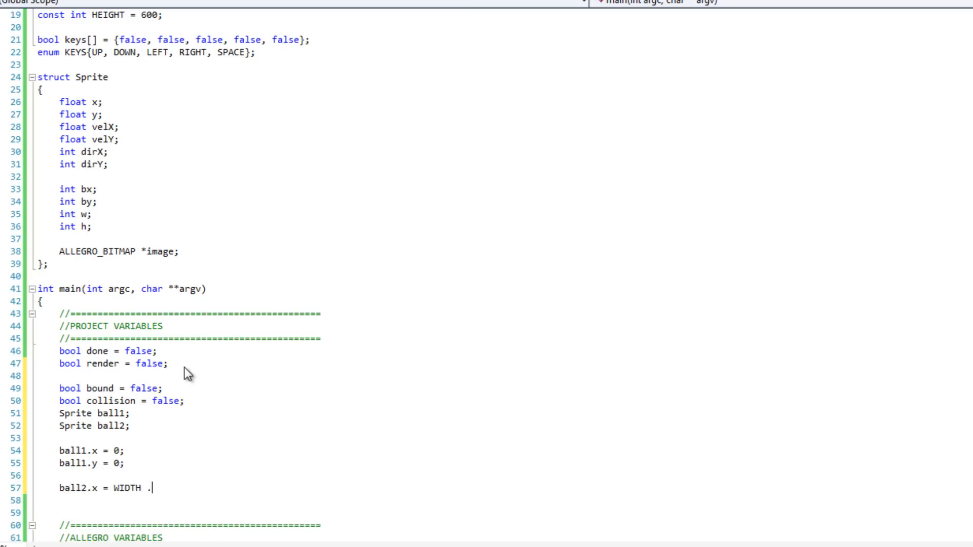
{"action": "type", "text": "/"}
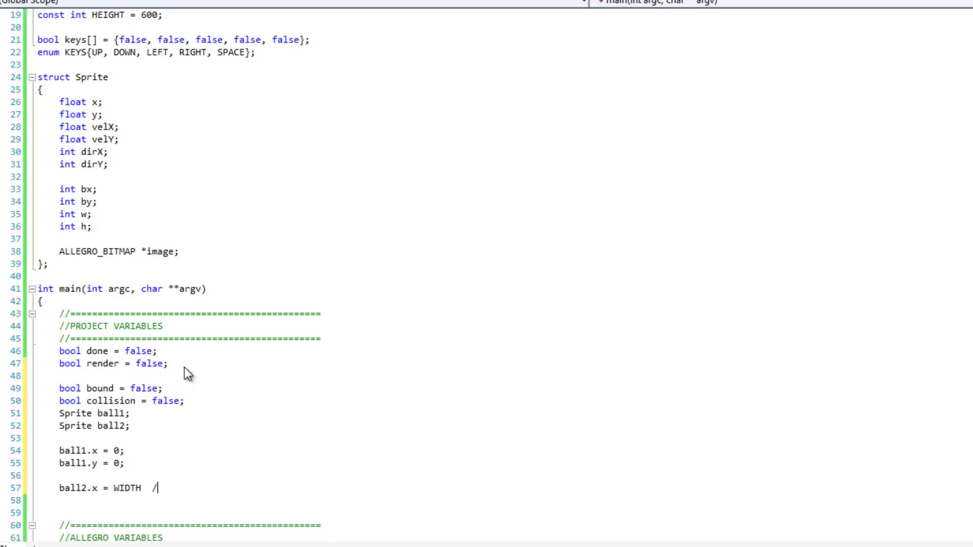
{"action": "type", "text": "2;"}
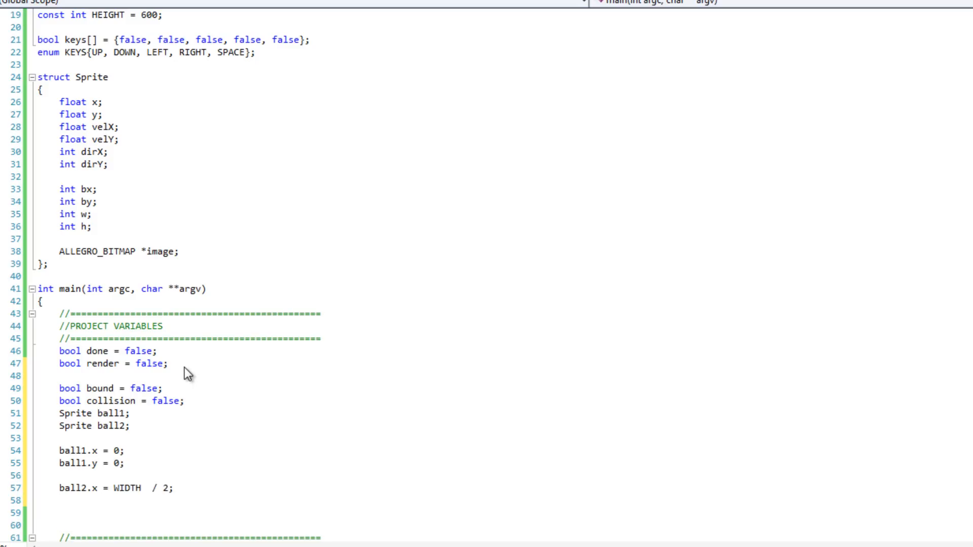
{"action": "type", "text": "ball2.y ="}
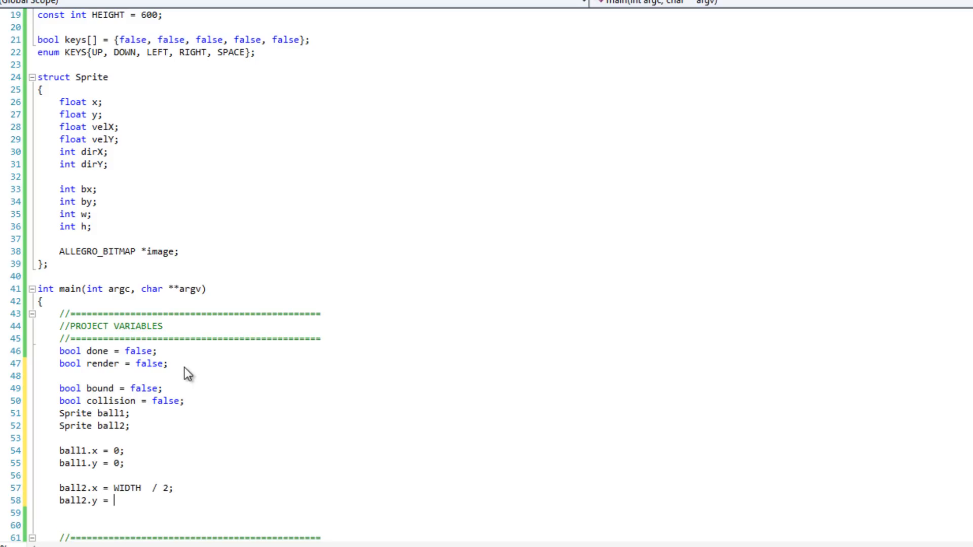
{"action": "type", "text": "HEIGHT / 2;"}
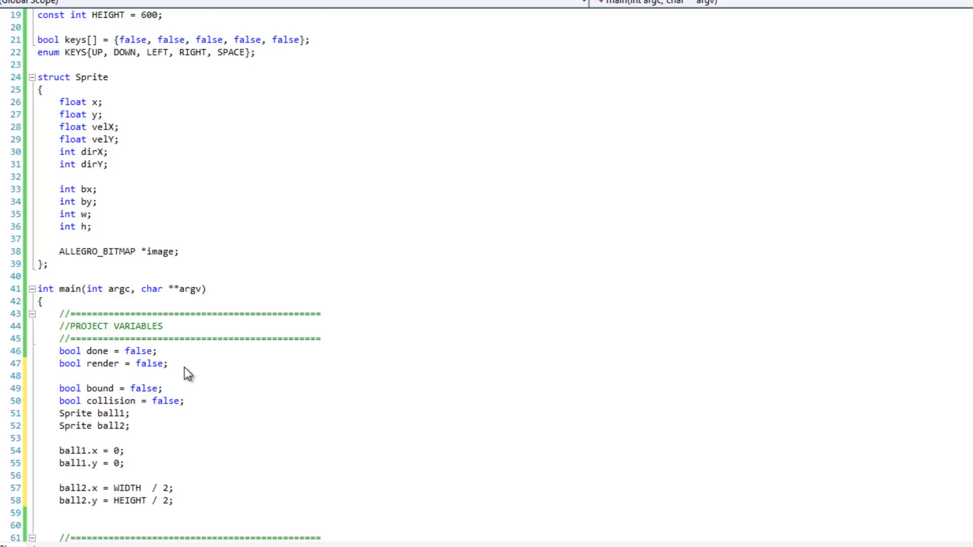
Load orb.png into ball1.image and ball2.image with al_load_bitmap under PROJECT INIT
{"action": "scroll", "scroll_direction": "down", "scroll_amount": 3}
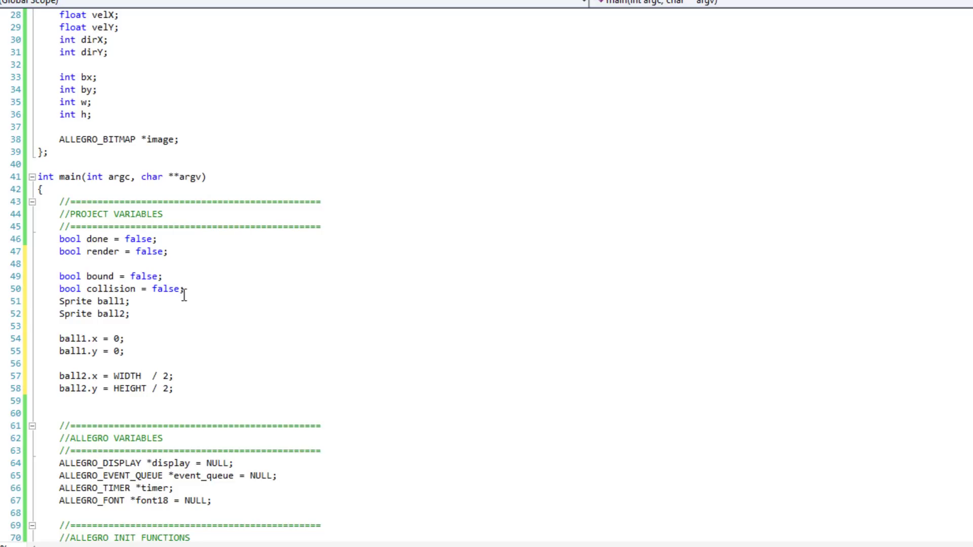
{"action": "scroll", "scroll_direction": "down", "scroll_amount": 3}
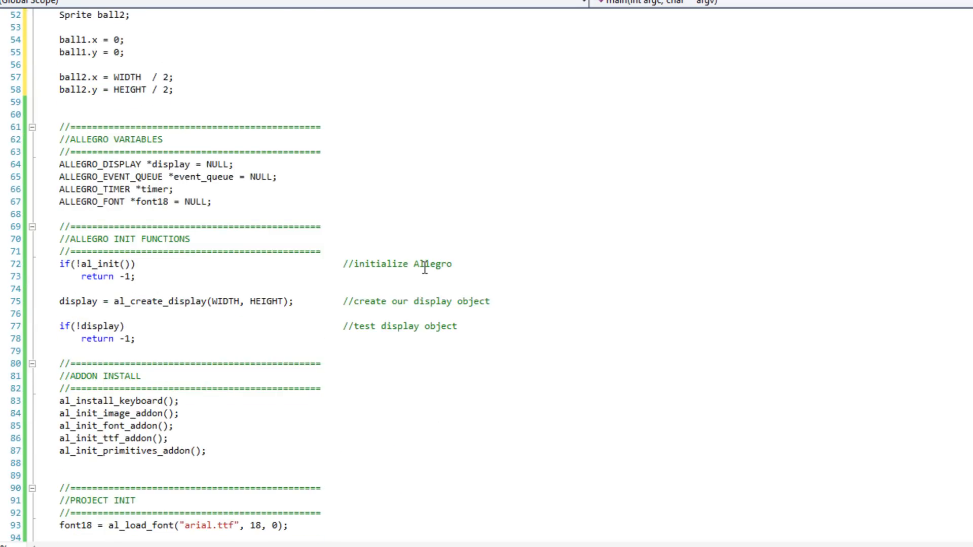
{"action": "scroll", "scroll_direction": "down", "scroll_amount": 3}
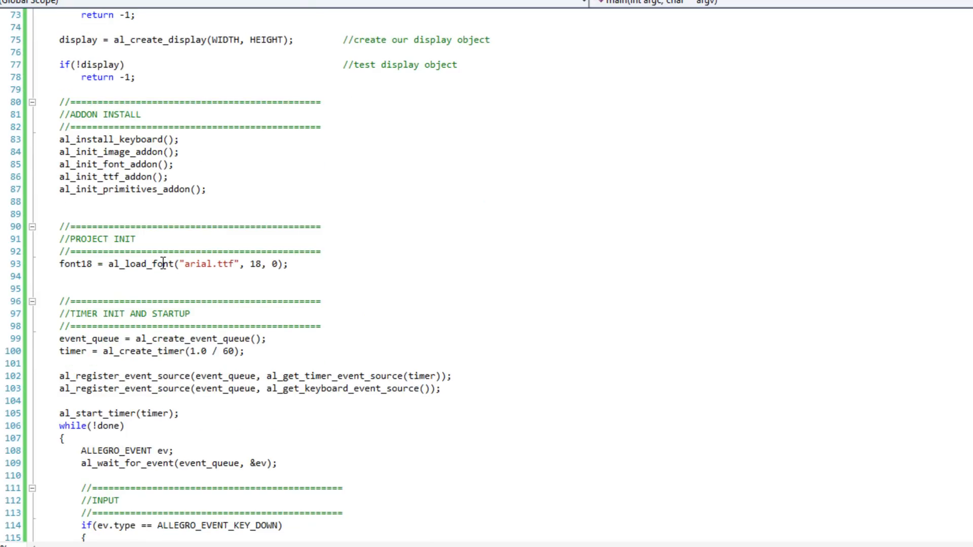
{"action": "mouse_move", "coordinate": [218, 273]}
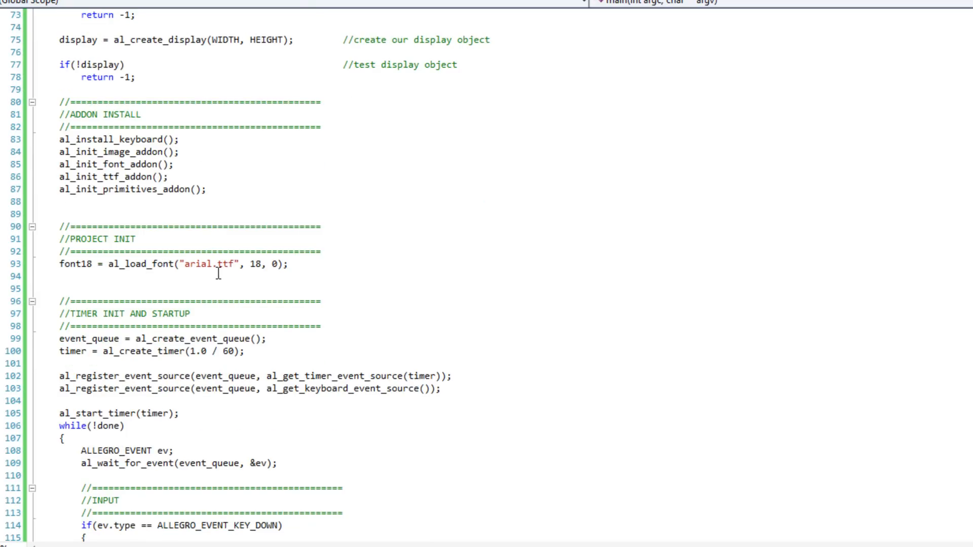
{"action": "mouse_move", "coordinate": [109, 234]}
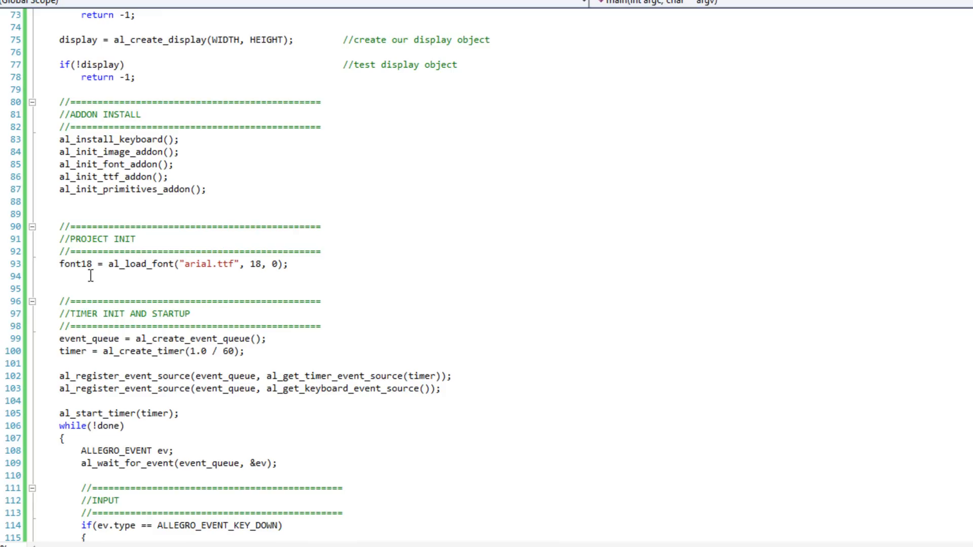
{"action": "scroll", "scroll_direction": "down", "scroll_amount": 3}
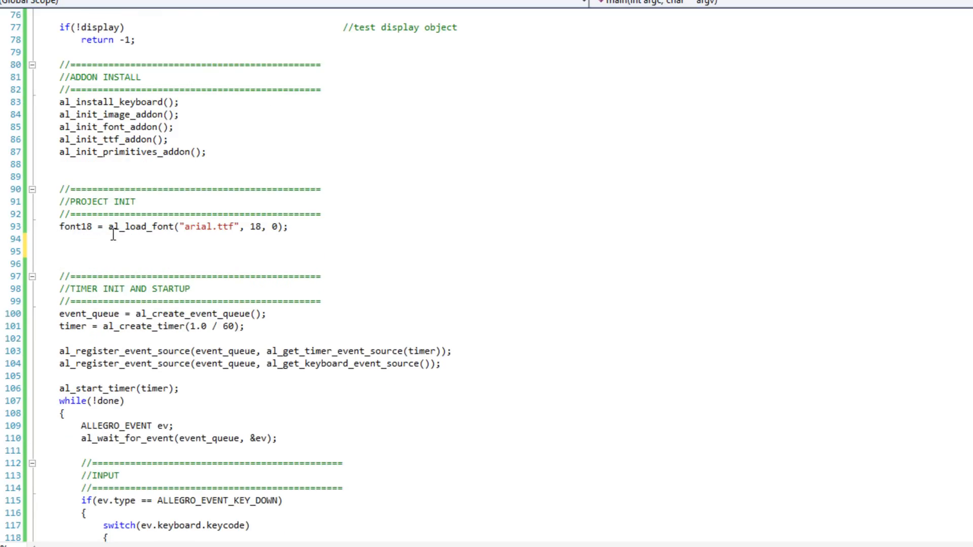
{"action": "scroll", "scroll_direction": "up", "scroll_amount": 3}
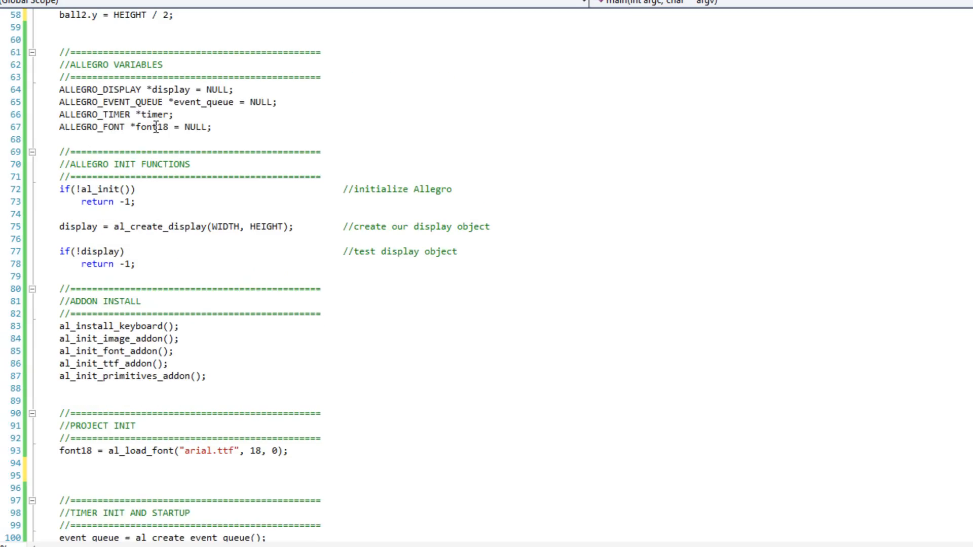
{"action": "mouse_move", "coordinate": [131, 146]}
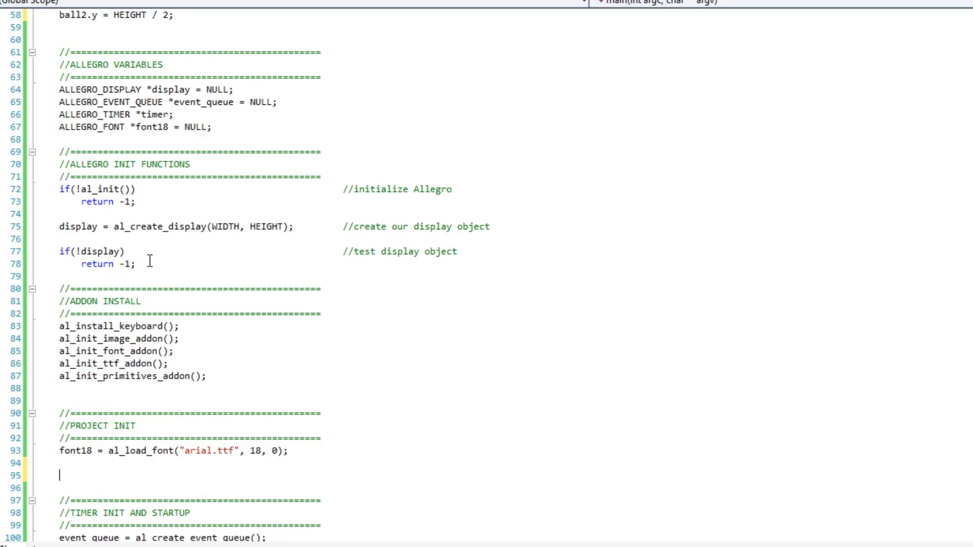
{"action": "scroll", "scroll_direction": "down", "scroll_amount": 3}
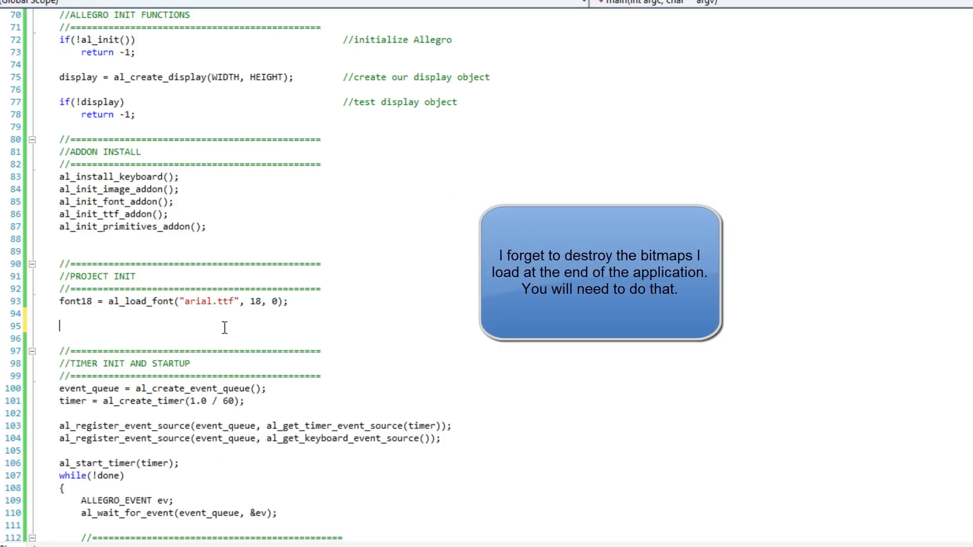
{"action": "type", "text": "ball1.image = al_"}
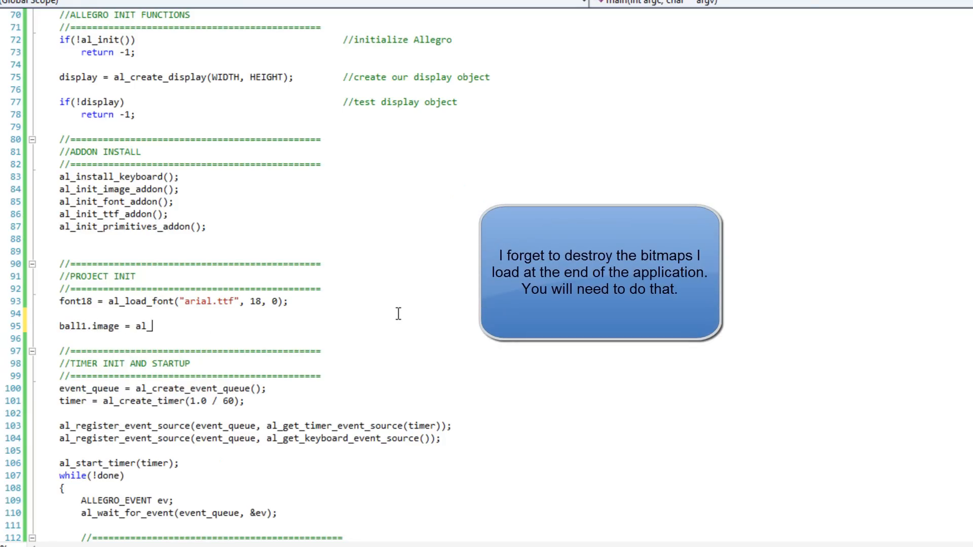
{"action": "type", "text": "load_bitmap"}
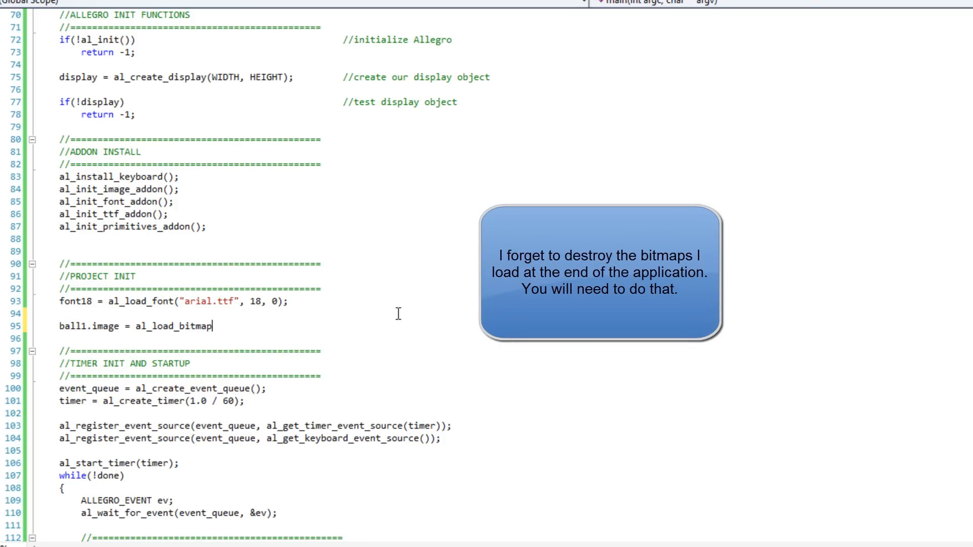
{"action": "type", "text": "(\"orb"}
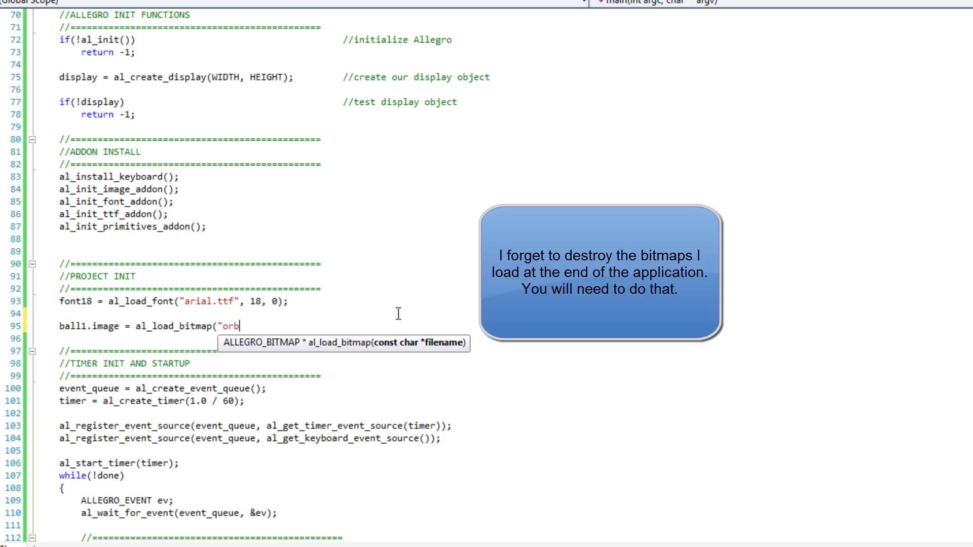
{"action": "type", "text": ".png\");"}
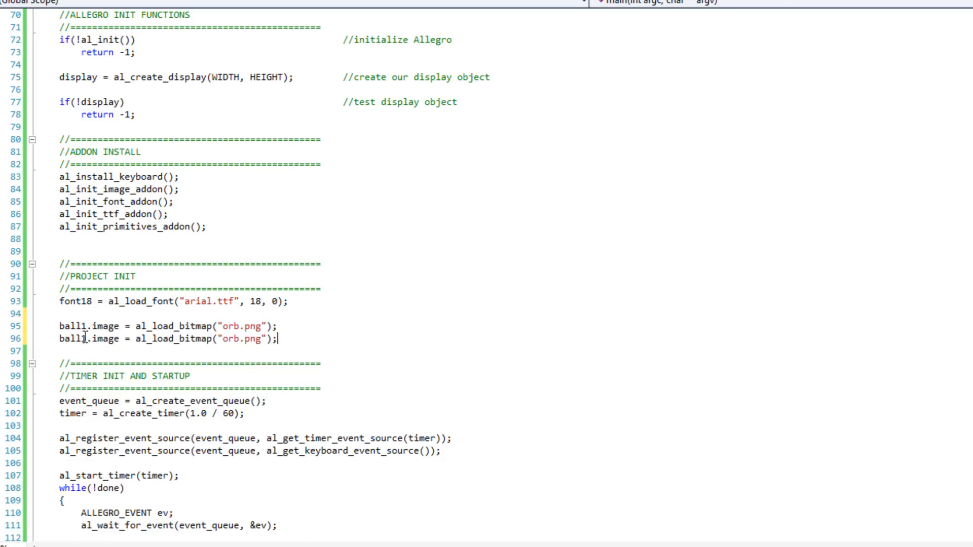
{"action": "type", "text": "2"}
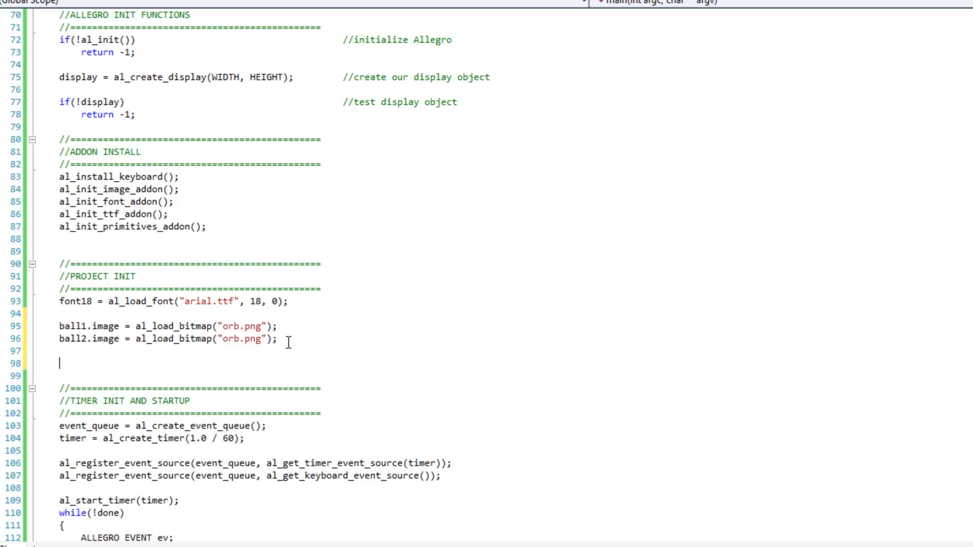
Set ball1 and ball2 w and h from al_get_bitmap_width/height of their images
{"action": "type", "text": "ball1"}
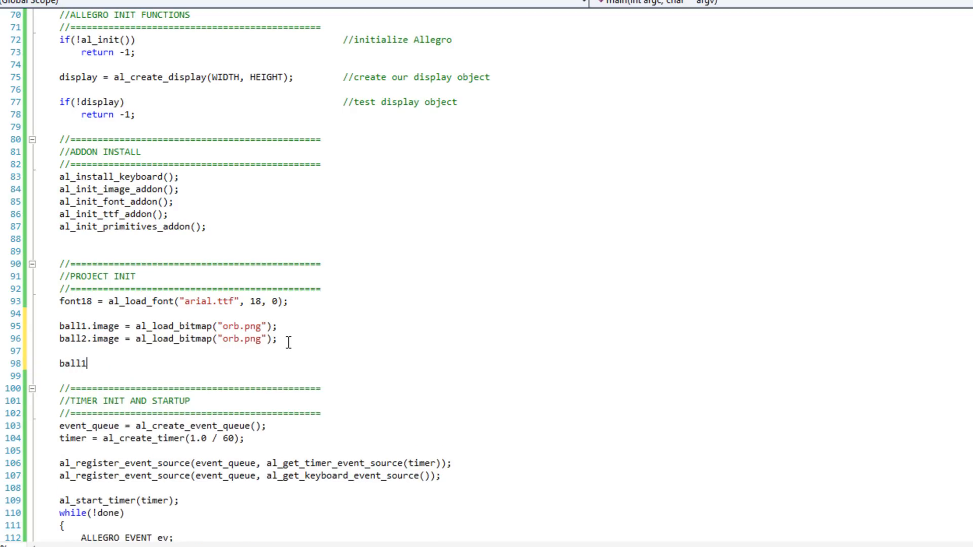
{"action": "type", "text": ".w ="}
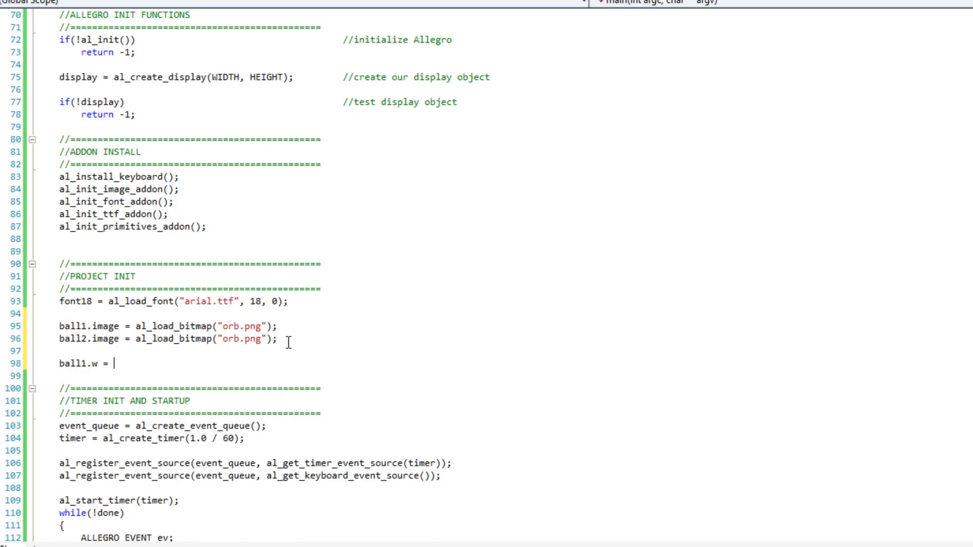
{"action": "type", "text": "al_get"}
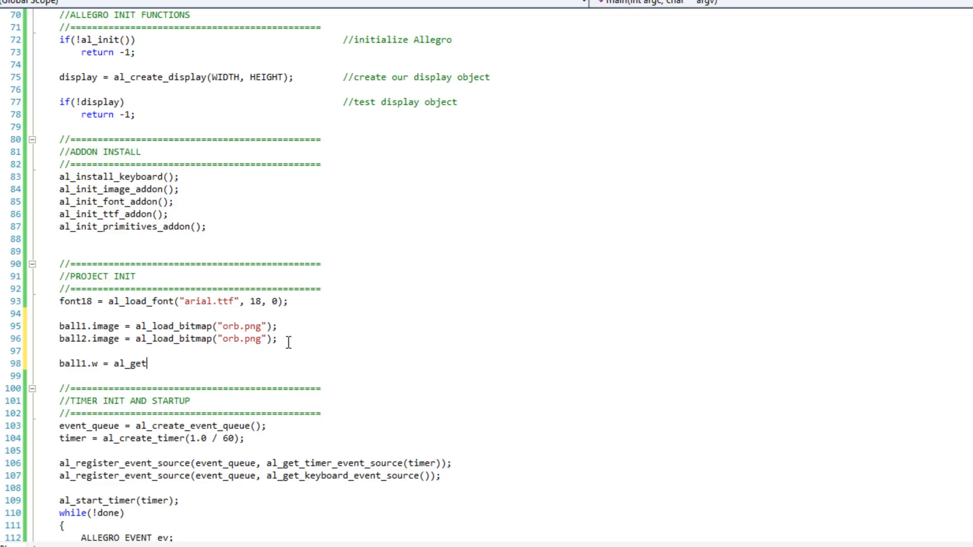
{"action": "type", "text": "_bitmap_wi"}
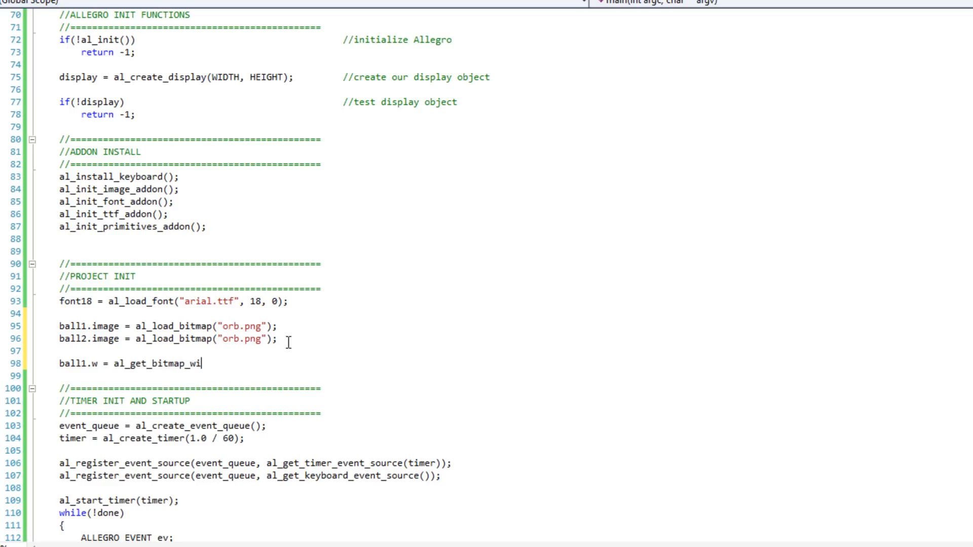
{"action": "type", "text": "dth("}
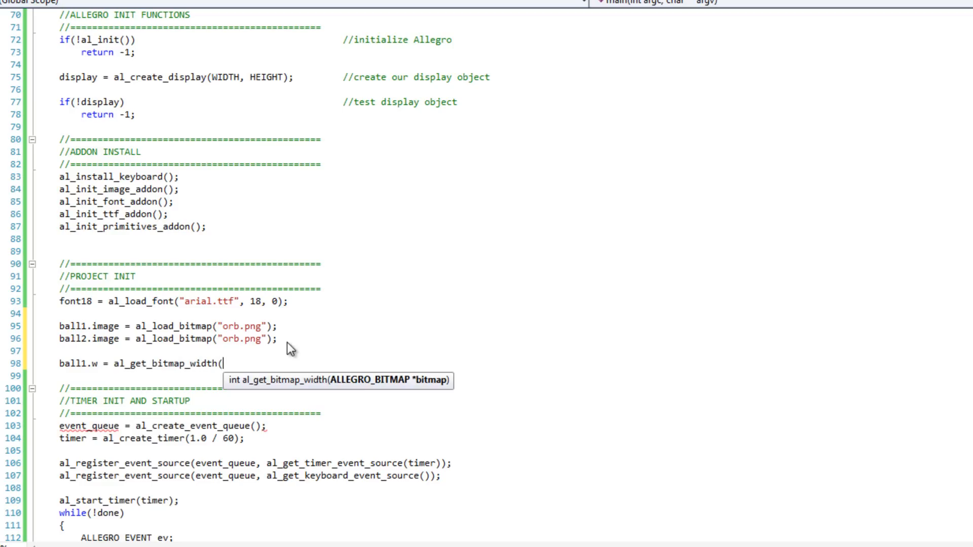
{"action": "type", "text": "ball1.image);"}
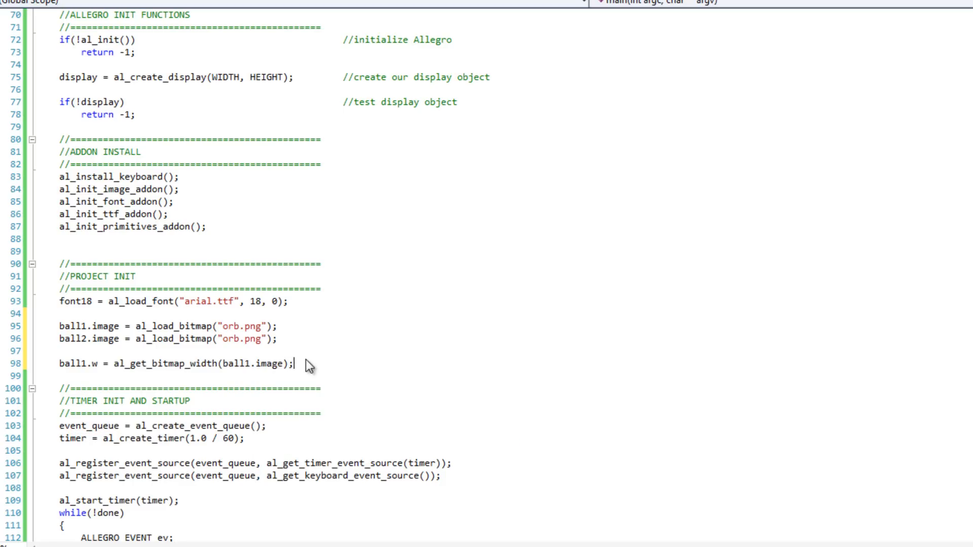
{"action": "mouse_move", "coordinate": [324, 365]}
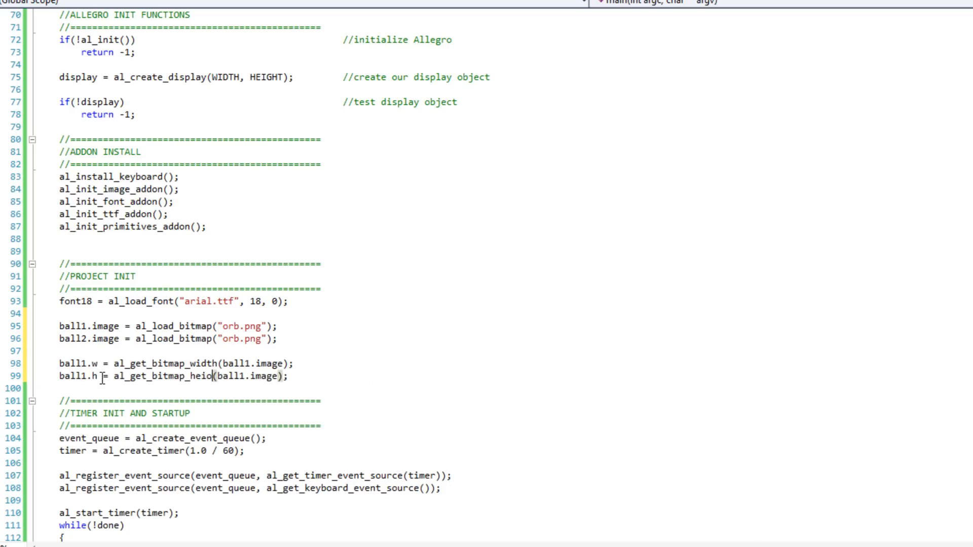
{"action": "type", "text": "ht"}
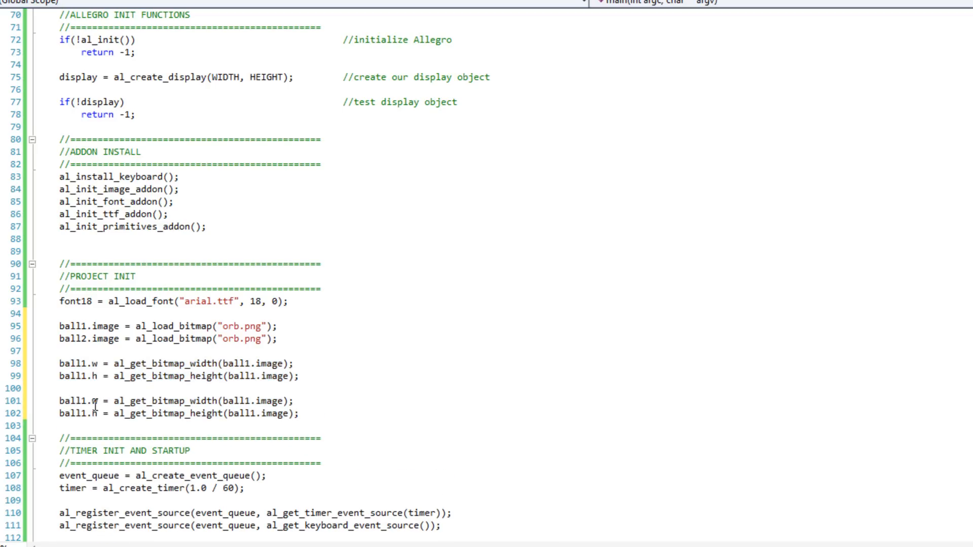
{"action": "type", "text": "ball2"}
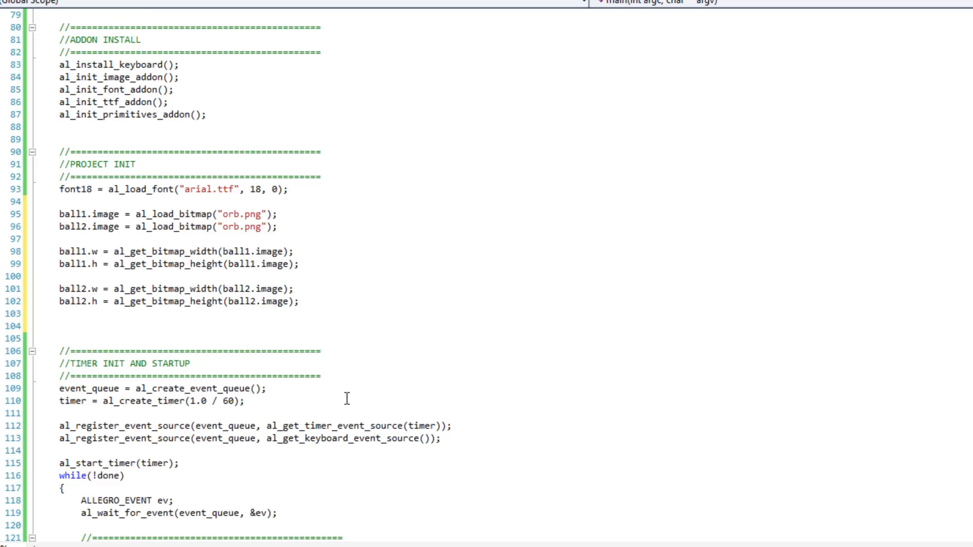
Set ball1.bx = ball1.w / 2 and ball1.by = ball1.h / 2 below the size lines
{"action": "left_click", "coordinate": [60, 326]}
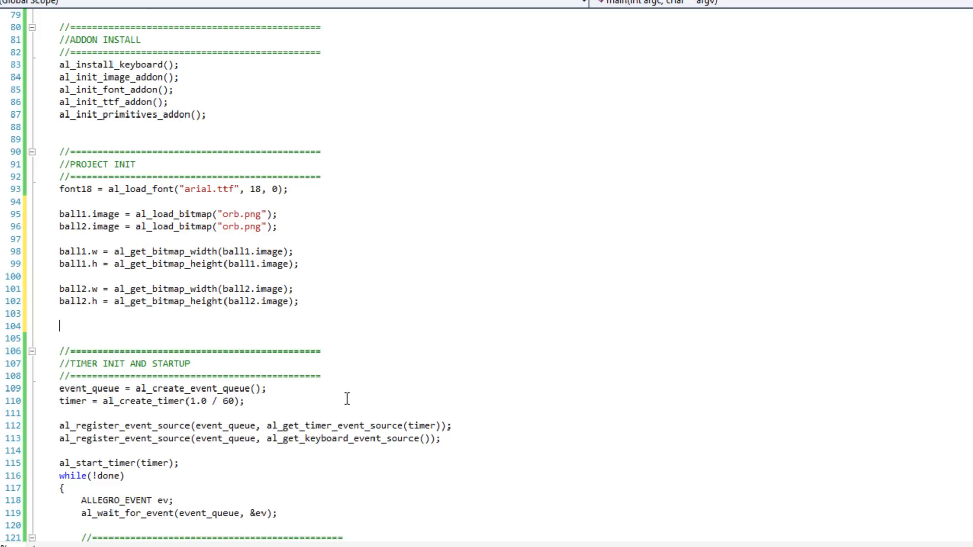
{"action": "type", "text": "b"}
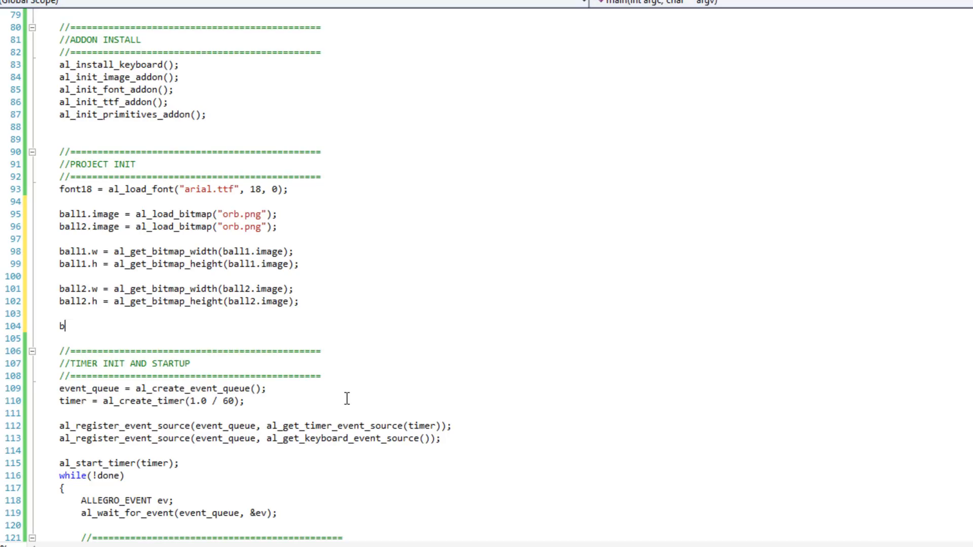
{"action": "type", "text": "all1.bx"}
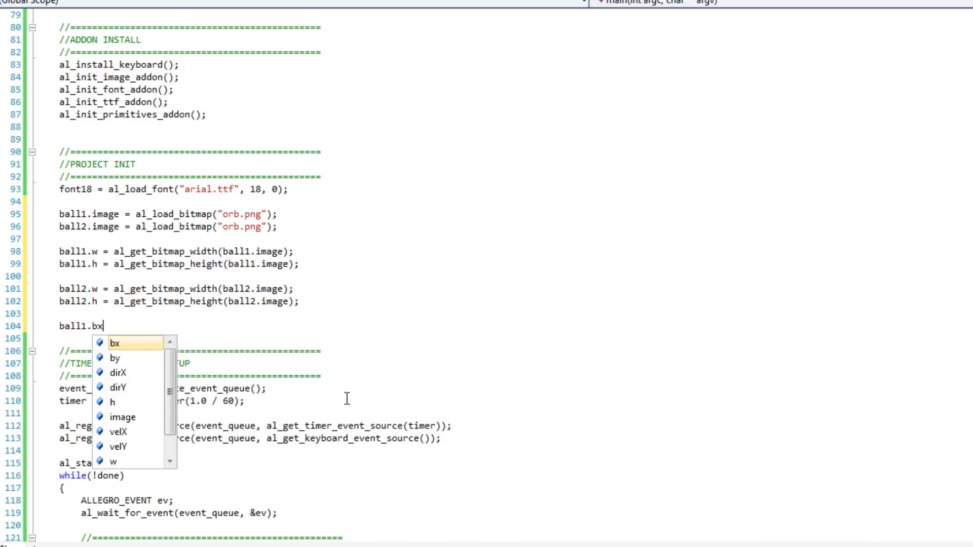
{"action": "type", "text": "= ball1."}
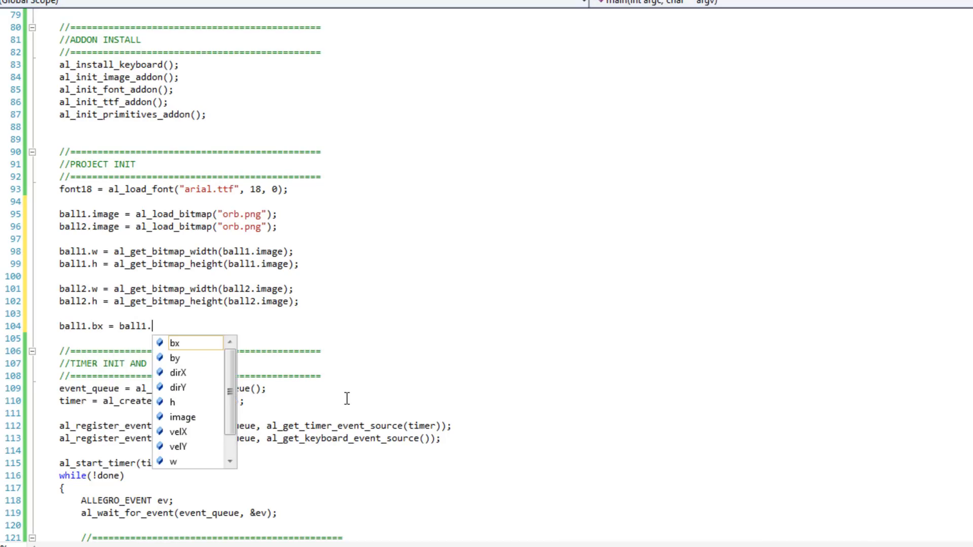
{"action": "type", "text": "w / 2;"}
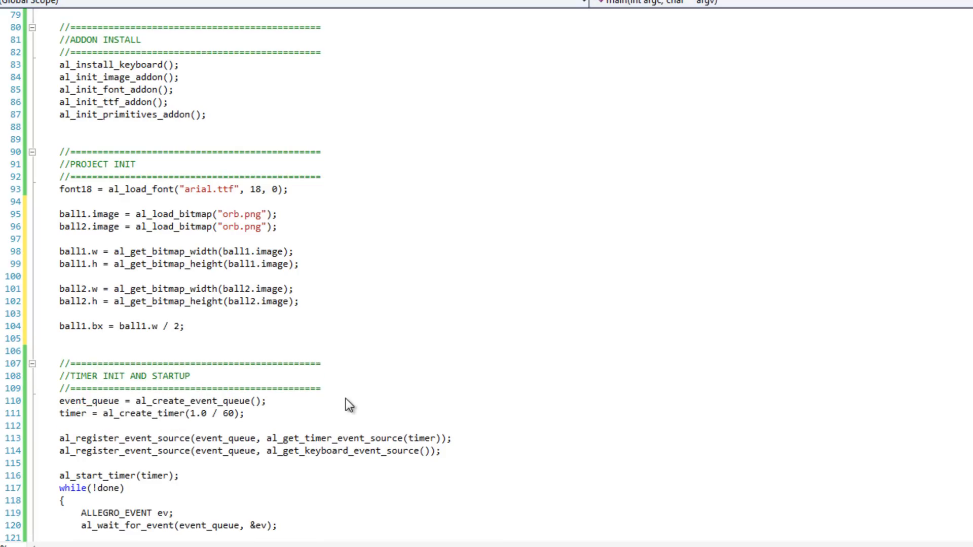
{"action": "left_click", "coordinate": [59, 338]}
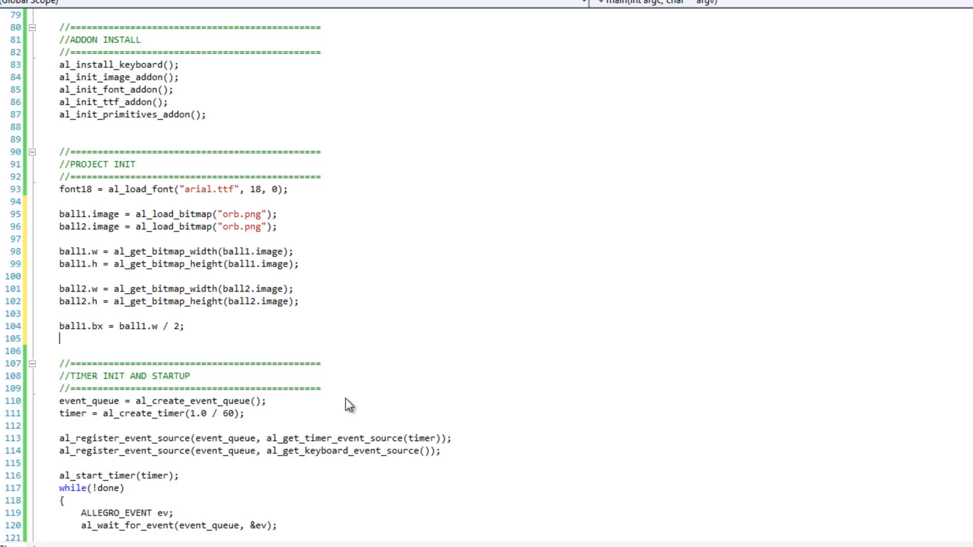
{"action": "type", "text": "ball"}
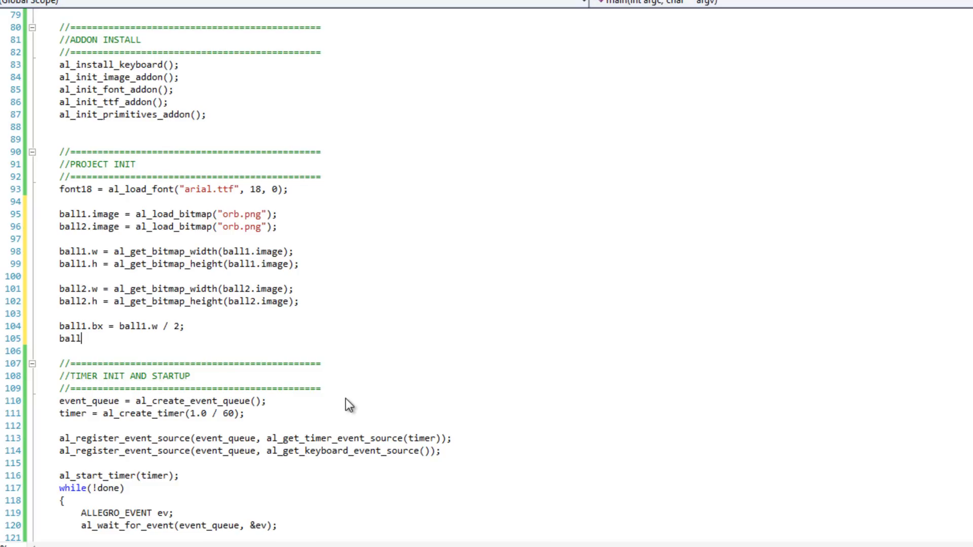
{"action": "type", "text": "1.by ="}
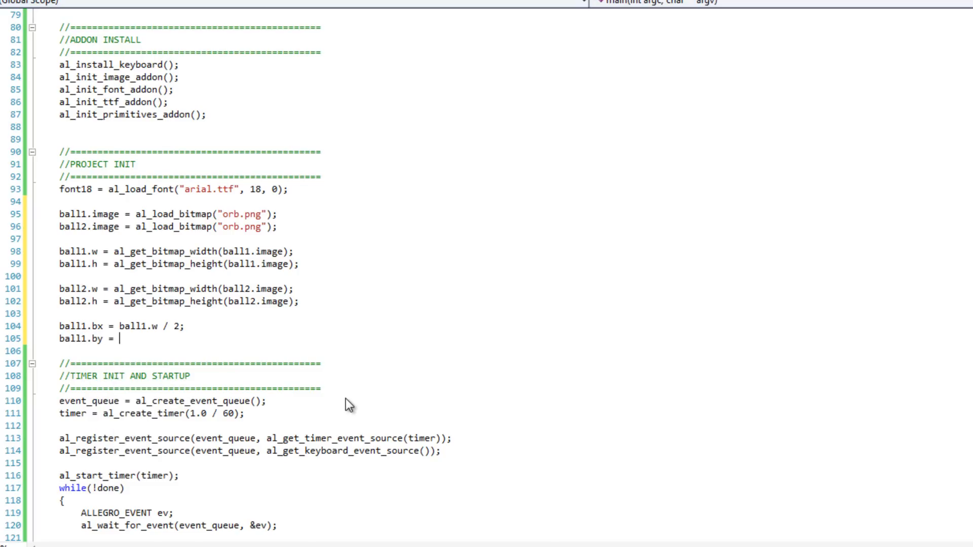
{"action": "type", "text": "ball1.h / 2;"}
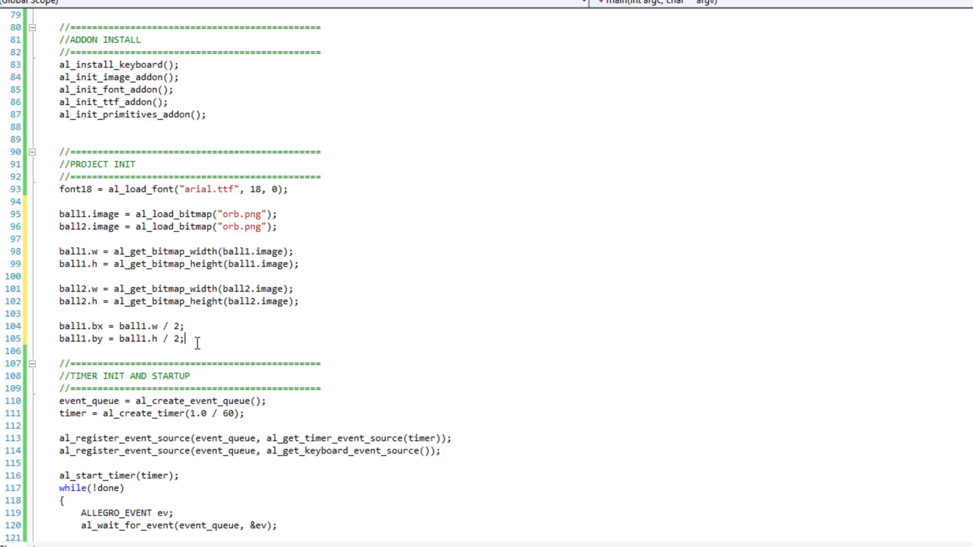
{"action": "mouse_move", "coordinate": [234, 337]}
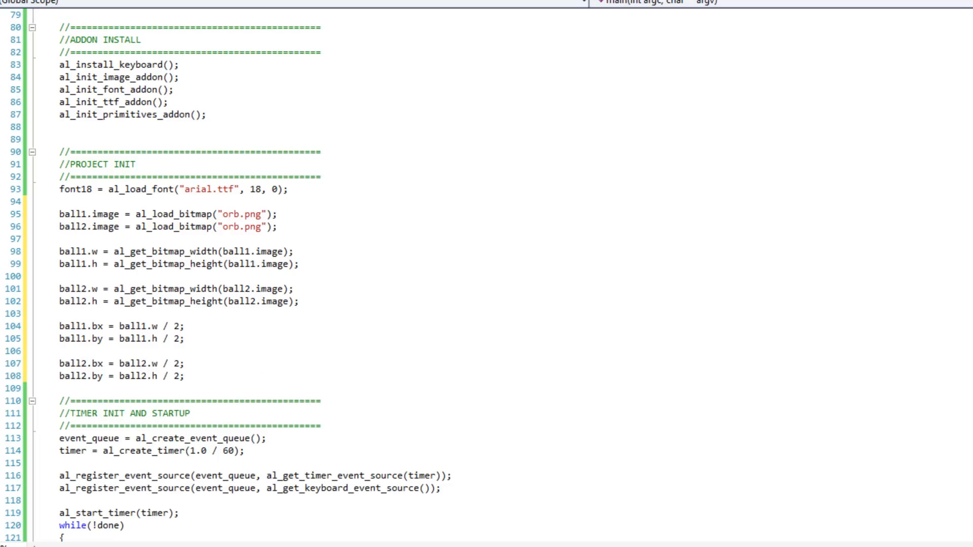
Scroll down main.cpp to the RENDER section of the main loop
{"action": "scroll", "scroll_direction": "down", "scroll_amount": 3}
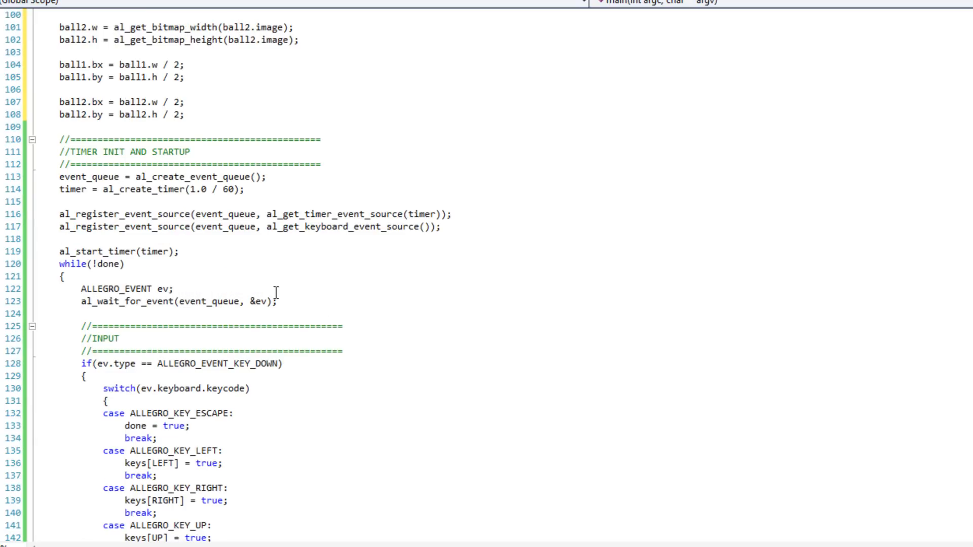
{"action": "scroll", "scroll_direction": "down", "scroll_amount": 3}
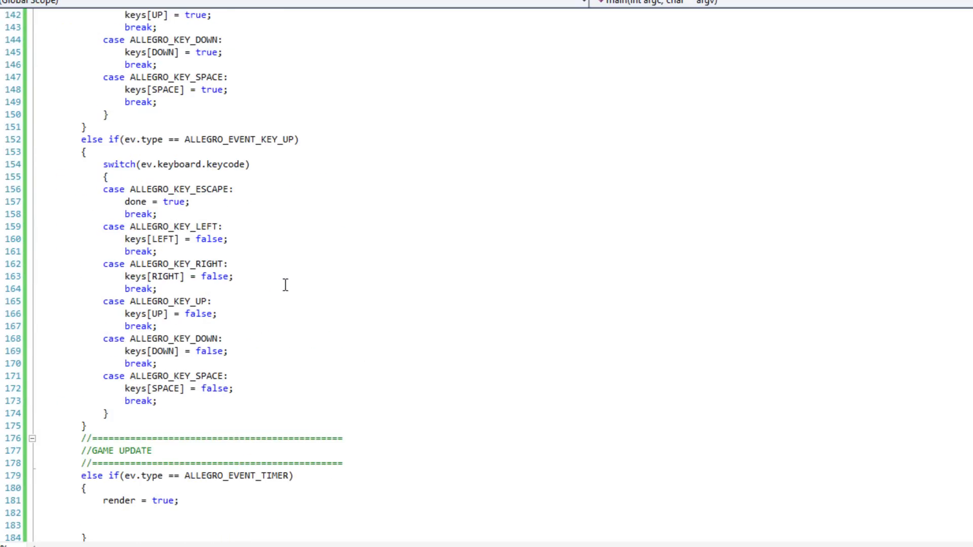
{"action": "scroll", "scroll_direction": "down", "scroll_amount": 3}
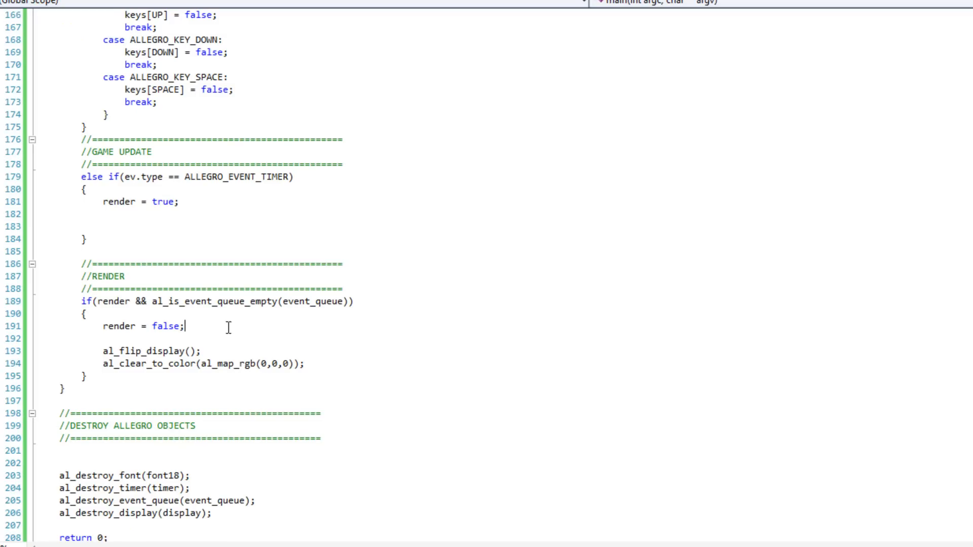
Draw ball2 and ball1 images with al_draw_bitmap at x - w / 2, y - h / 2 after render = false
{"action": "key", "text": "enter"}
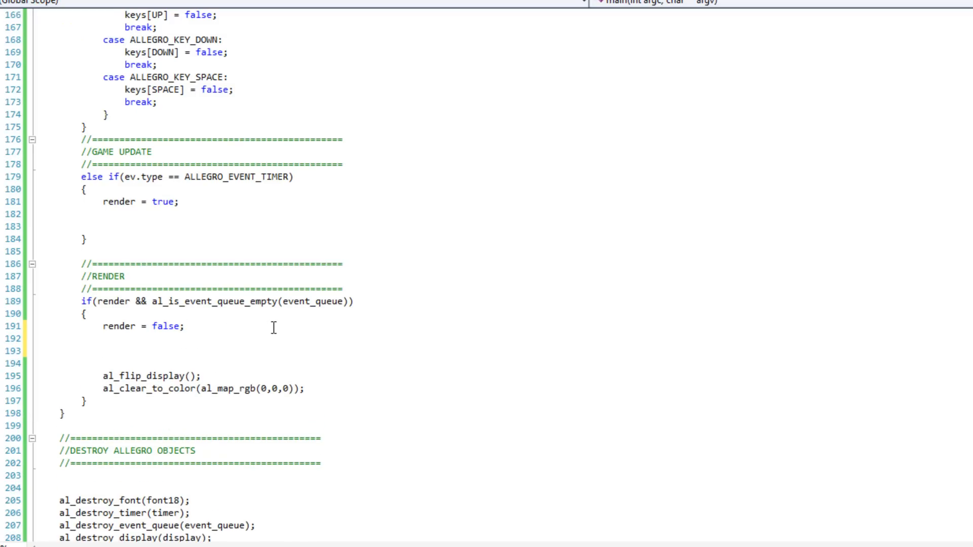
{"action": "type", "text": "al_draw_bitmap_"}
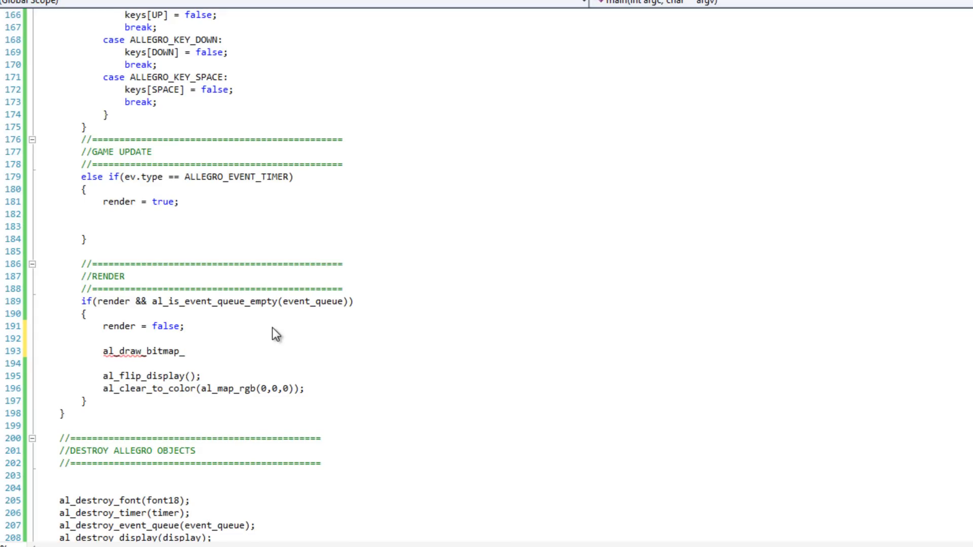
{"action": "type", "text": "(ball2."}
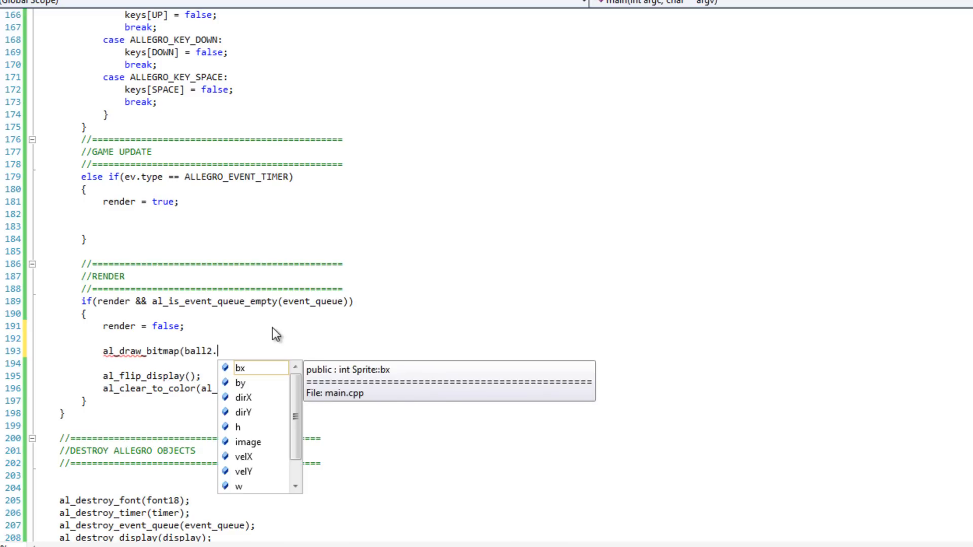
{"action": "type", "text": "image,"}
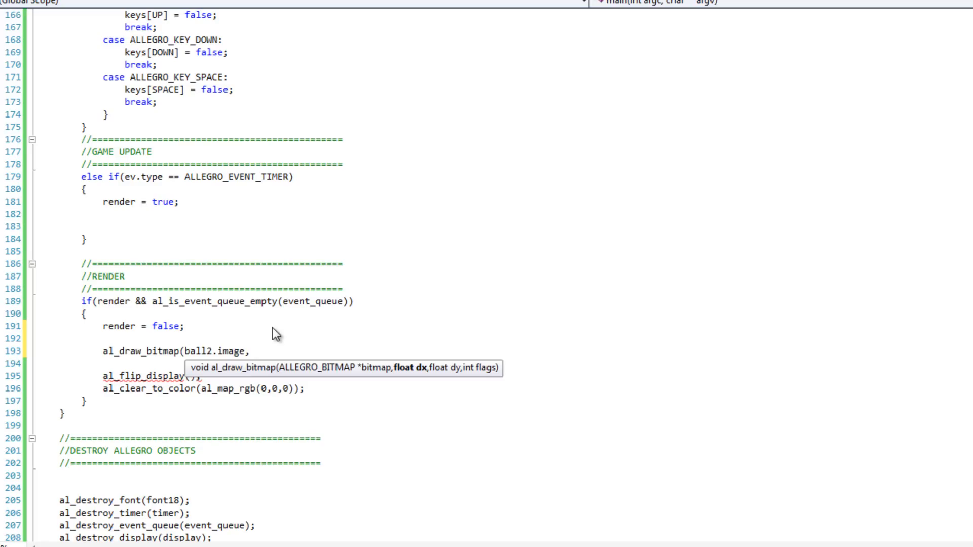
{"action": "type", "text": "ball2"}
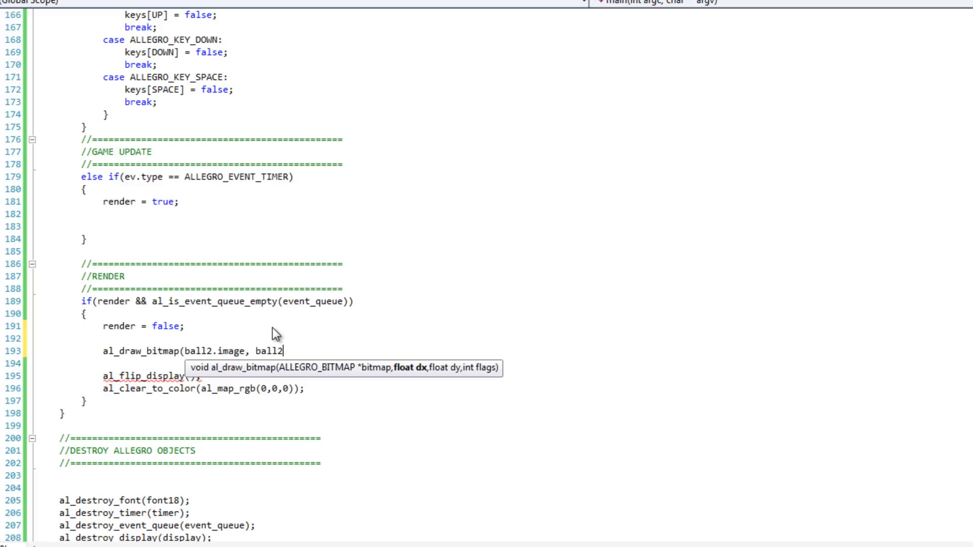
{"action": "type", "text": ".x"}
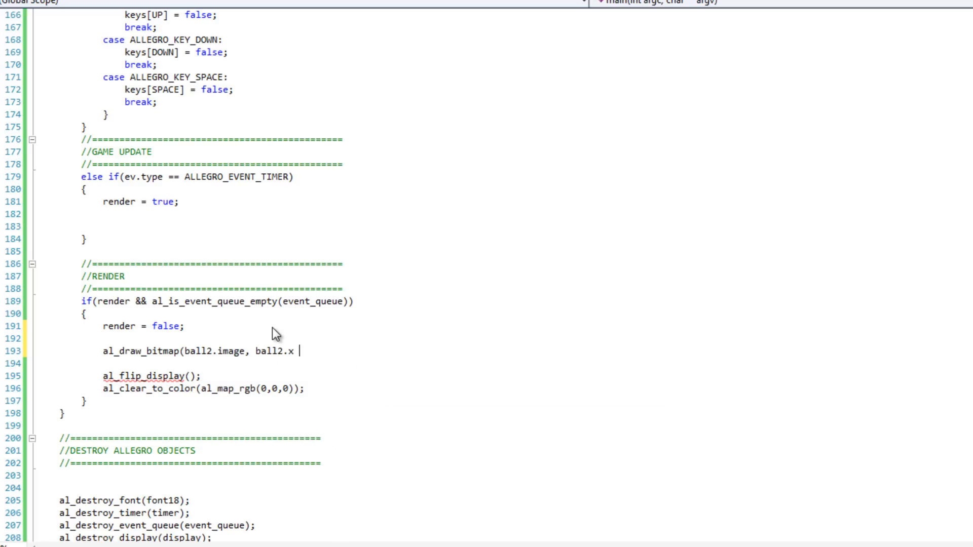
{"action": "type", "text": "- ball2"}
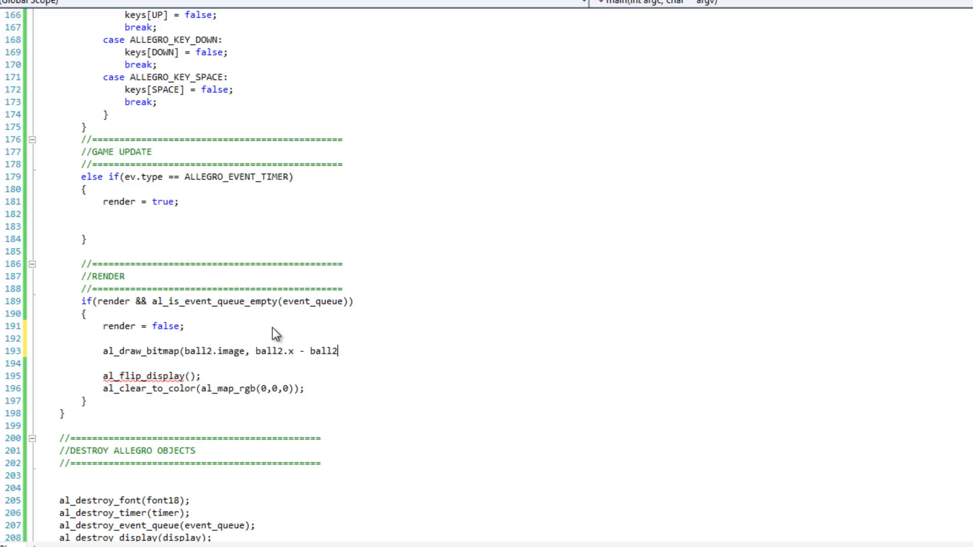
{"action": "type", "text": ".w / 2"}
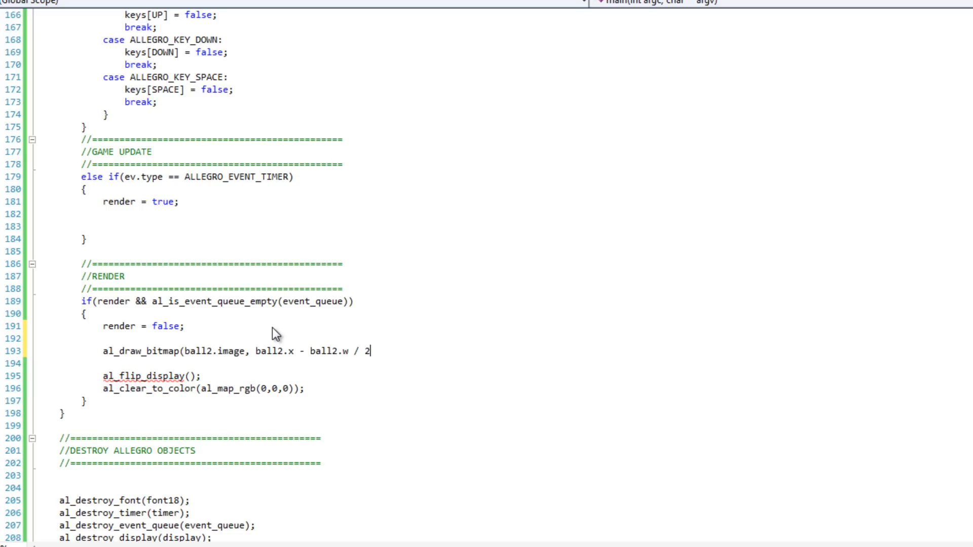
{"action": "type", "text": ", ball2.y -"}
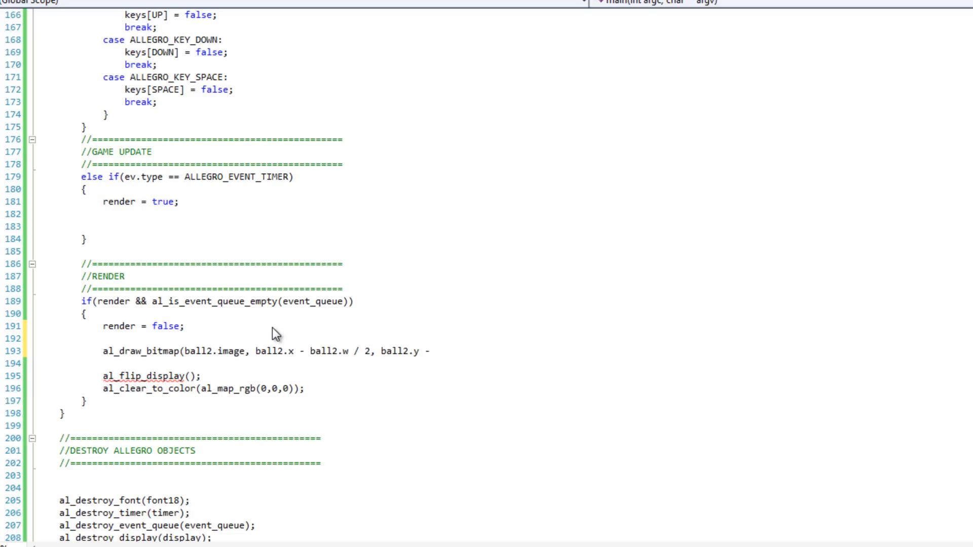
{"action": "type", "text": ".h / 2, 0);"}
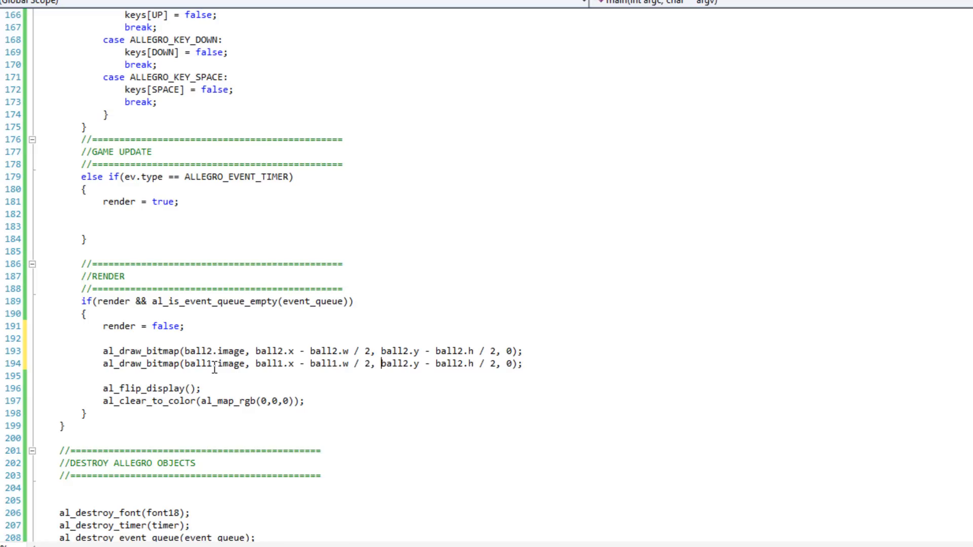
{"action": "type", "text": "ball1.y - ball1"}
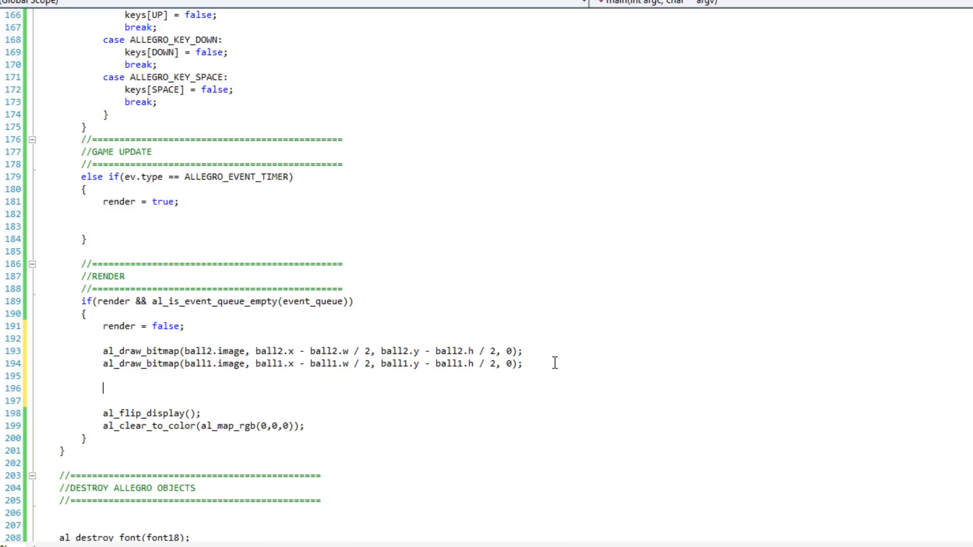
Inside if(bound), write al_draw_filled_rectangle spanning ball1.x/y minus and plus bx/by
{"action": "type", "text": "if("}
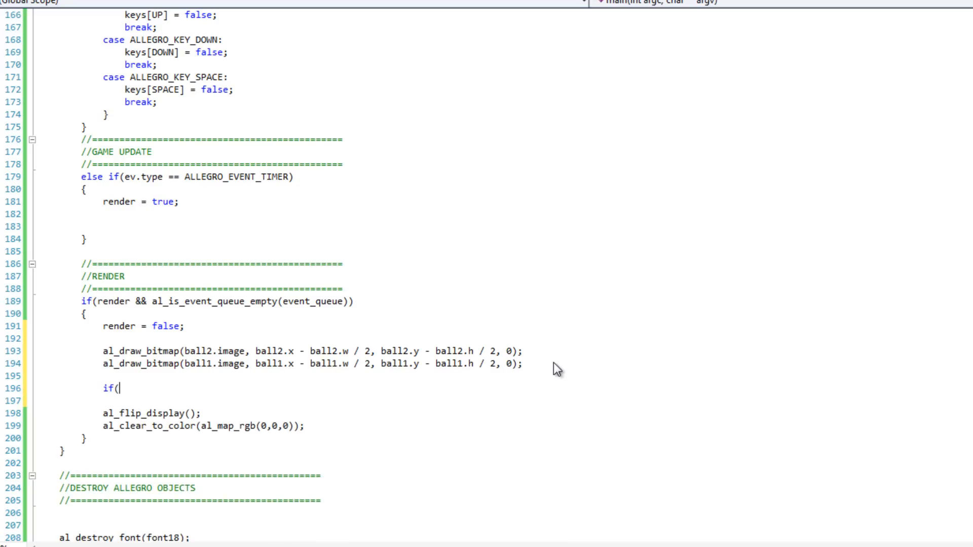
{"action": "type", "text": "bound)"}
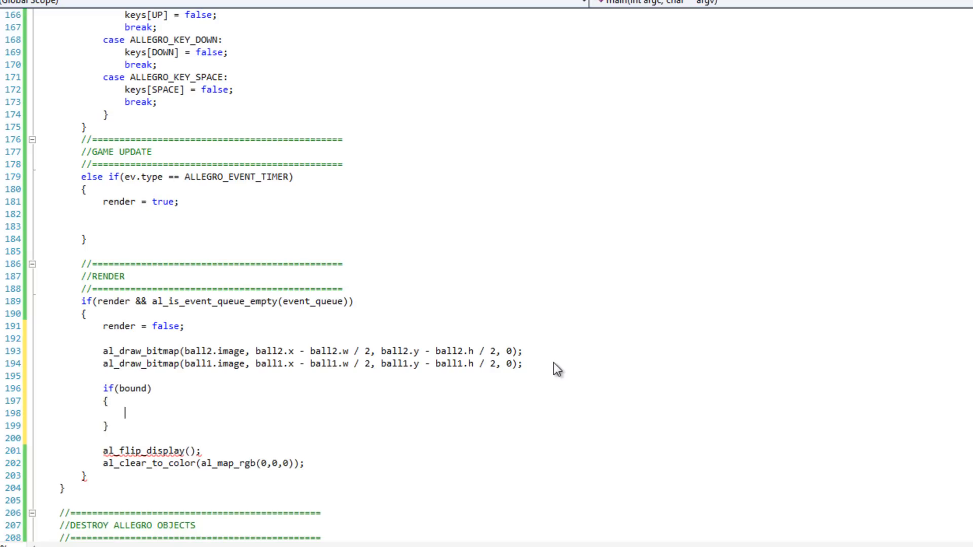
{"action": "type", "text": "al_dr"}
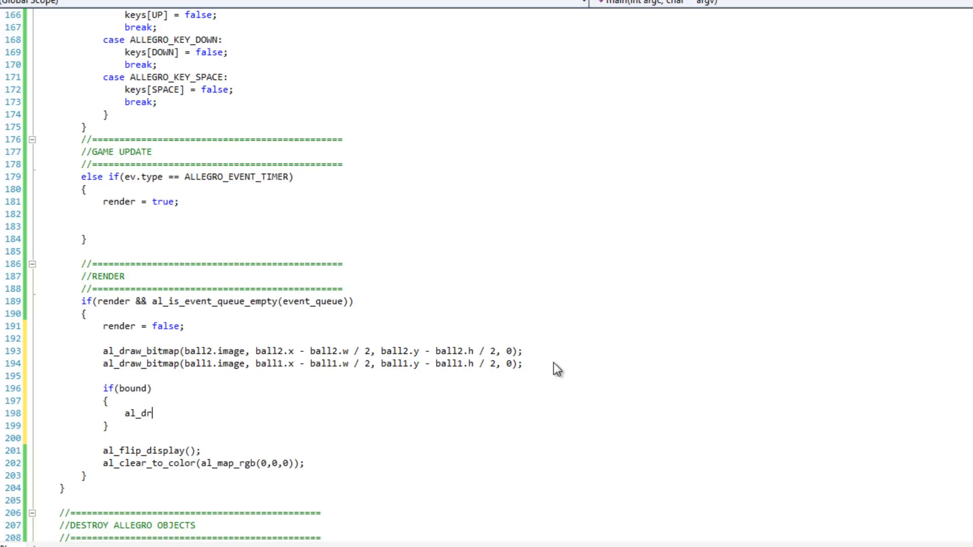
{"action": "type", "text": "aw_filled_"}
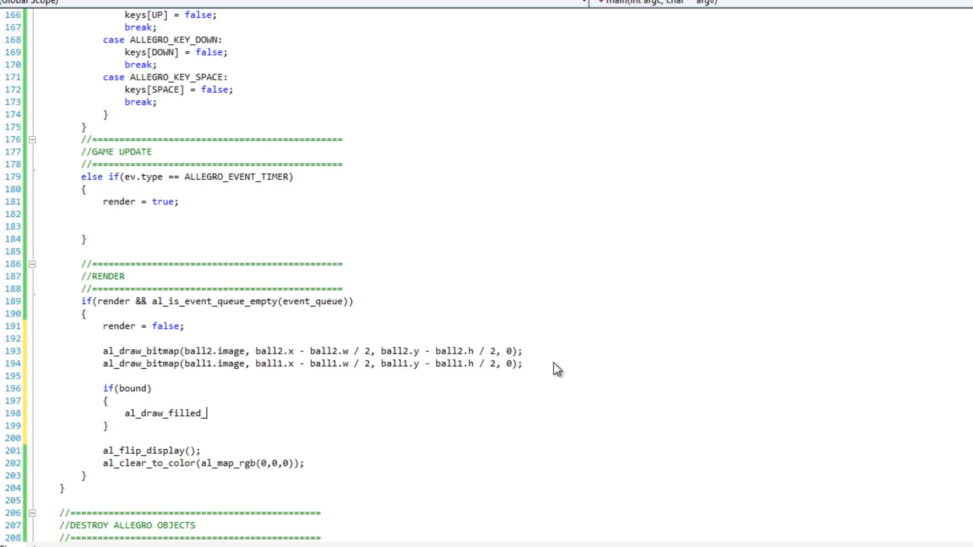
{"action": "type", "text": "rectangle"}
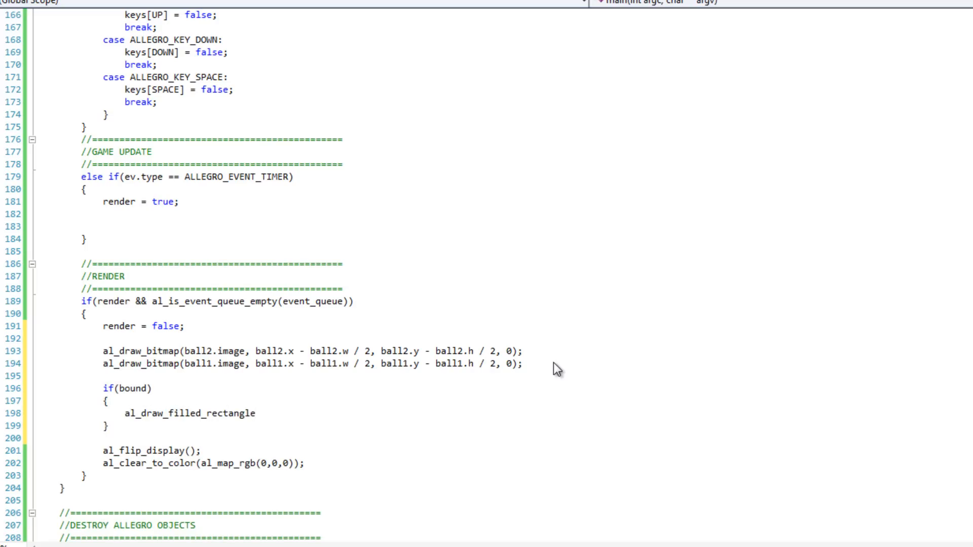
{"action": "type", "text": "("}
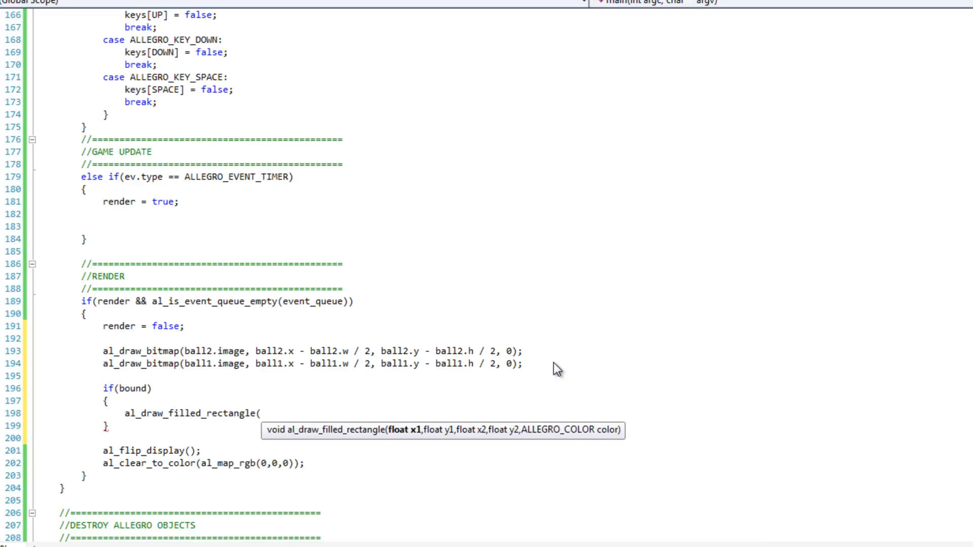
{"action": "type", "text": "ball1.x"}
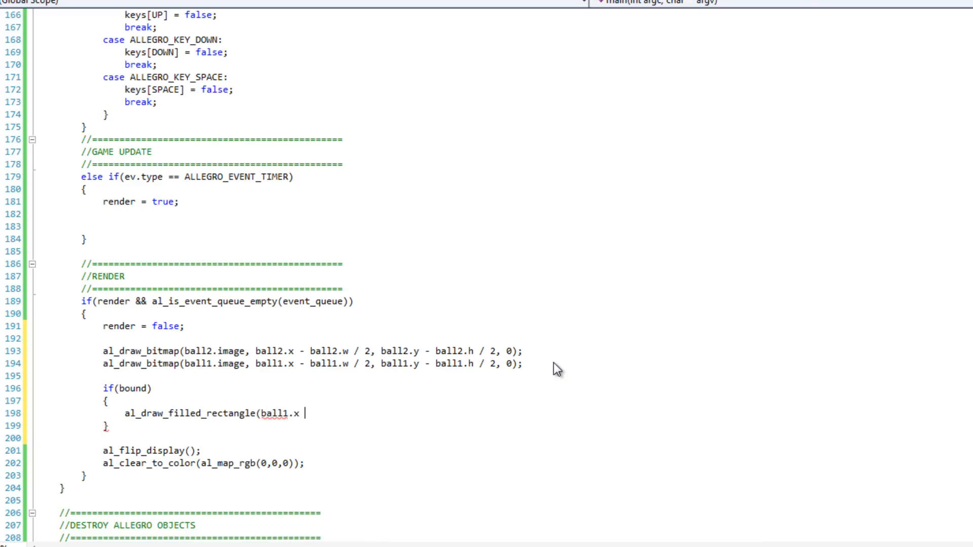
{"action": "type", "text": "- ball1.bx, ball1.y - bal"}
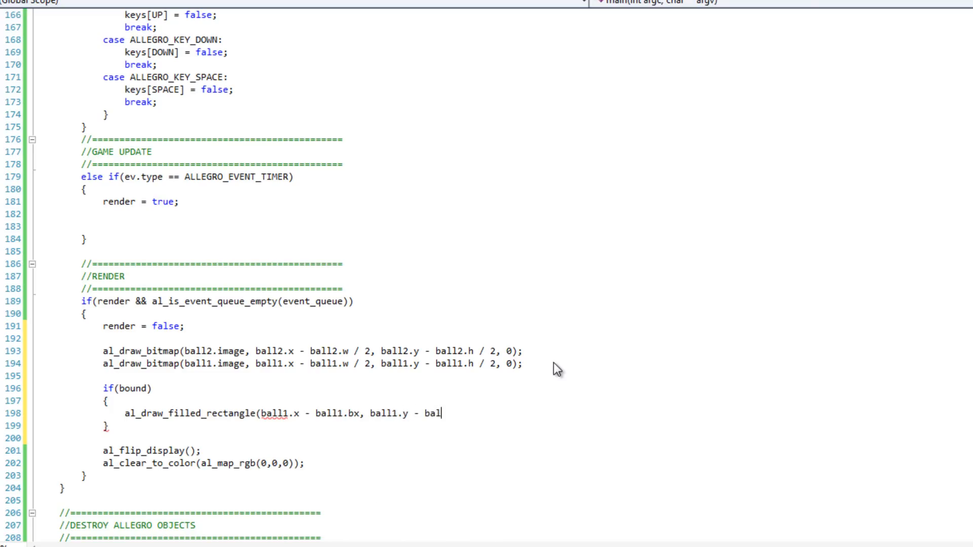
{"action": "type", "text": ".by,"}
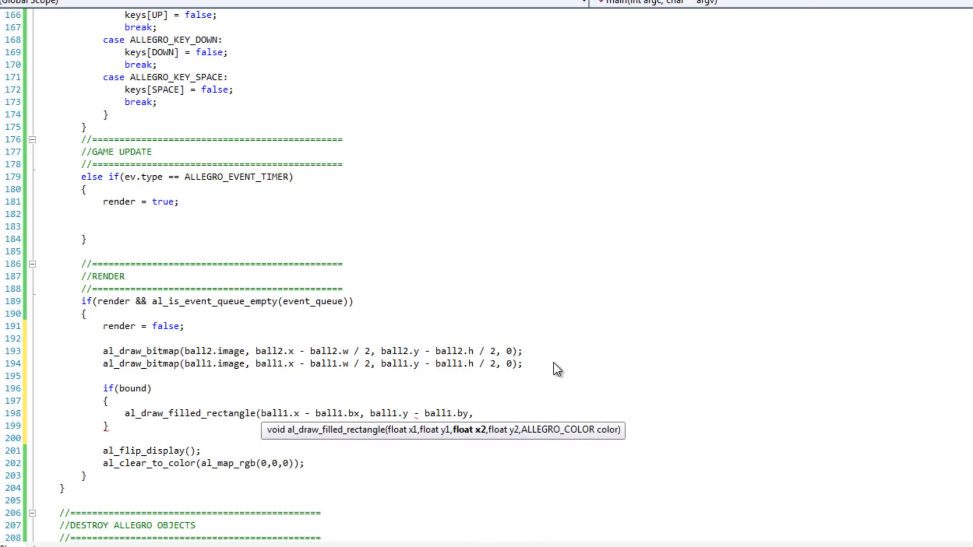
{"action": "type", "text": "ball1.x + ball1.bx,"}
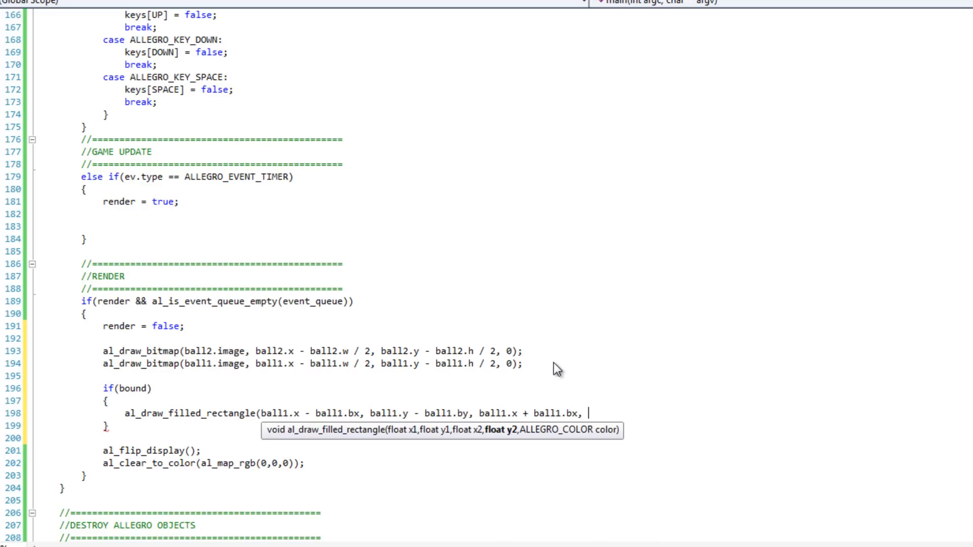
{"action": "type", "text": "ball1.y + ball1"}
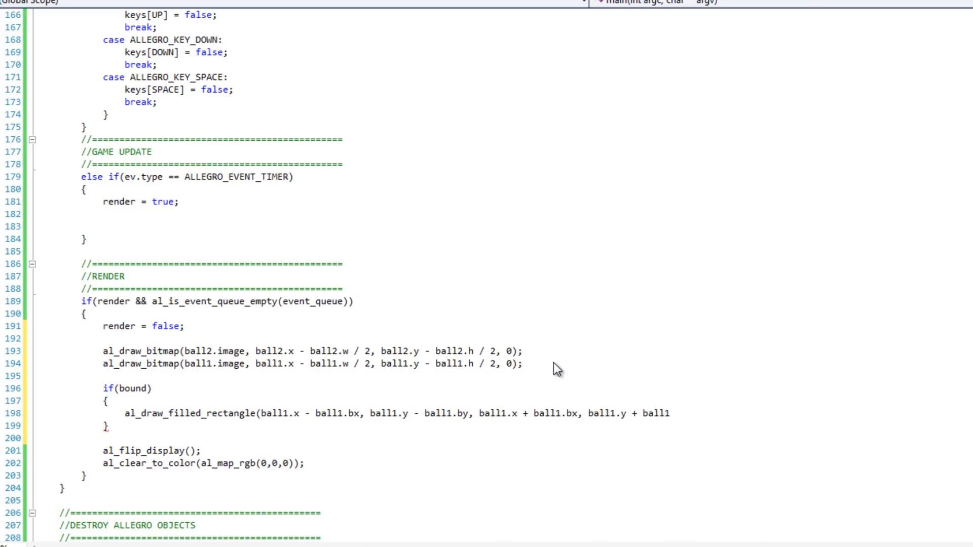
{"action": "type", "text": ".by,"}
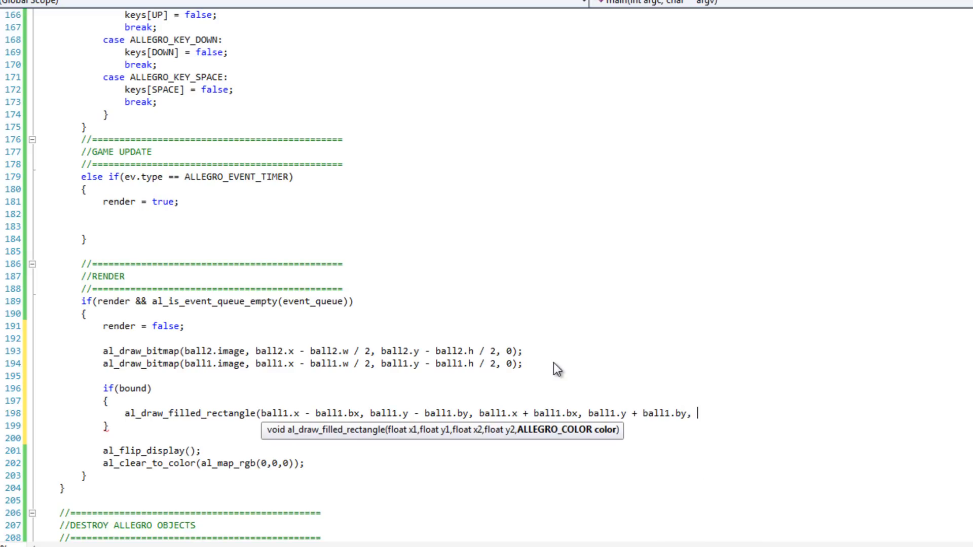
Colour the rectangle translucent purple with al_map_rgba_f(.6, 0, .6, .6) and select the line to duplicate
{"action": "type", "text": "al_m"}
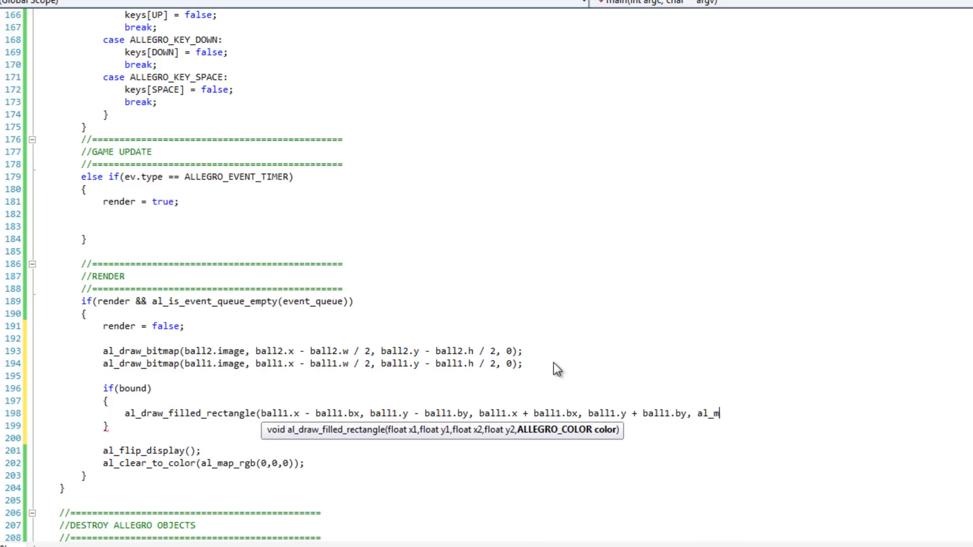
{"action": "type", "text": "ap_rgba"}
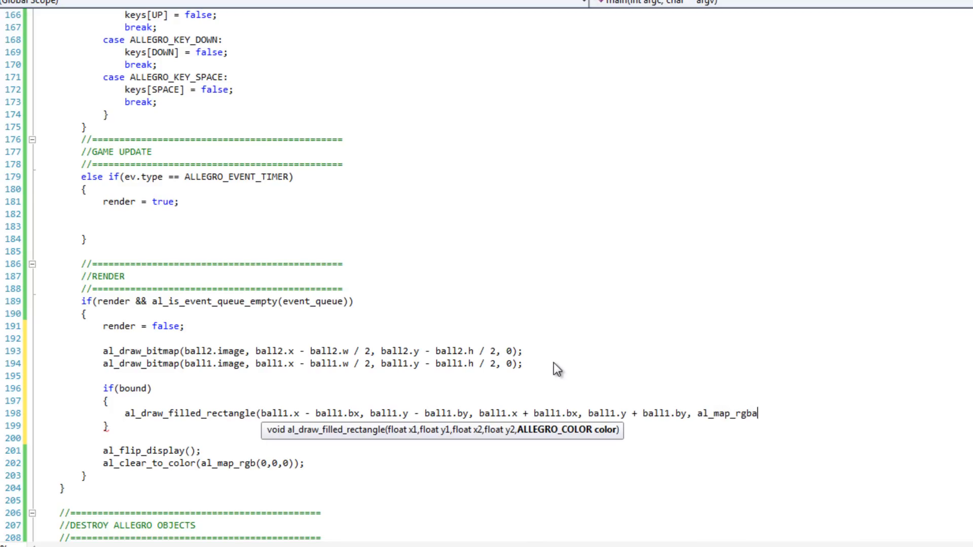
{"action": "type", "text": "_f"}
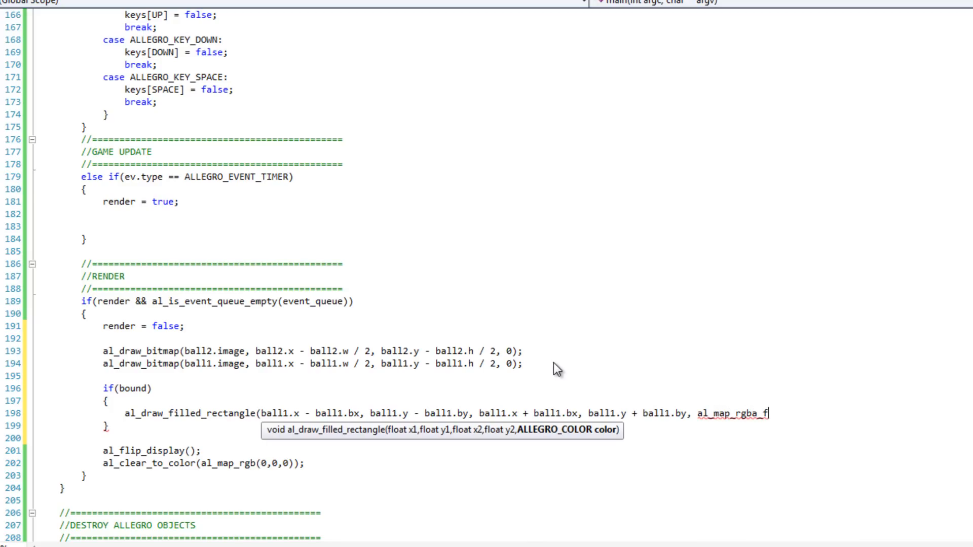
{"action": "type", "text": "("}
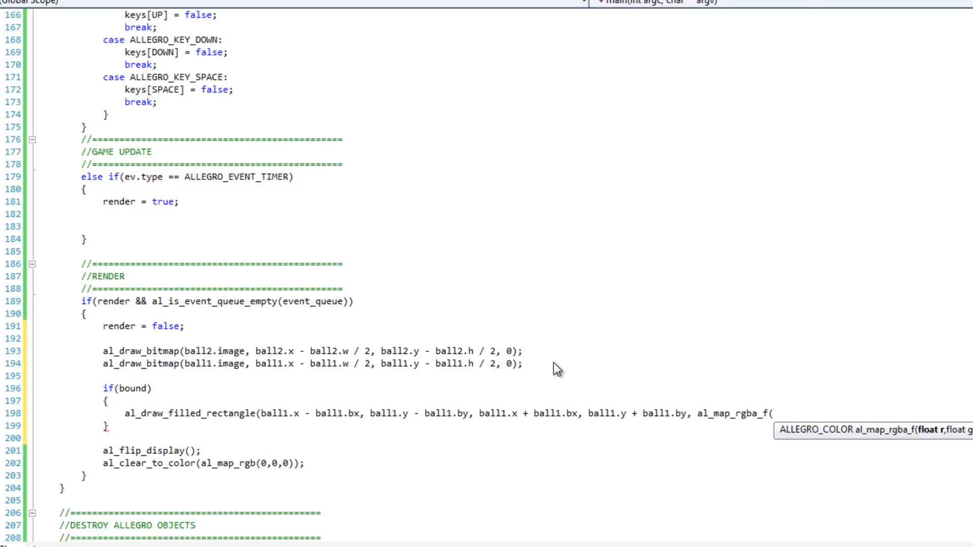
{"action": "type", "text": ".6, 0,"}
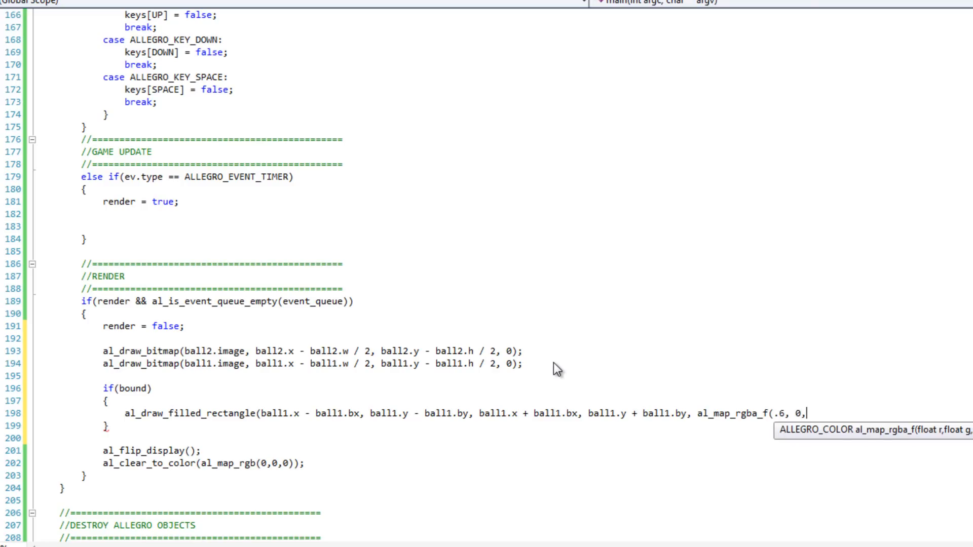
{"action": "type", "text": ".6,"}
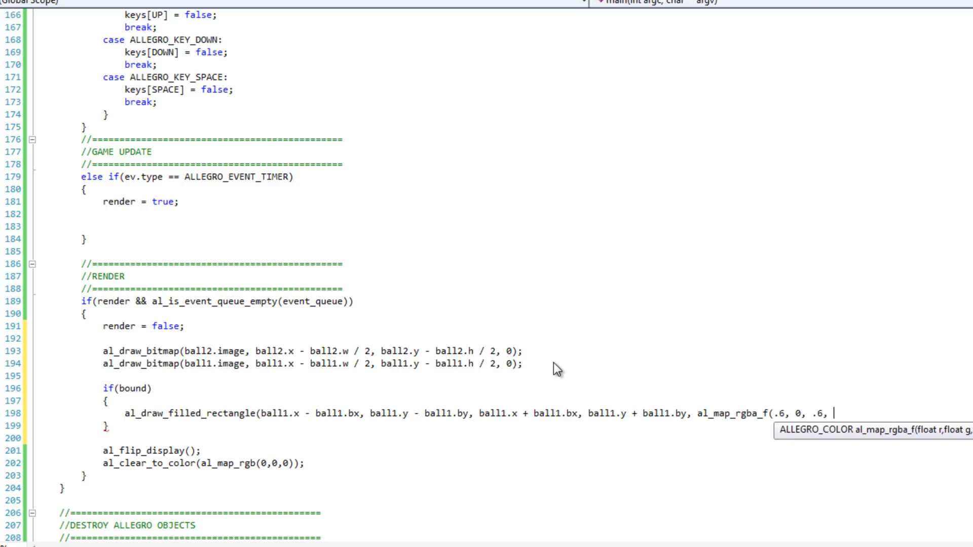
{"action": "type", "text": ".6));"}
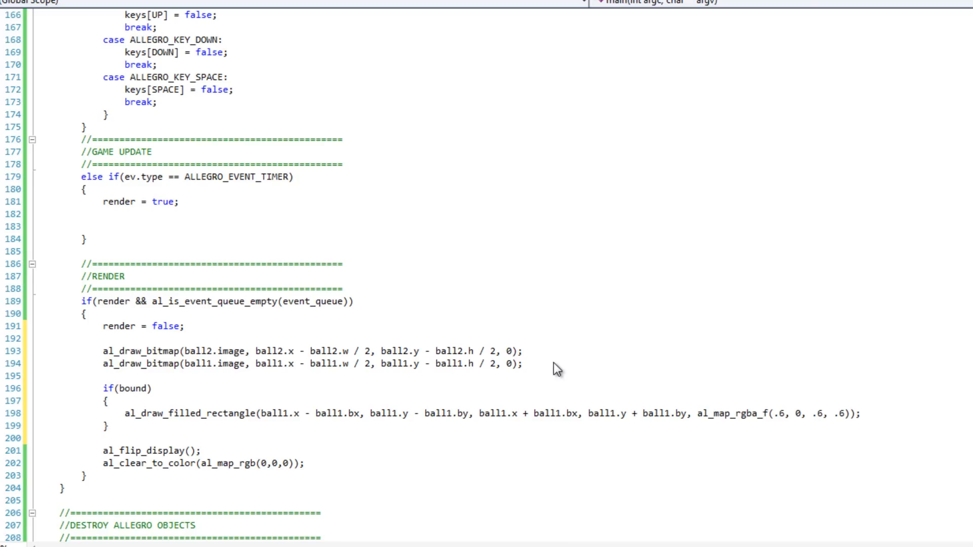
{"action": "left_click", "coordinate": [863, 414]}
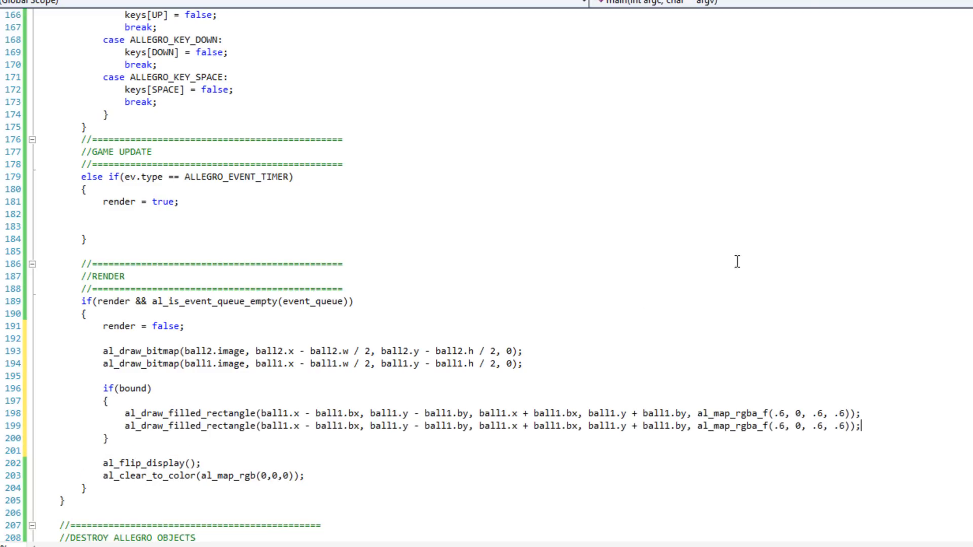
Adapt the pasted rectangle line so it draws ball2's bounding box
{"action": "left_click", "coordinate": [284, 427]}
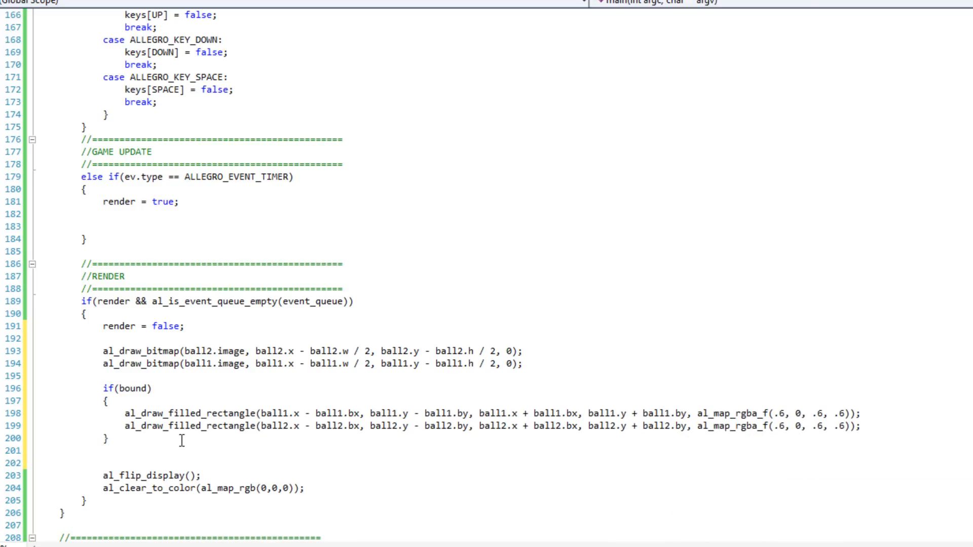
{"action": "mouse_move", "coordinate": [144, 370]}
{"action": "type", "text": "if("}
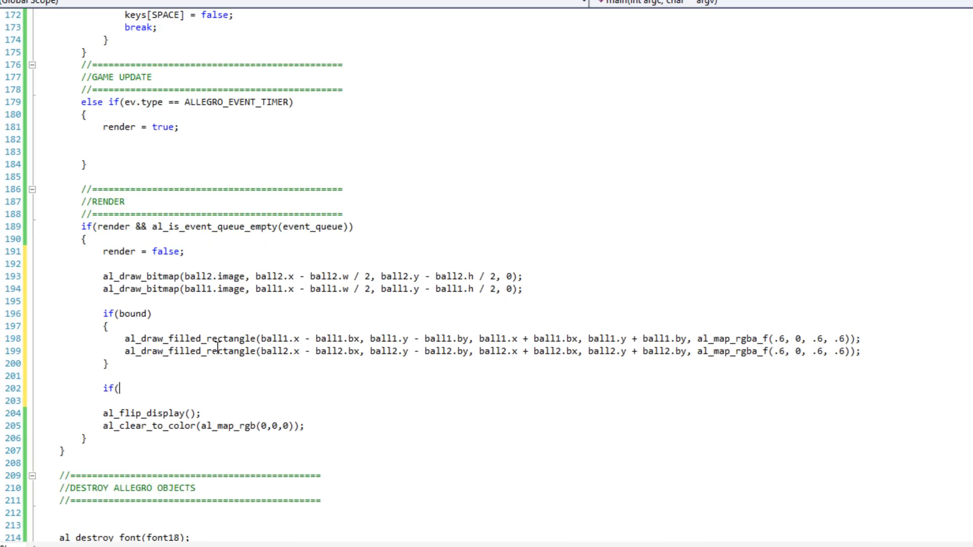
Inside if(collision), draw white "Collision!" with font18 at WIDTH / 2, 20, ALLEGRO_ALIGN_CENTRE
{"action": "type", "text": "collisio"}
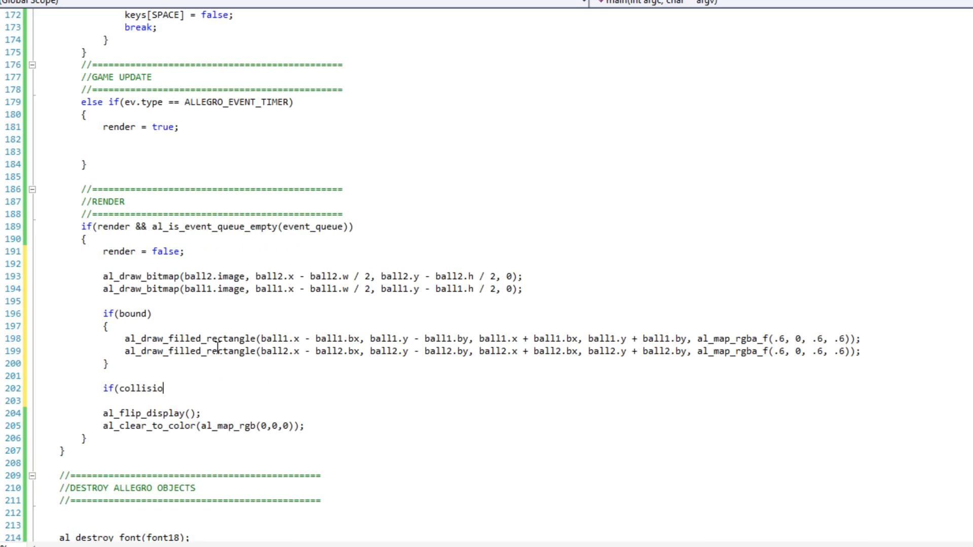
{"action": "type", "text": "n)"}
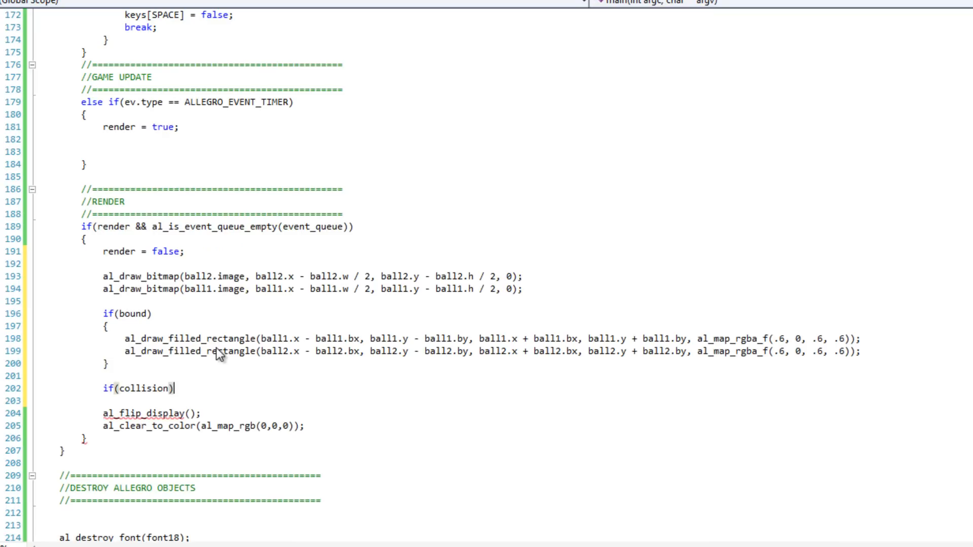
{"action": "key", "text": "enter"}
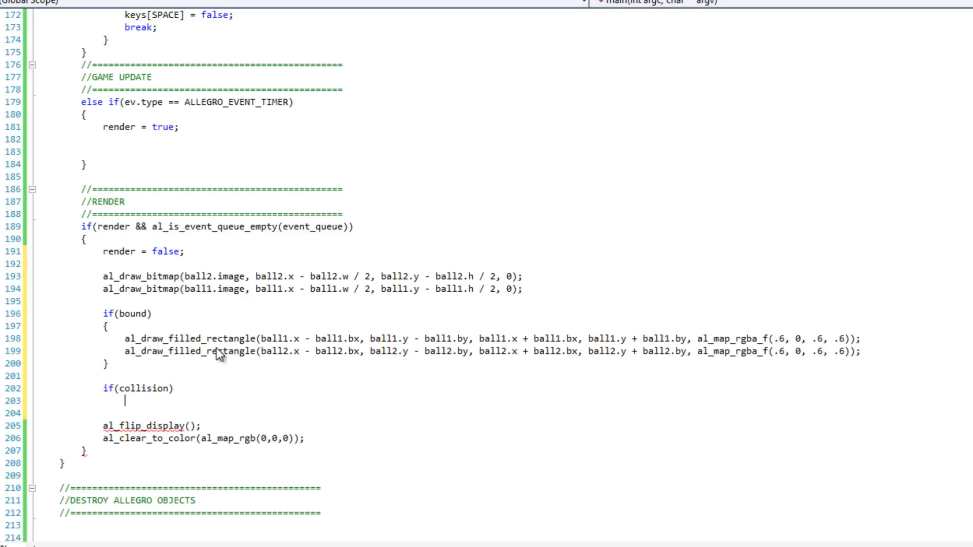
{"action": "type", "text": "al_dra"}
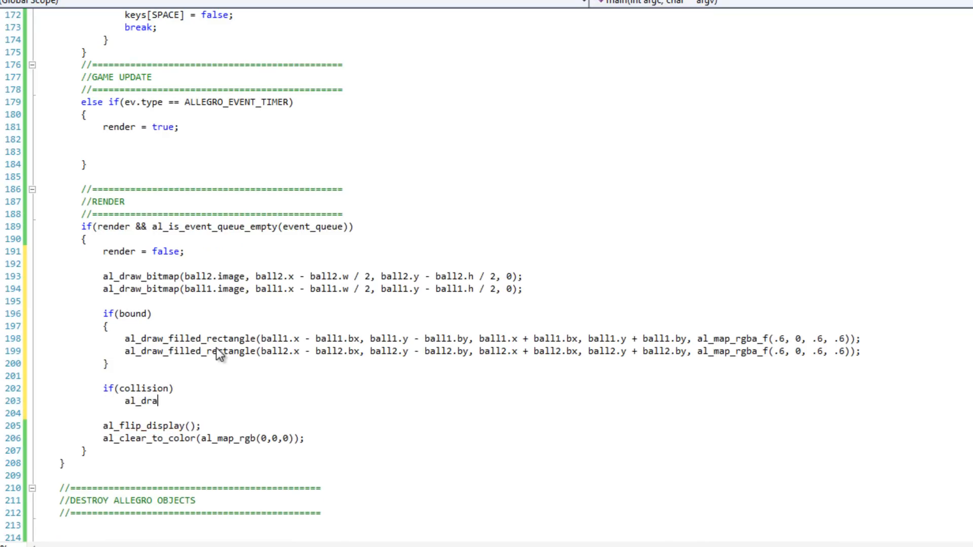
{"action": "type", "text": "w_text"}
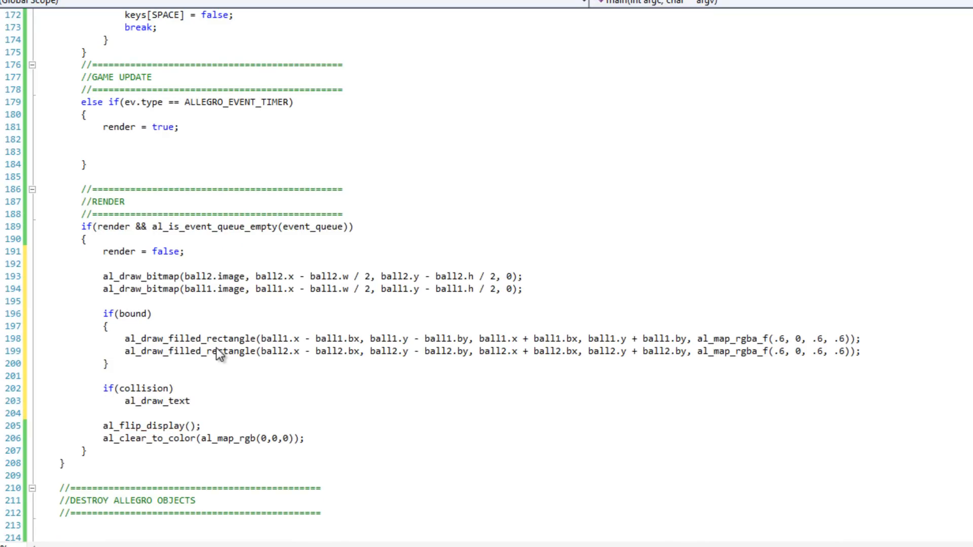
{"action": "type", "text": "(font18,"}
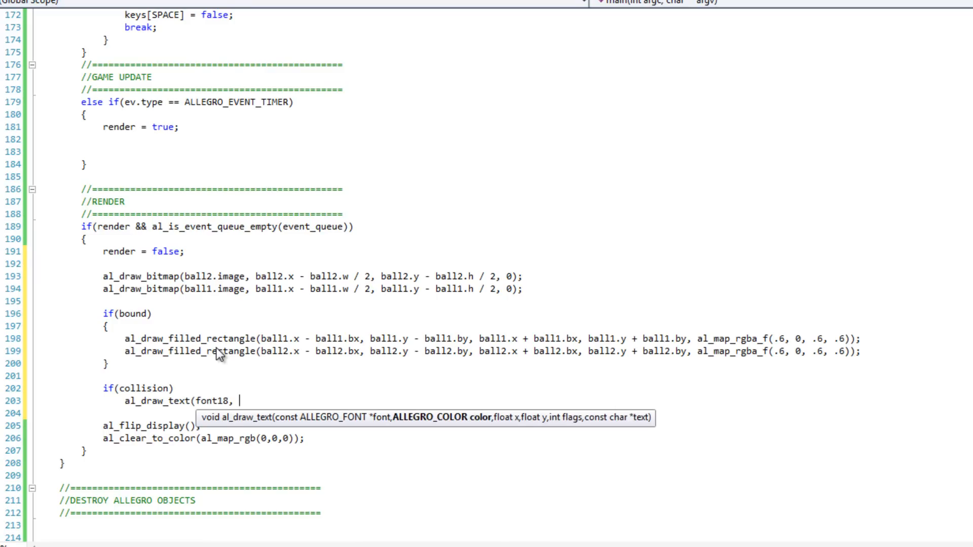
{"action": "type", "text": "al_map_r"}
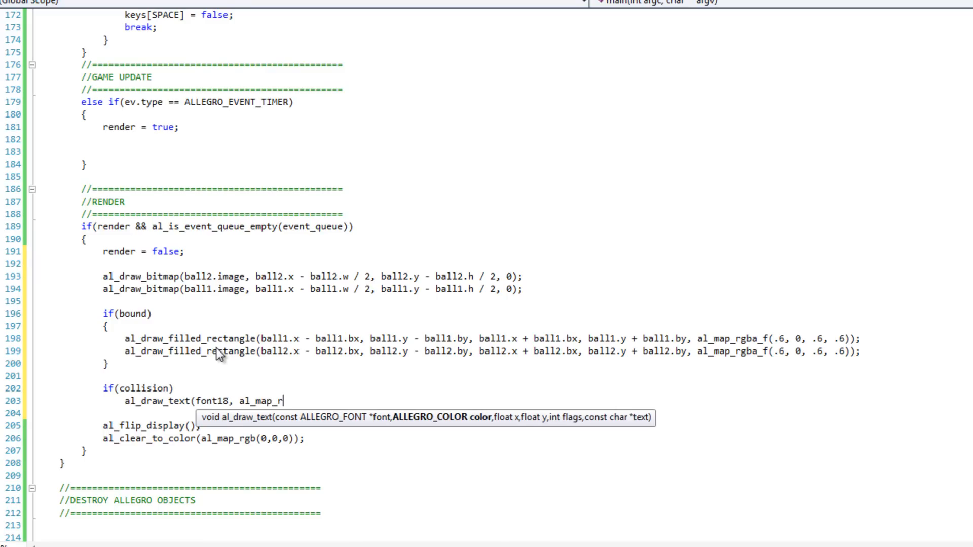
{"action": "type", "text": "gb(2"}
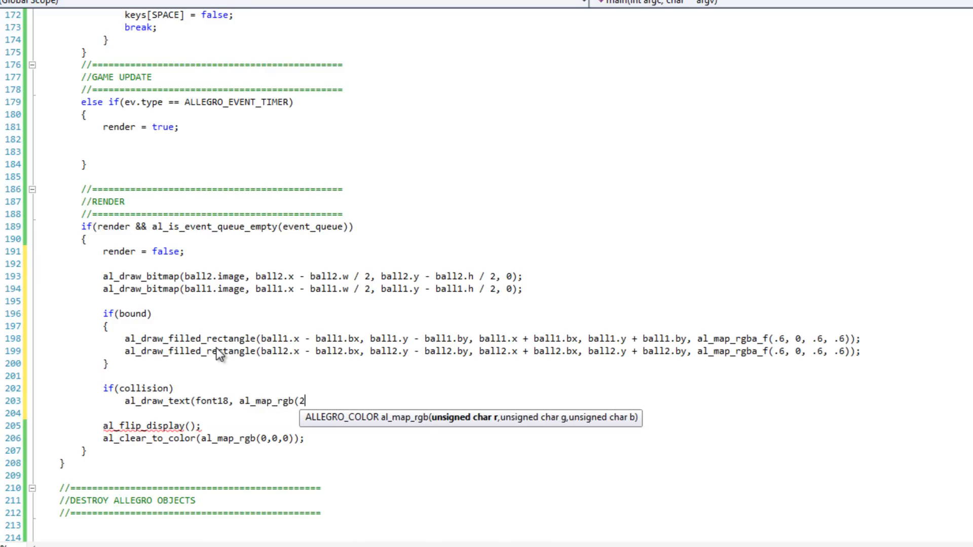
{"action": "type", "text": "55, 255, 255)"}
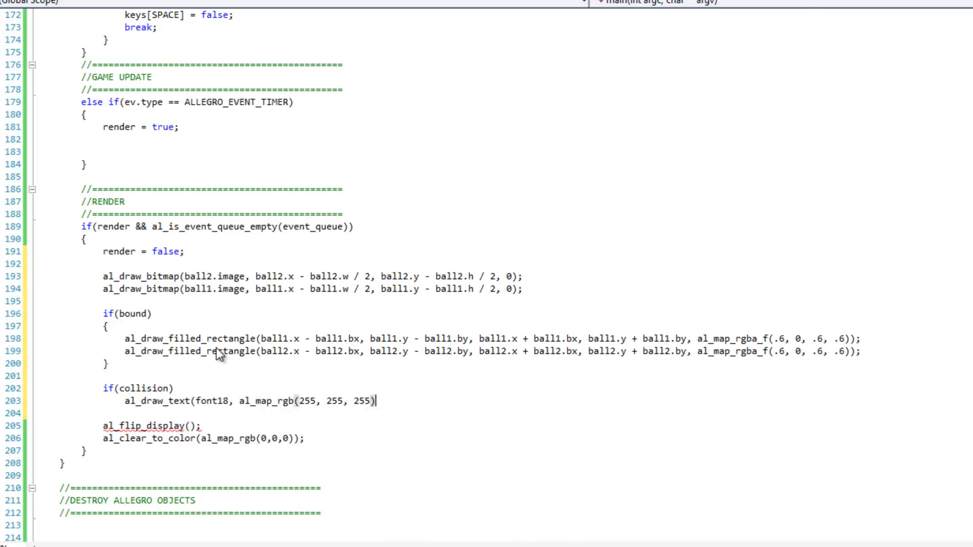
{"action": "type", "text": ", WIDTH / 2, 20,"}
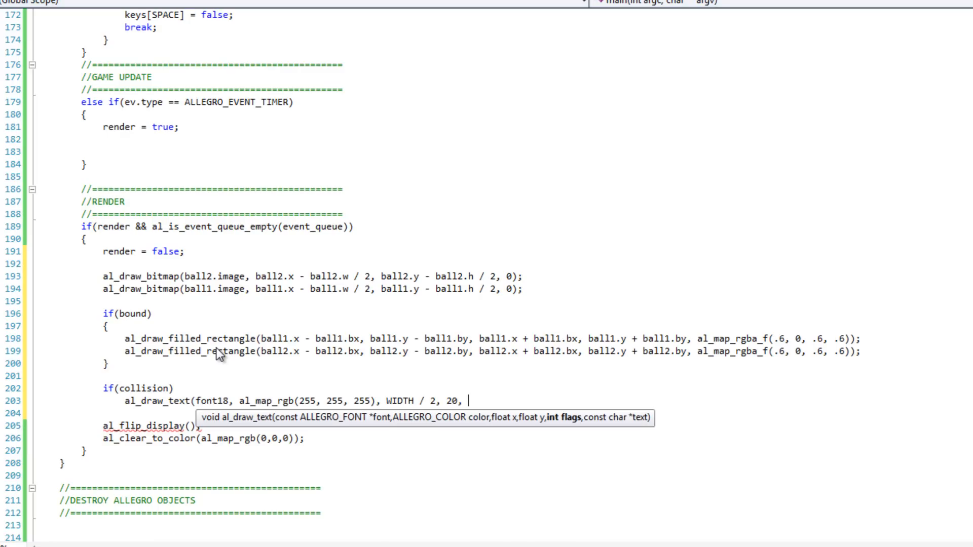
{"action": "type", "text": "ALLEGRO"}
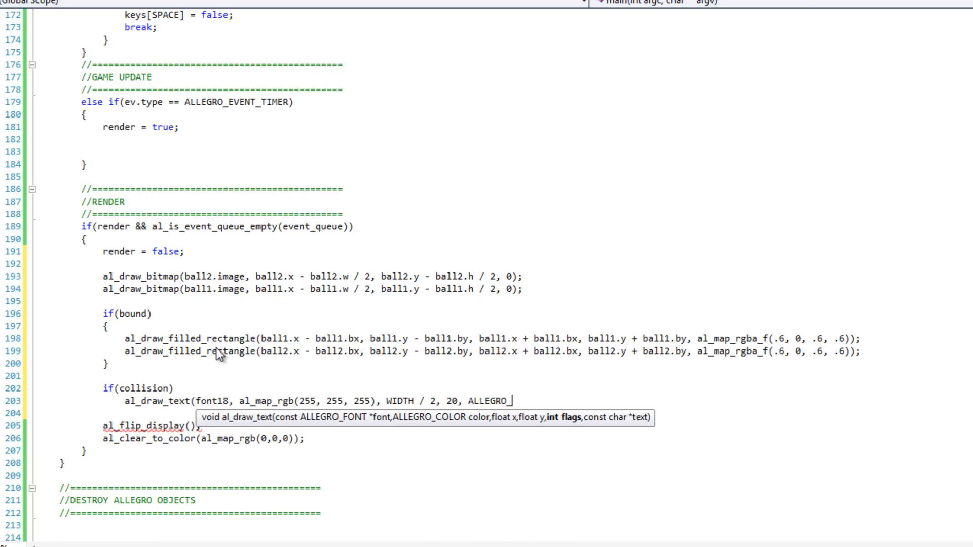
{"action": "type", "text": "_ALIGN_C"}
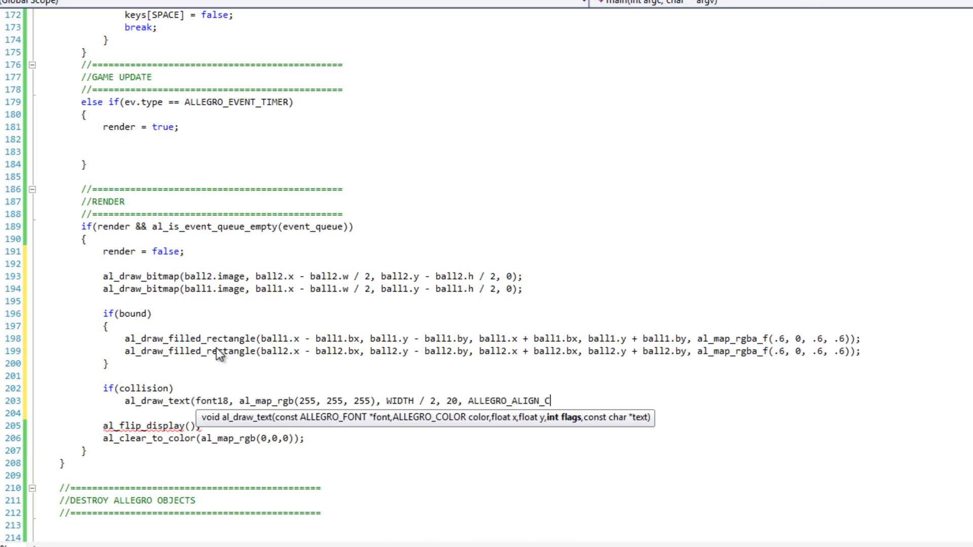
{"action": "type", "text": "ENTRE,"}
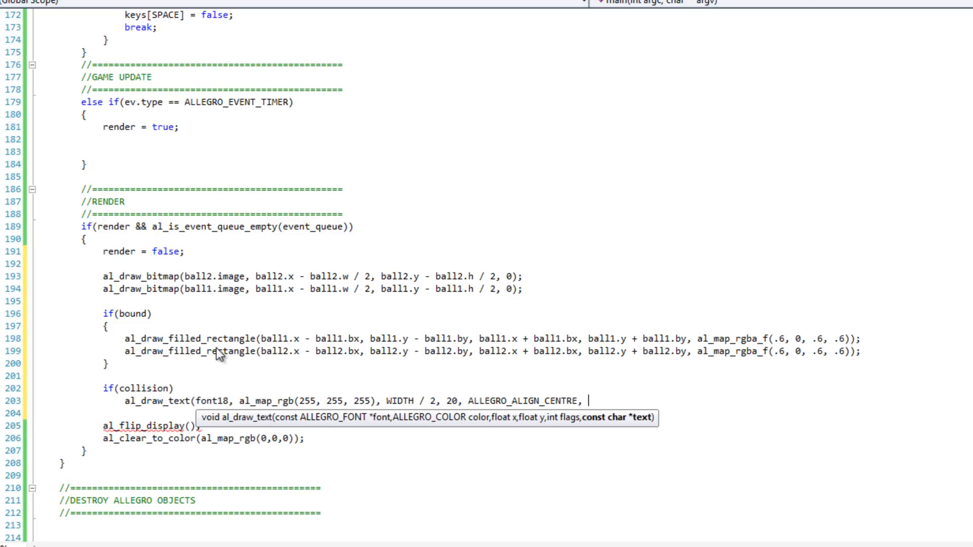
{"action": "type", "text": "\"Collision"}
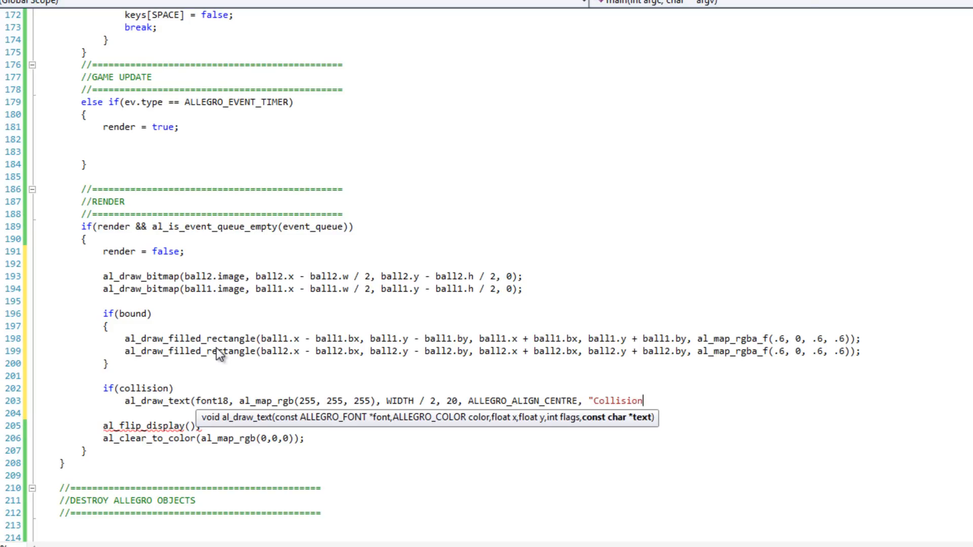
{"action": "type", "text": "!\""}
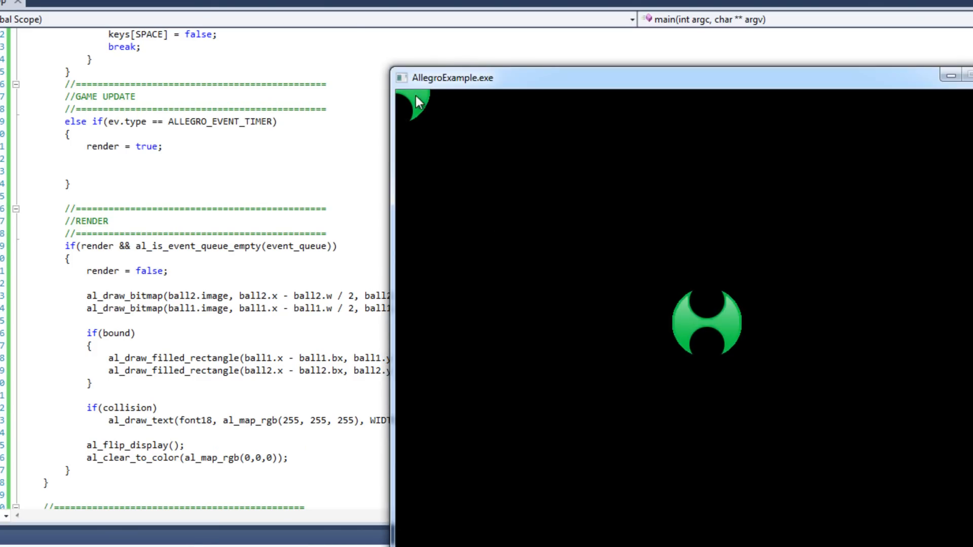
{"action": "mouse_move", "coordinate": [421, 115]}
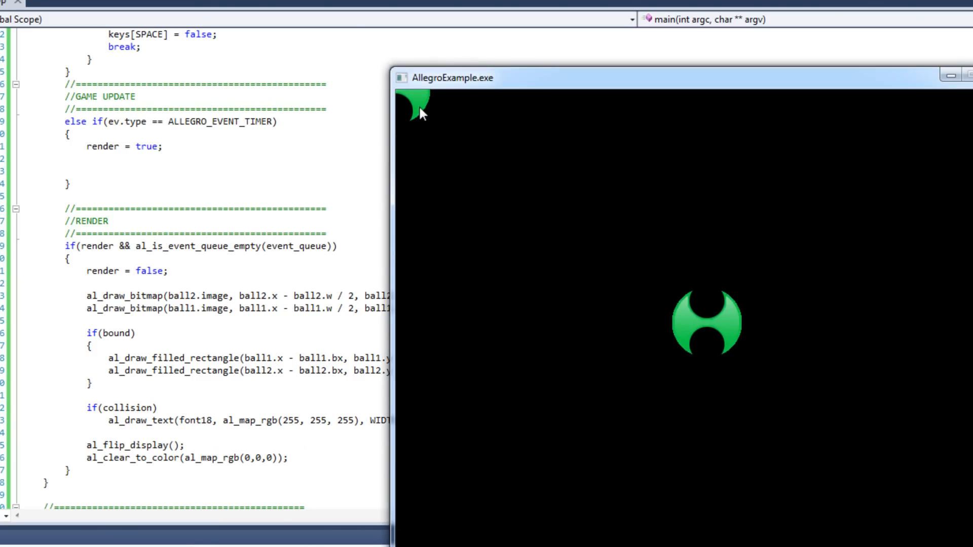
{"action": "mouse_move", "coordinate": [732, 322]}
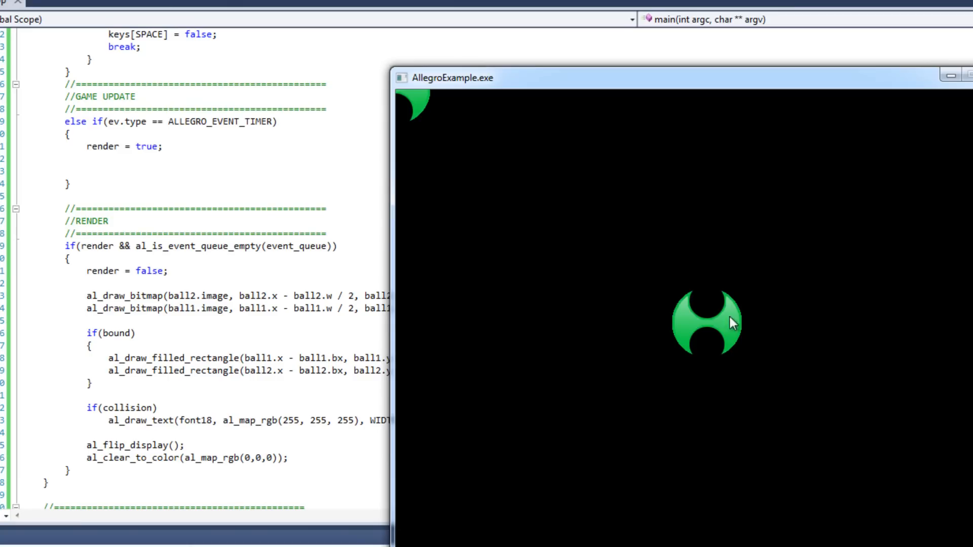
{"action": "mouse_move", "coordinate": [740, 313]}
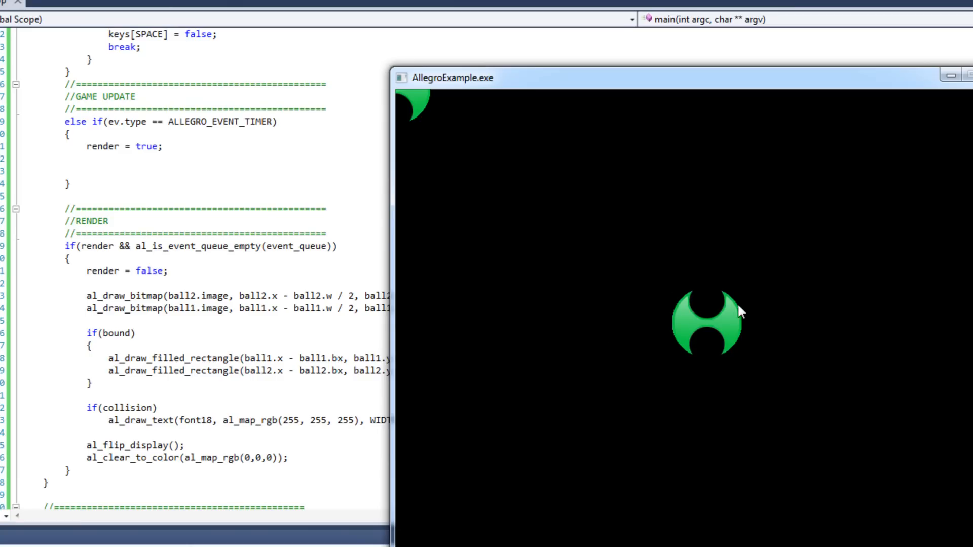
{"action": "mouse_move", "coordinate": [676, 319]}
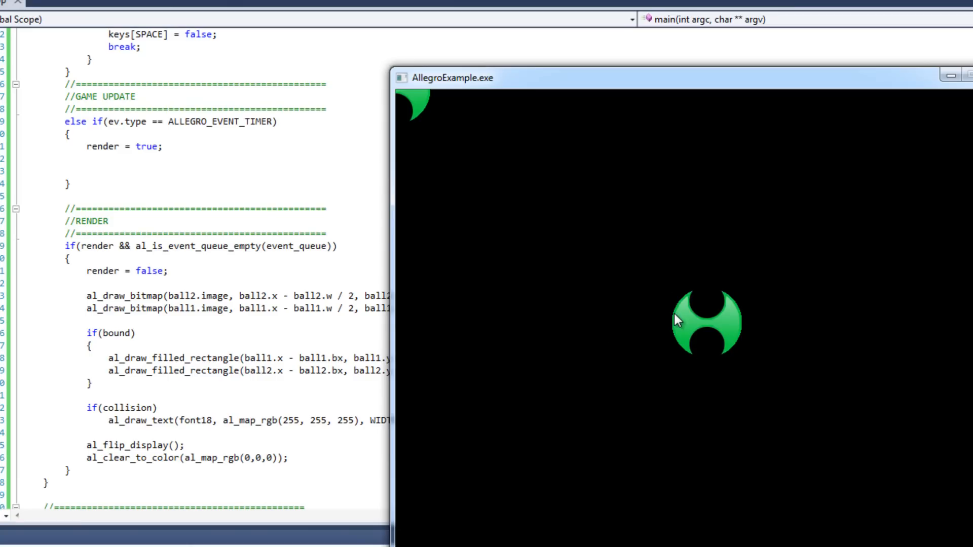
{"action": "mouse_move", "coordinate": [689, 349]}
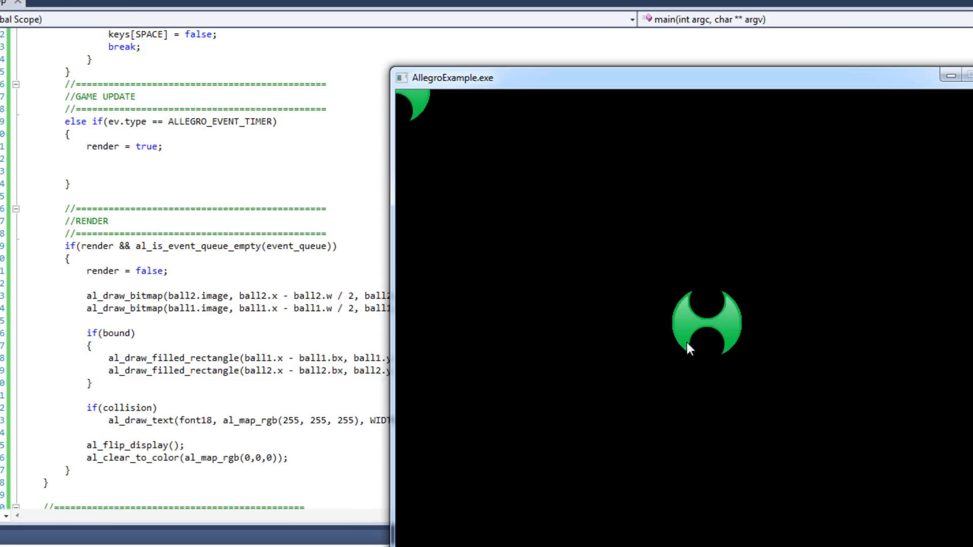
{"action": "mouse_move", "coordinate": [614, 319]}
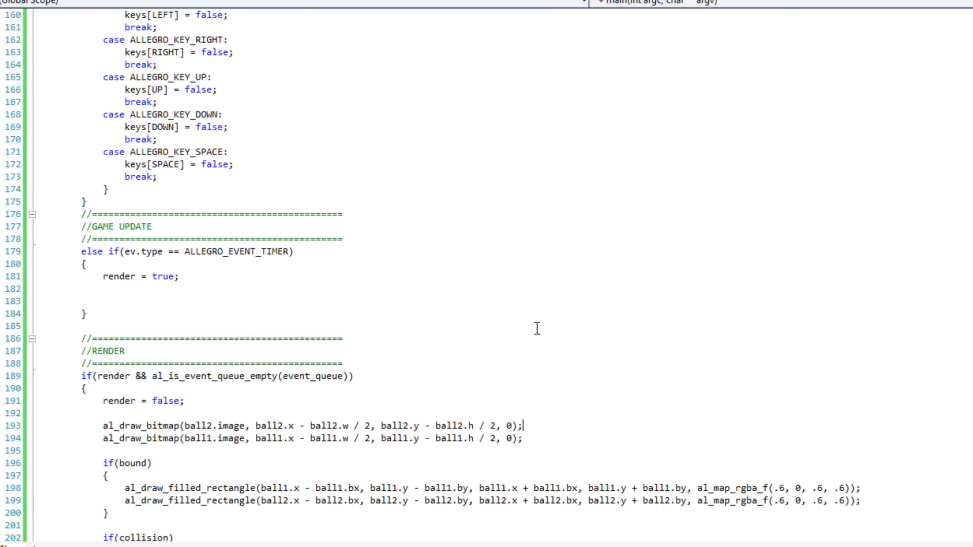
In the timer block, move ball1.y by 5 up or down when keys[UP] or keys[DOWN] is set
{"action": "scroll", "scroll_direction": "down", "scroll_amount": 3}
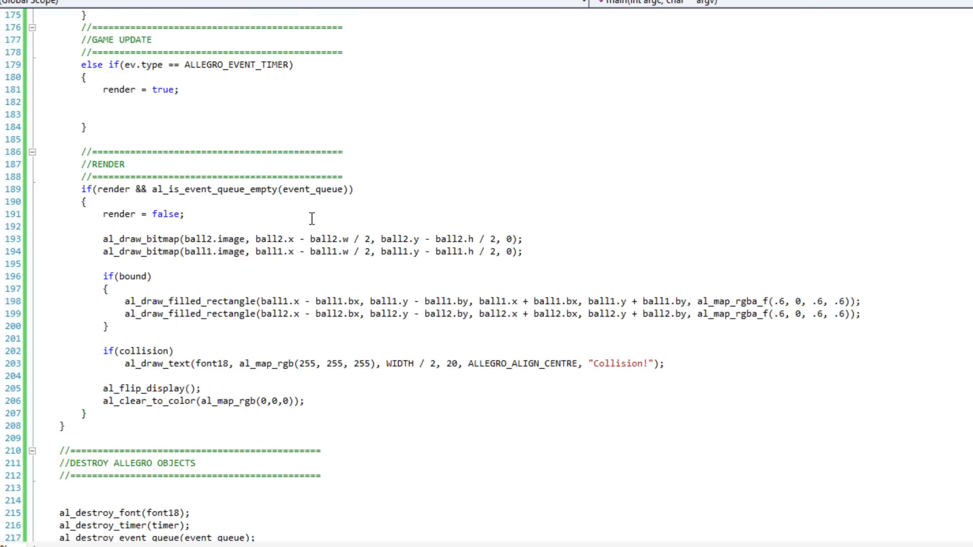
{"action": "mouse_move", "coordinate": [311, 219]}
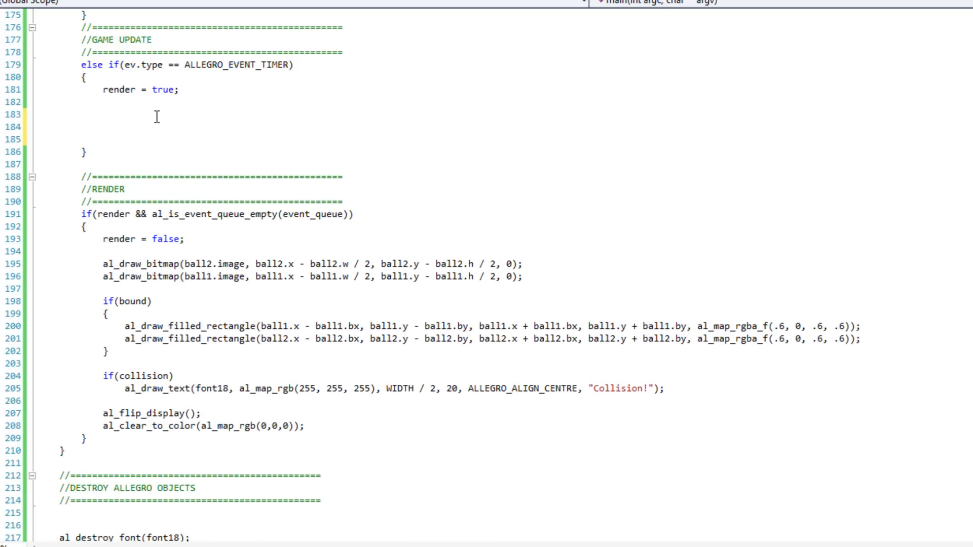
{"action": "left_click", "coordinate": [103, 114]}
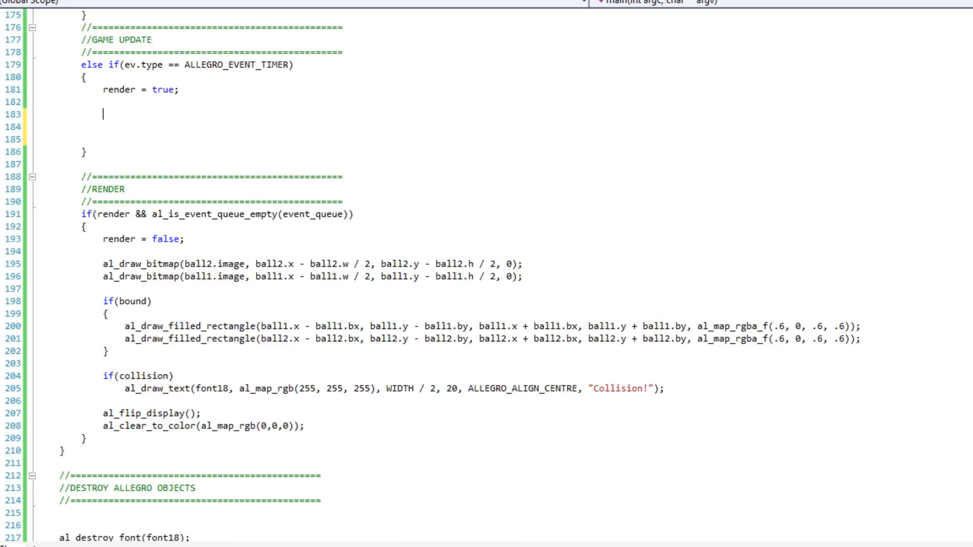
{"action": "mouse_move", "coordinate": [655, 144]}
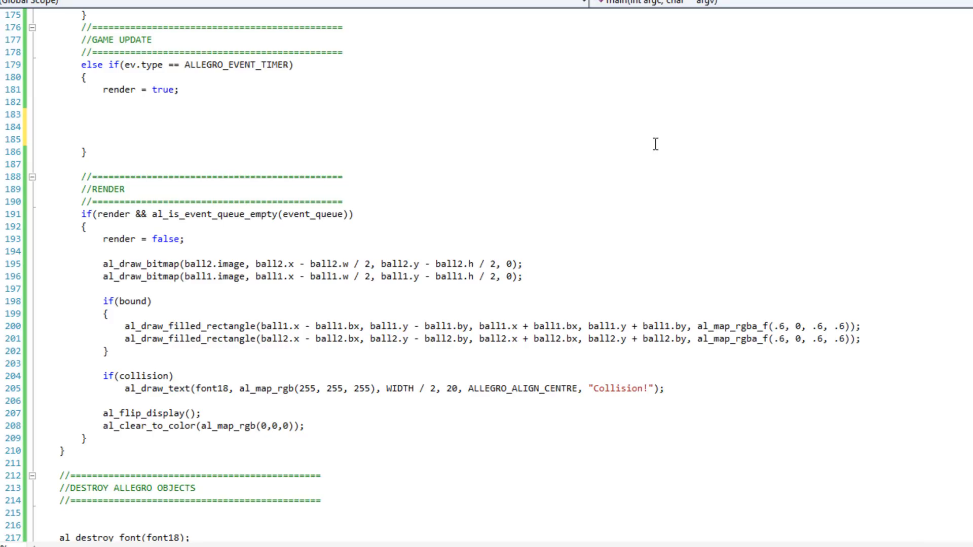
{"action": "left_click", "coordinate": [135, 118]}
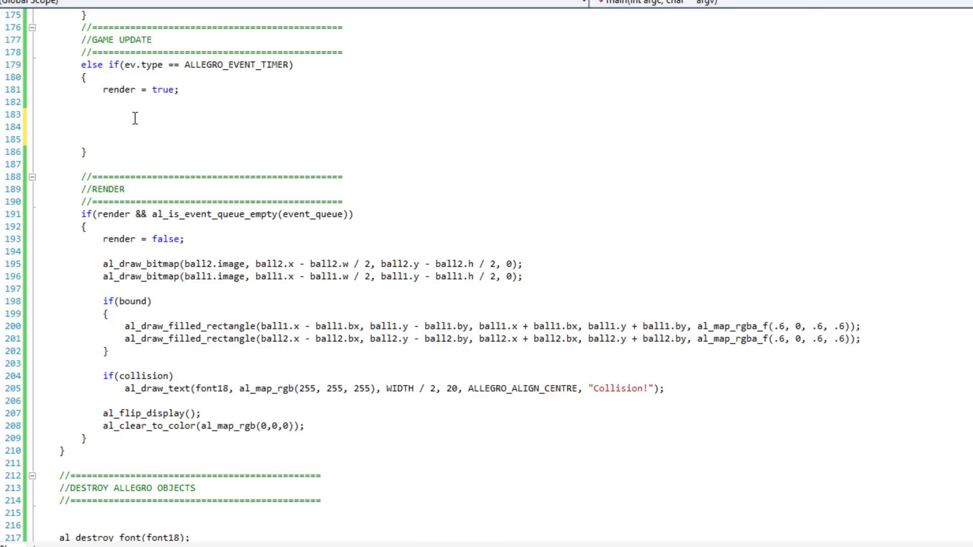
{"action": "type", "text": "if("}
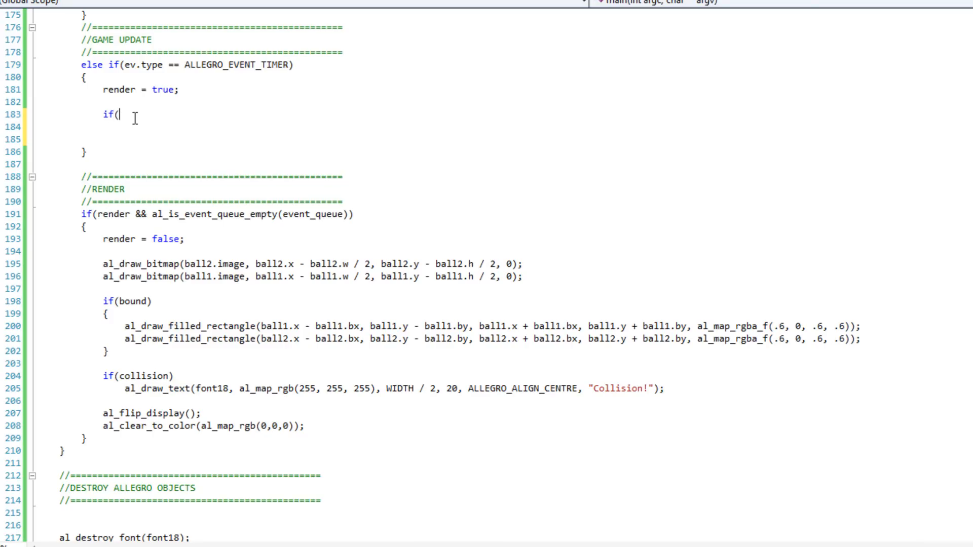
{"action": "type", "text": "keys[UP"}
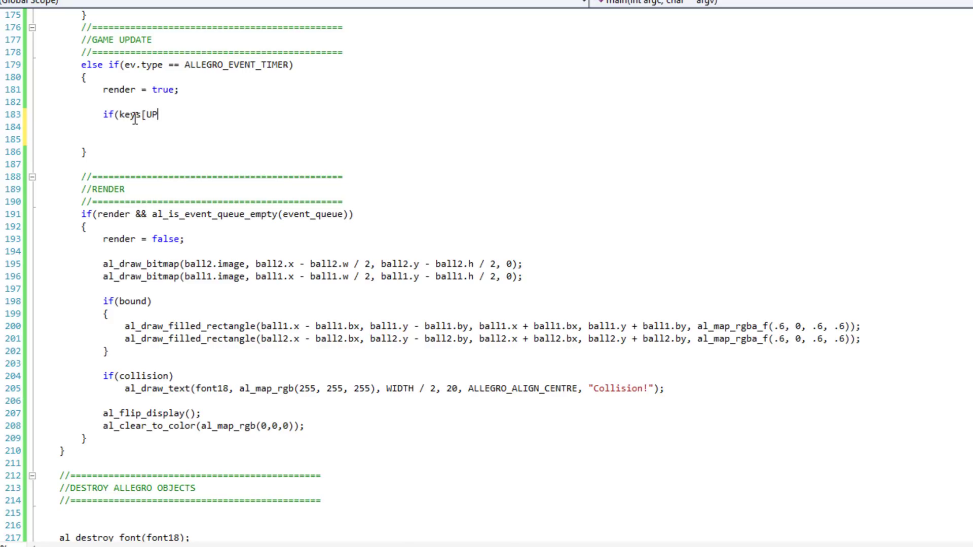
{"action": "type", "text": "]"}
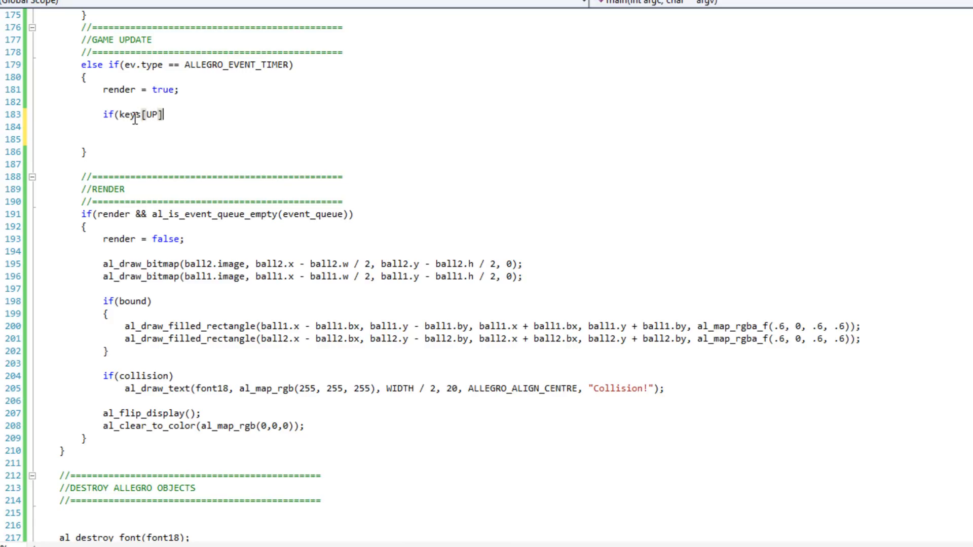
{"action": "type", "text": ")"}
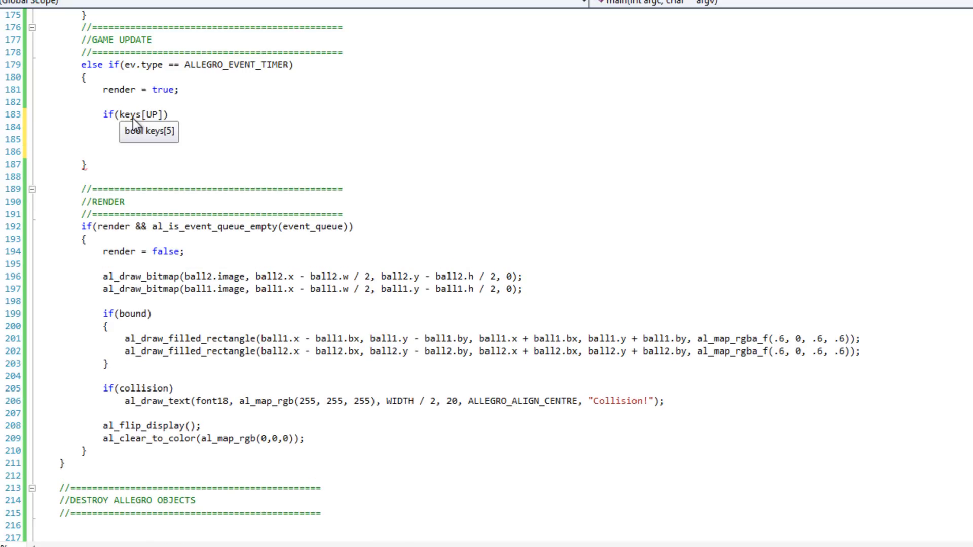
{"action": "type", "text": "ball1.y"}
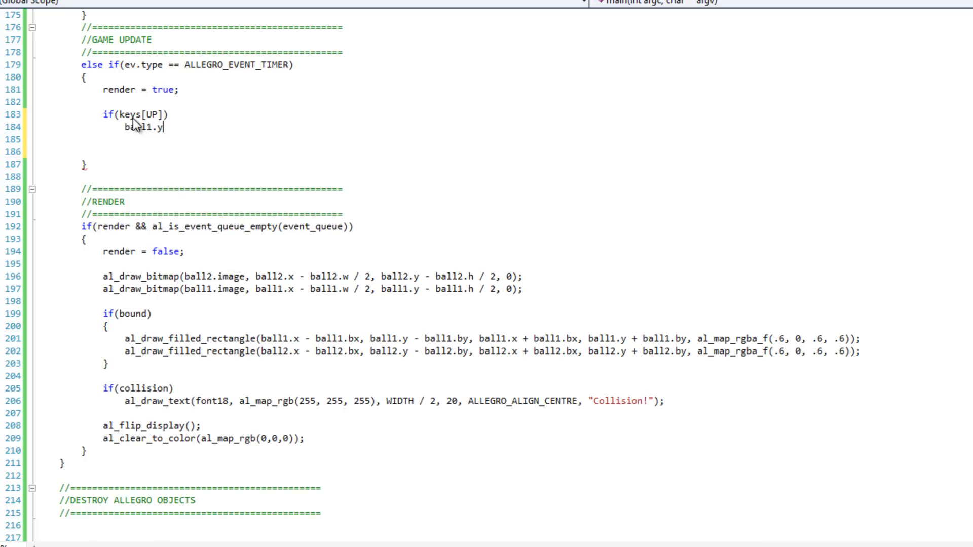
{"action": "type", "text": "-= 5;"}
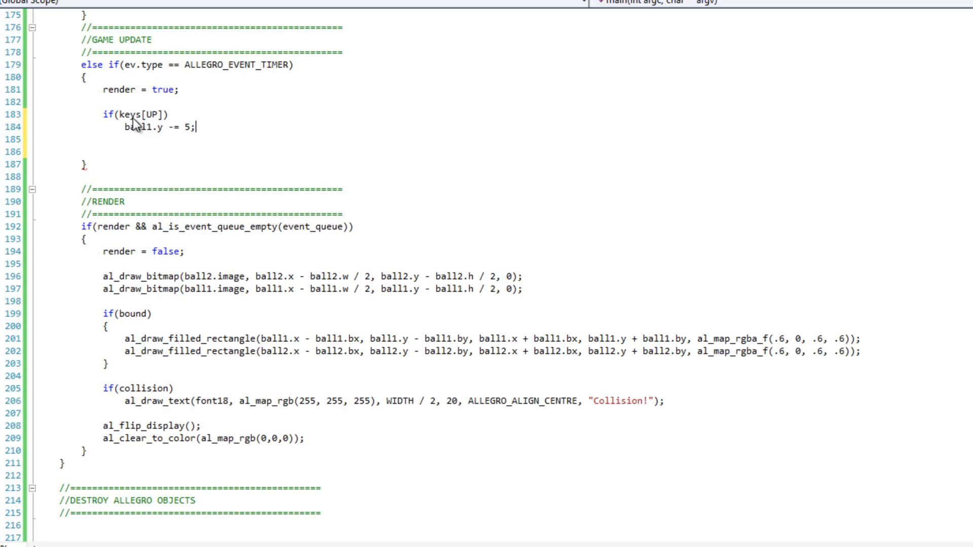
{"action": "type", "text": "else if("}
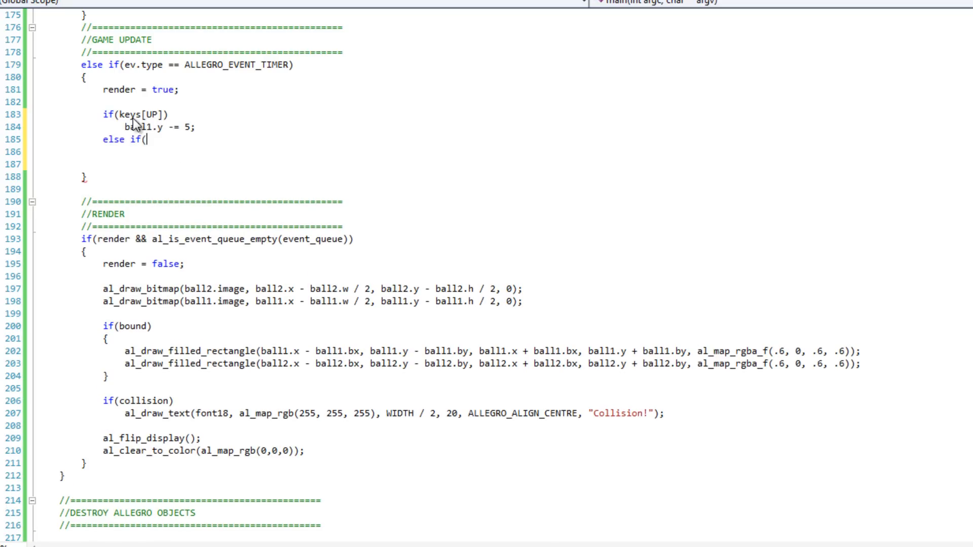
{"action": "type", "text": "keys[DOWN"}
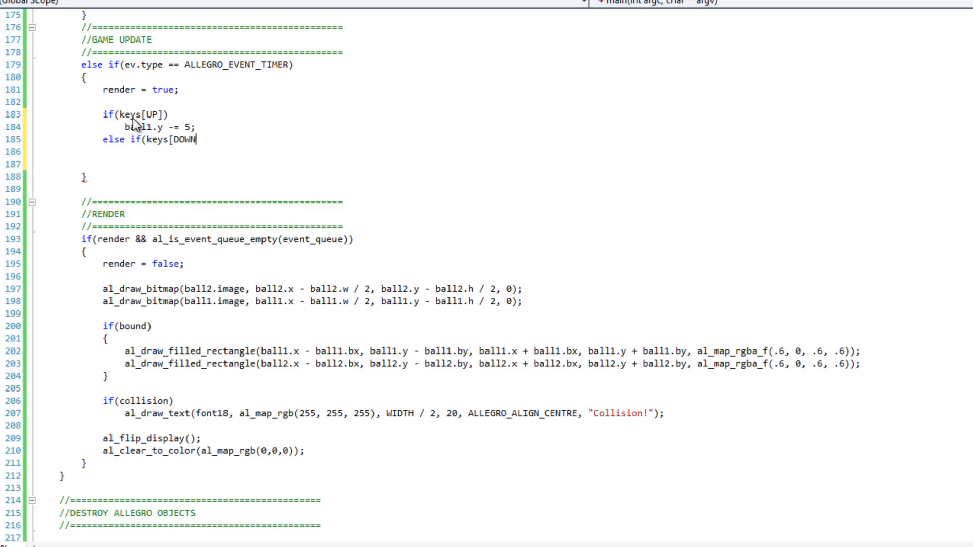
{"action": "type", "text": "])"}
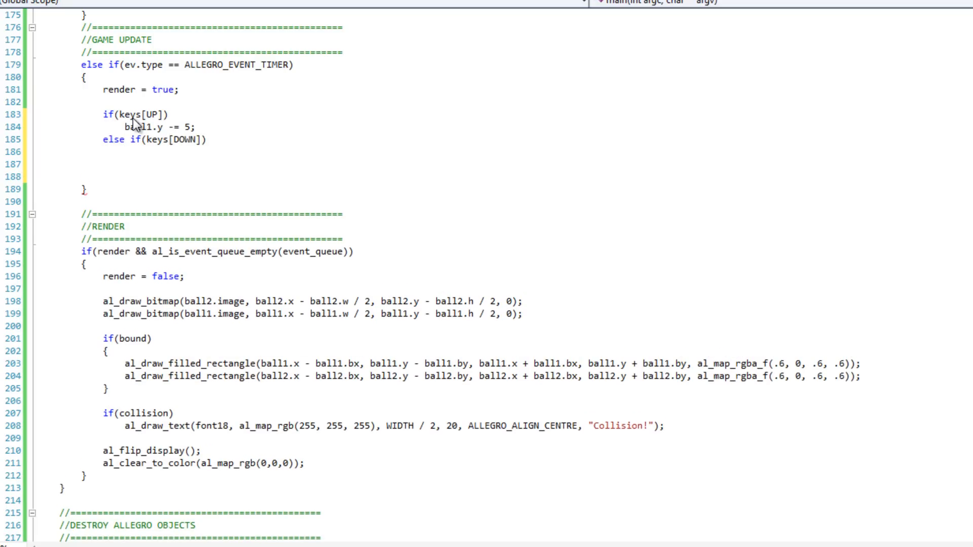
{"action": "type", "text": "ball1.y +="}
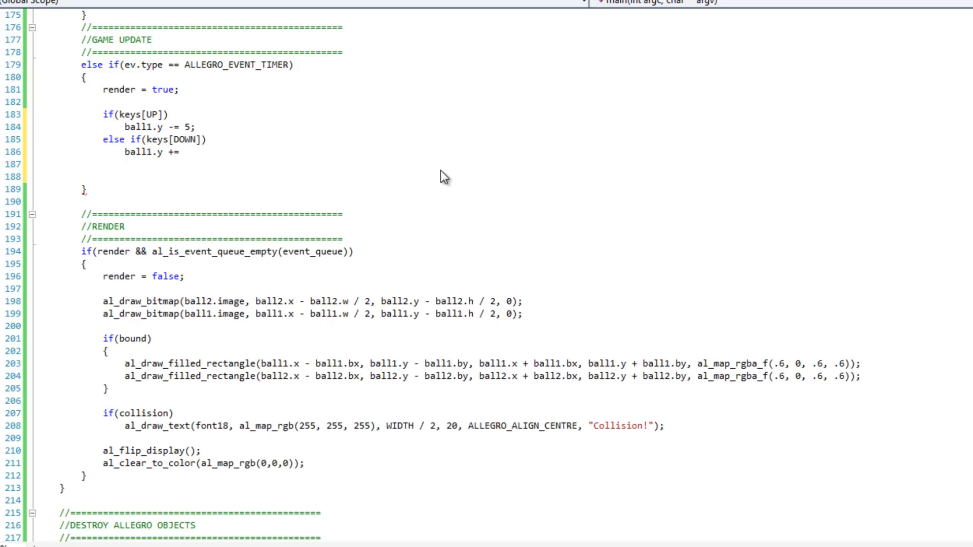
{"action": "type", "text": "5;"}
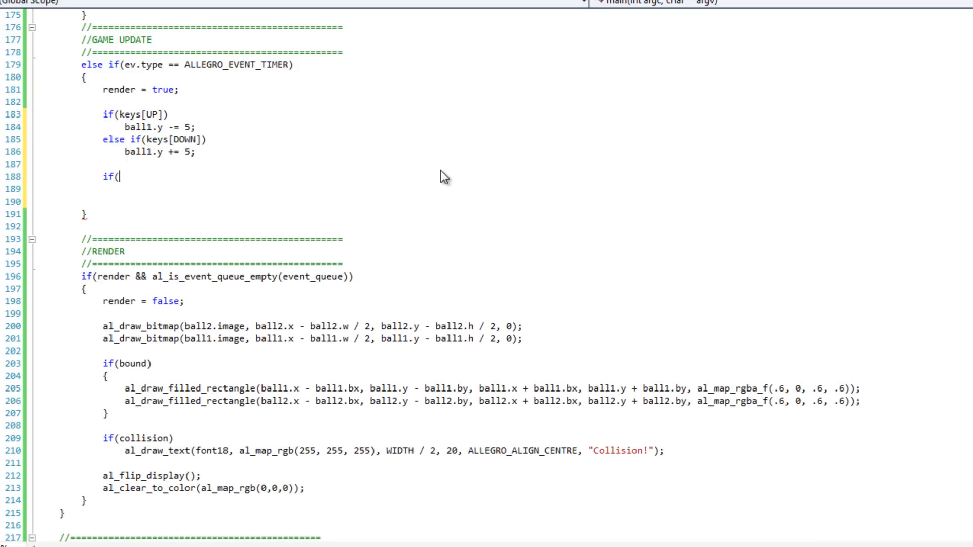
Add else-if branches moving ball1.x by 5 when keys[LEFT] or keys[RIGHT] is set
{"action": "type", "text": "keys["}
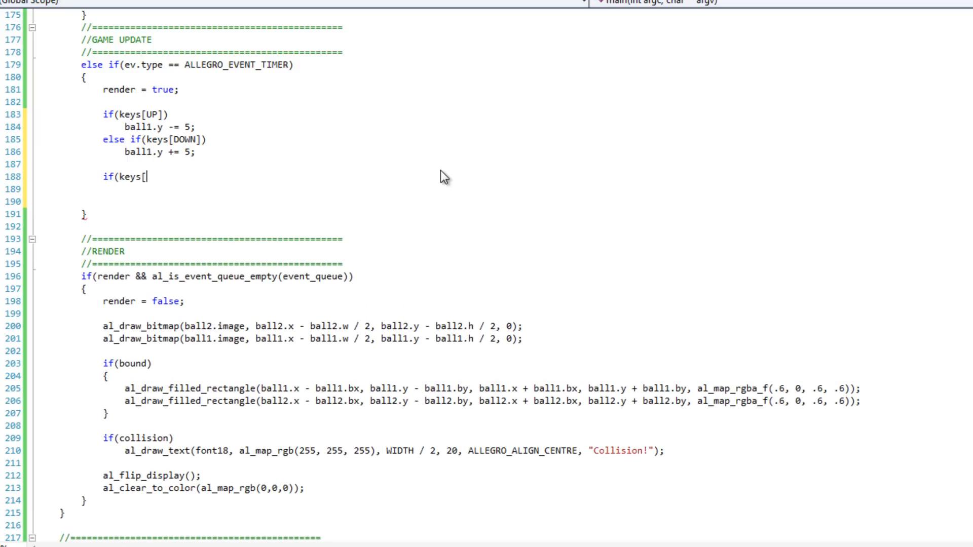
{"action": "type", "text": "LEFT])"}
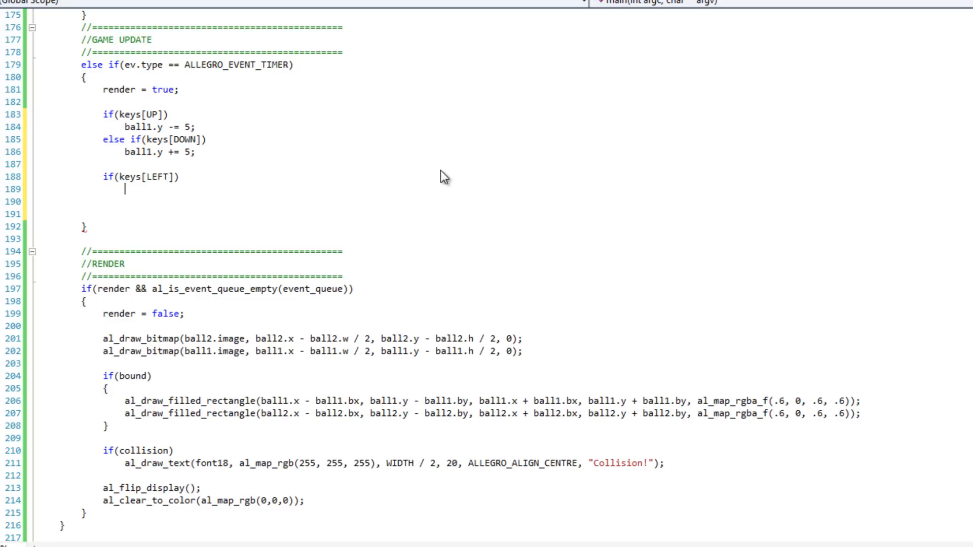
{"action": "type", "text": "ball1"}
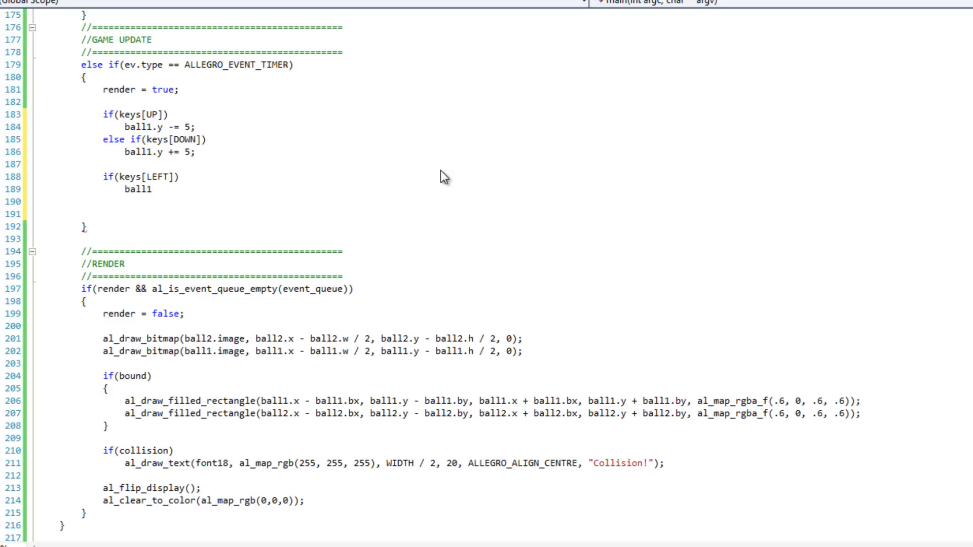
{"action": "type", "text": ".x -= 5;"}
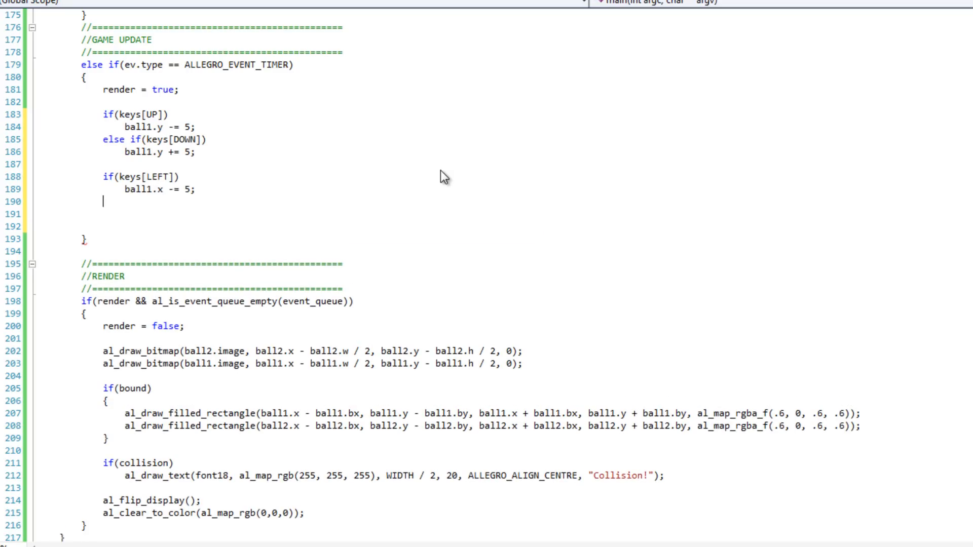
{"action": "type", "text": "else if"}
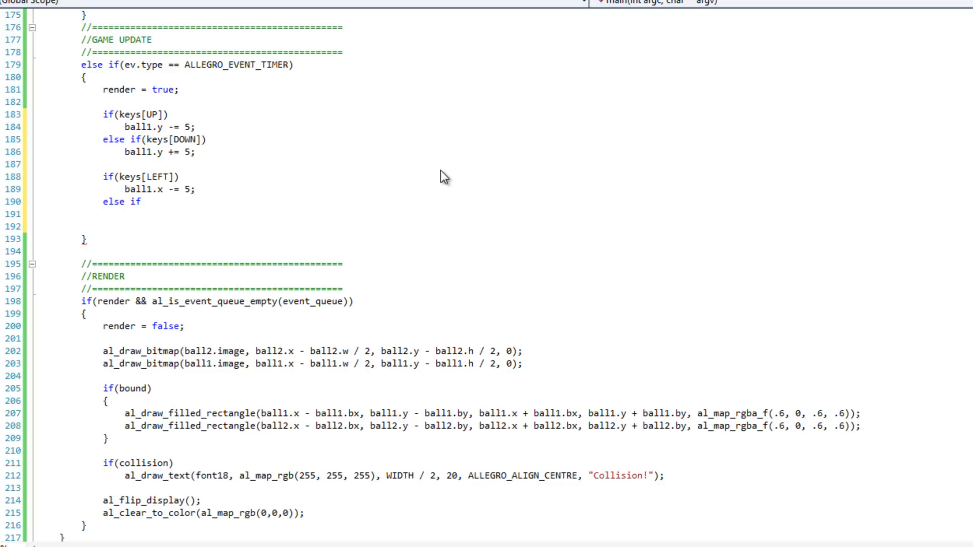
{"action": "type", "text": "(keys[R"}
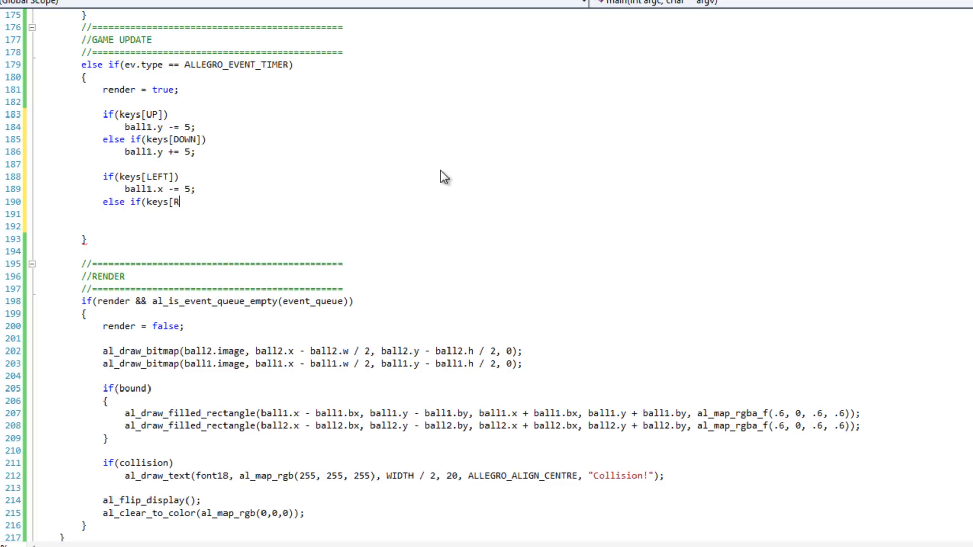
{"action": "type", "text": "IGHT])"}
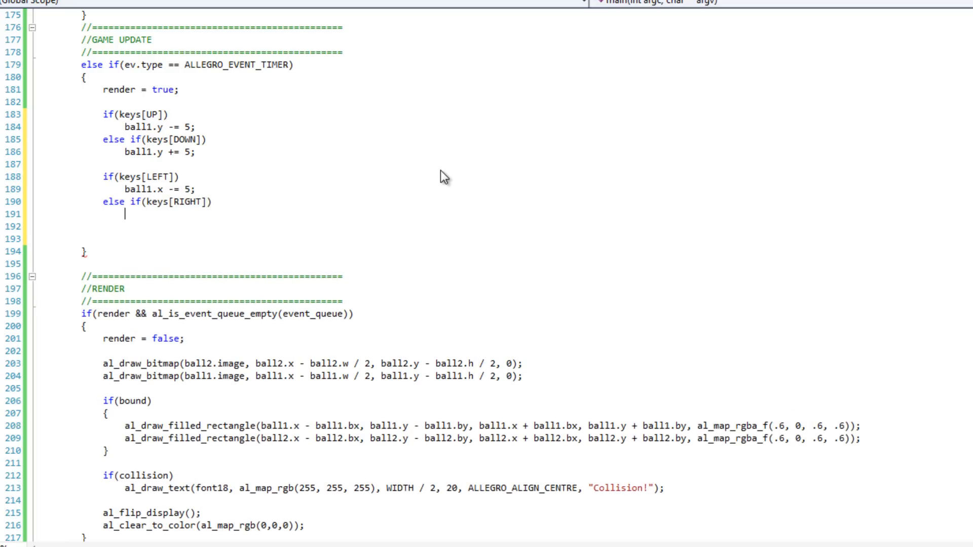
{"action": "type", "text": "ball1."}
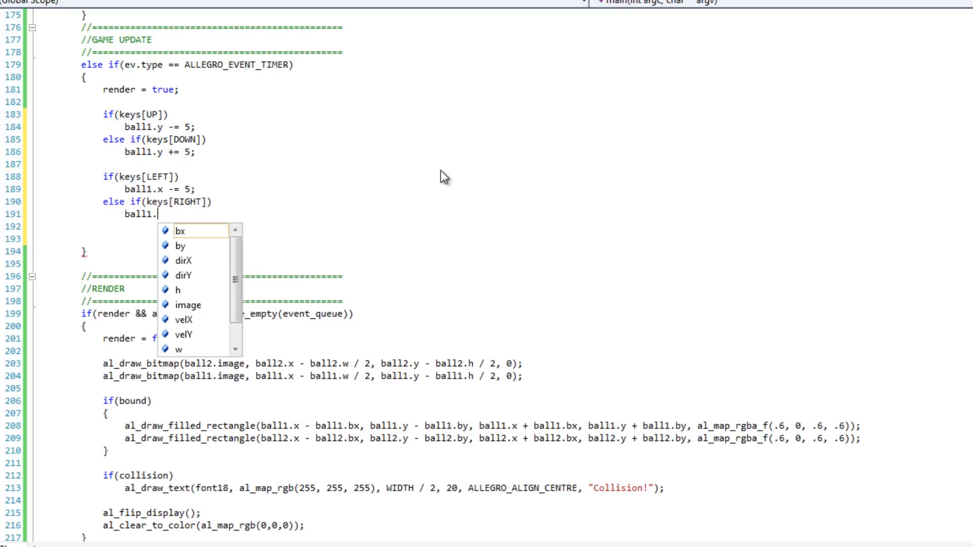
{"action": "type", "text": "x += 5"}
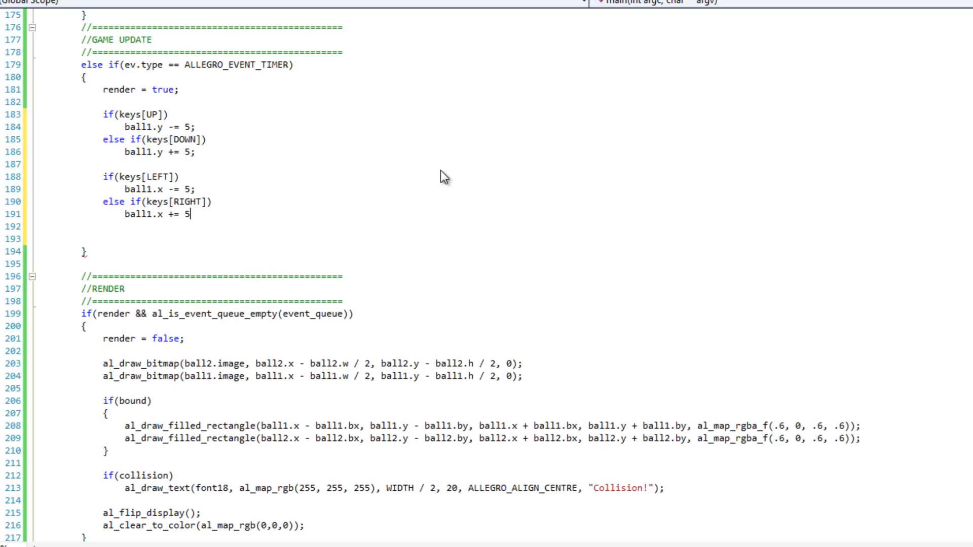
{"action": "type", "text": ";"}
{"action": "type", "text": "if("}
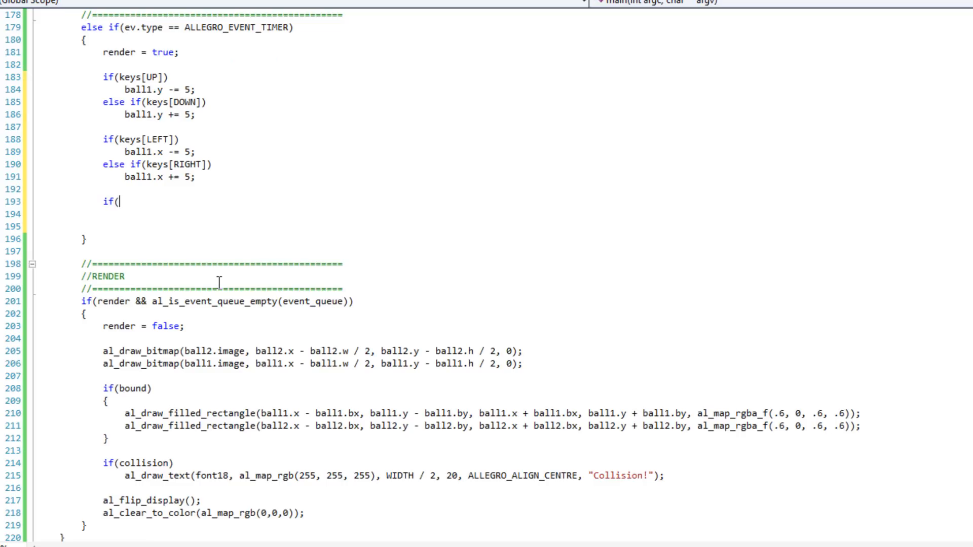
Add if(keys[SPACE]) bound = true; else bound = false; to the timer update
{"action": "type", "text": "keys"}
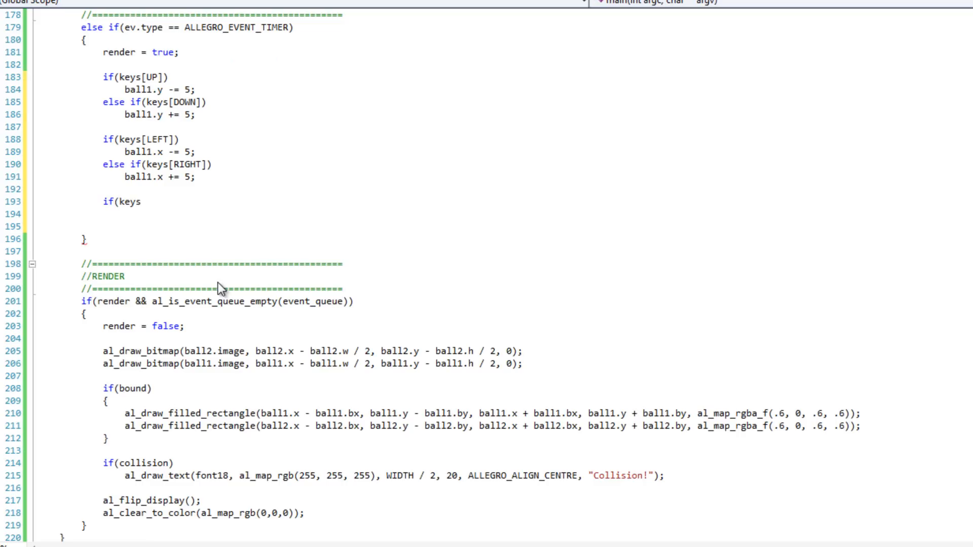
{"action": "type", "text": "[S"}
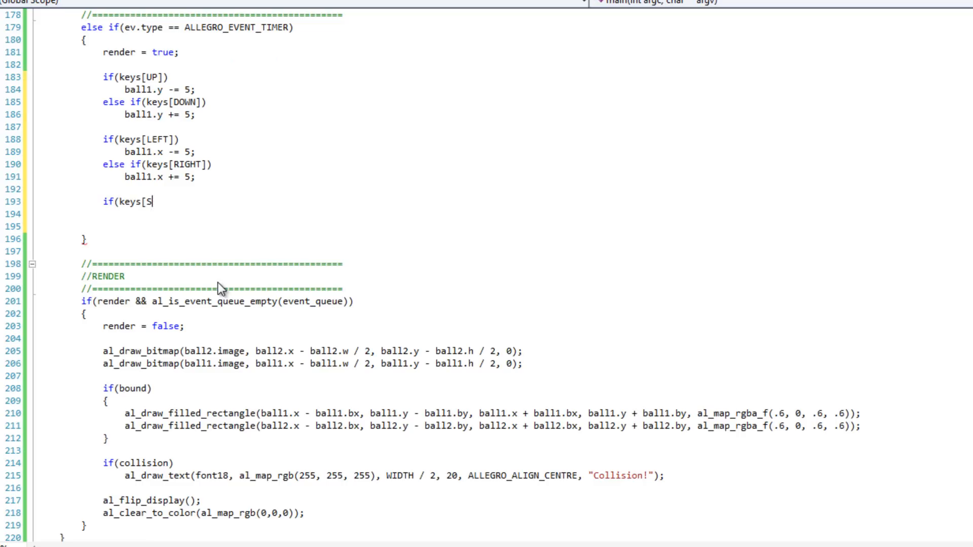
{"action": "type", "text": "PACE])"}
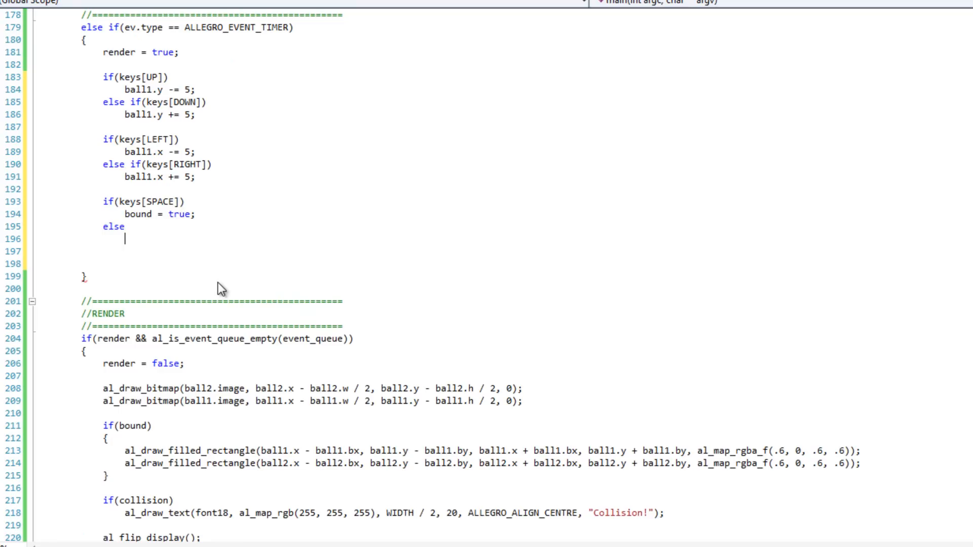
{"action": "type", "text": "bound = fals"}
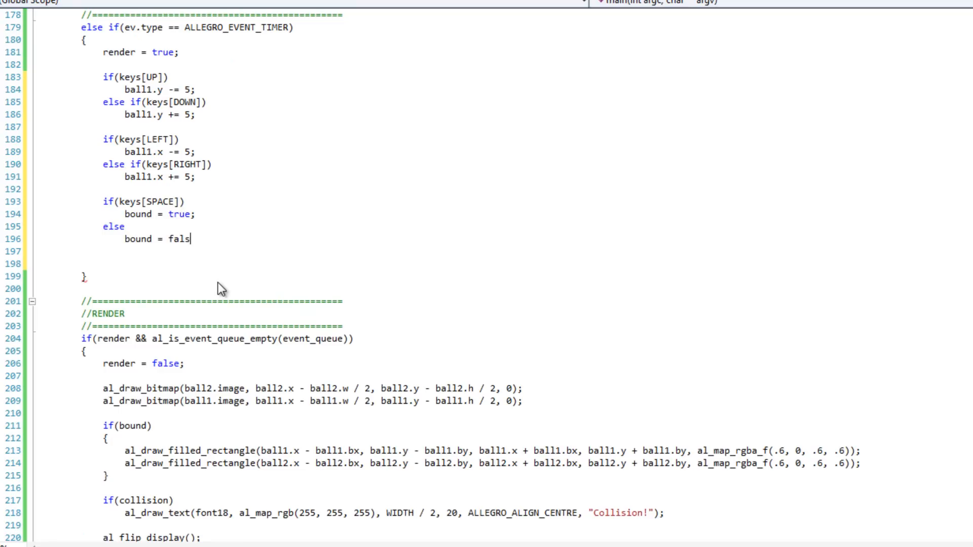
{"action": "type", "text": "e;"}
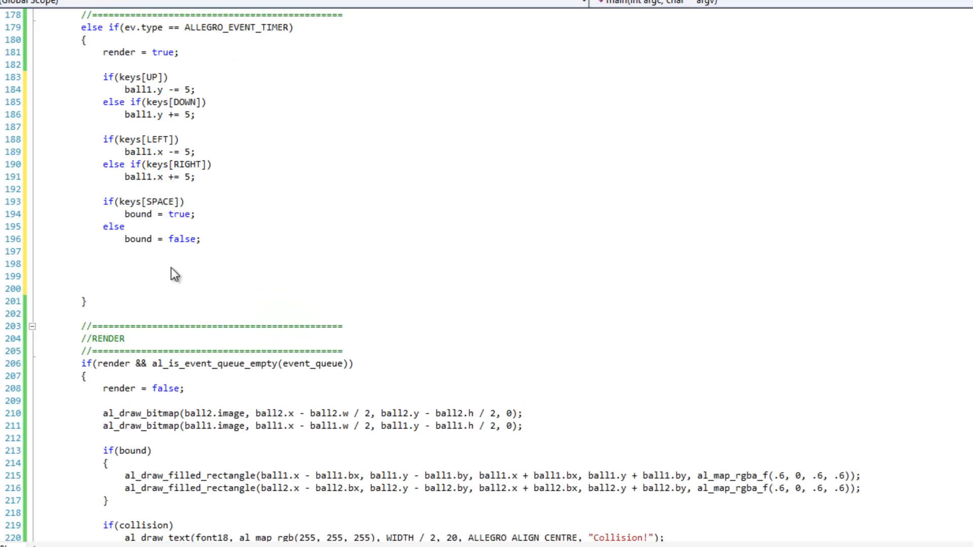
{"action": "left_click", "coordinate": [103, 263]}
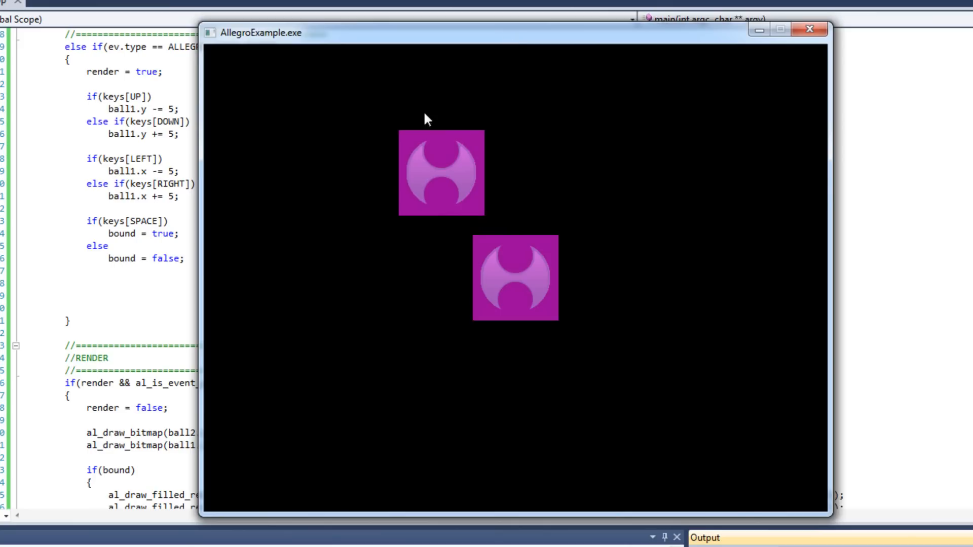
{"action": "mouse_move", "coordinate": [484, 154]}
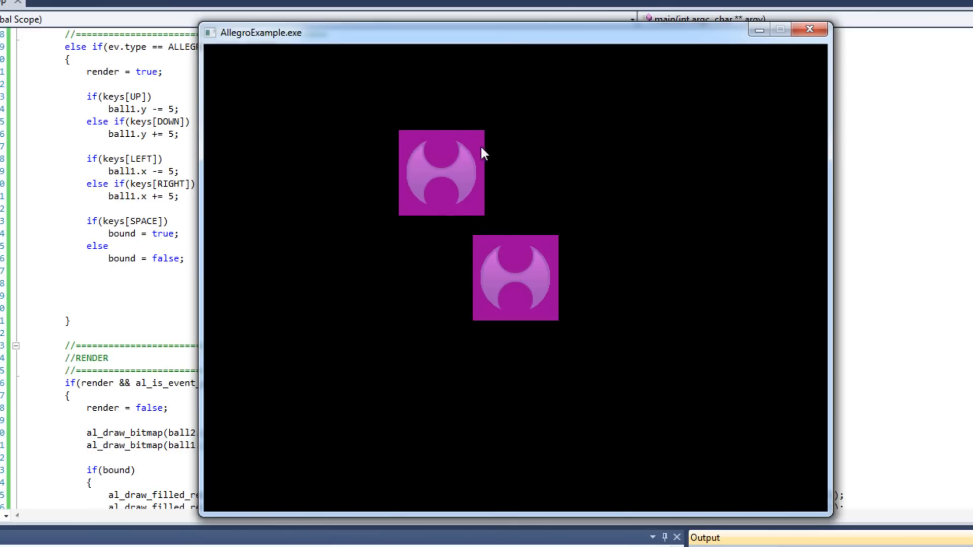
{"action": "mouse_move", "coordinate": [410, 139]}
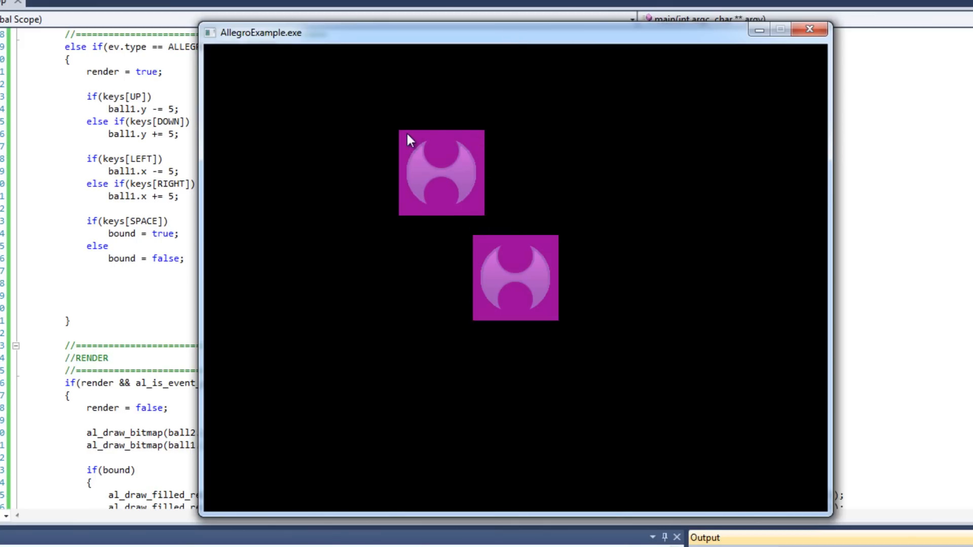
{"action": "mouse_move", "coordinate": [541, 160]}
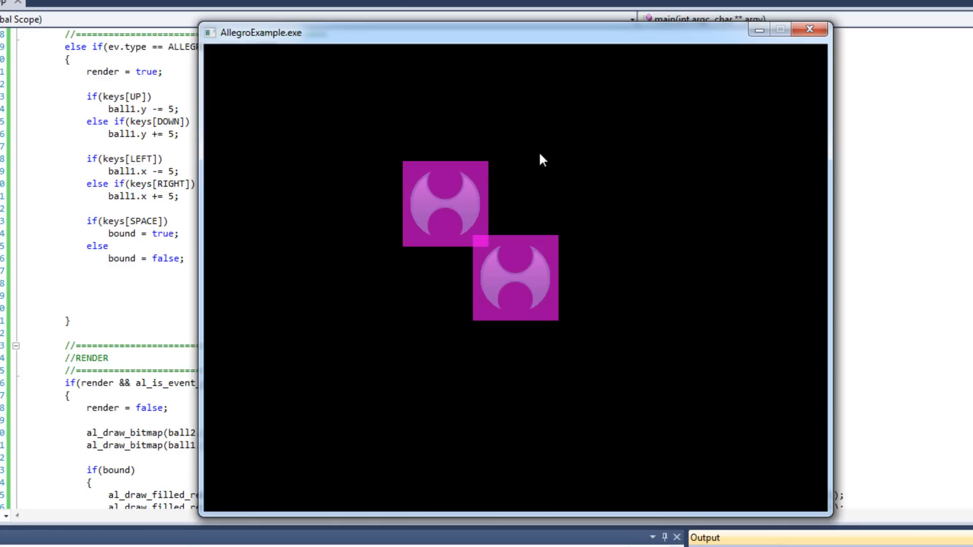
Run the demo and push ball1 into ball2 so their bounding boxes overlap
{"action": "left_click", "coordinate": [811, 30]}
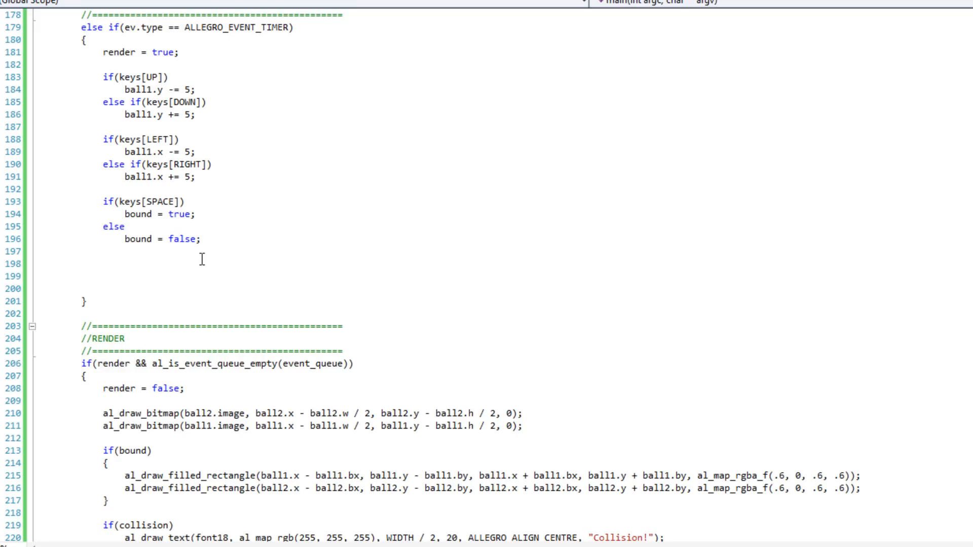
{"action": "left_click", "coordinate": [105, 275]}
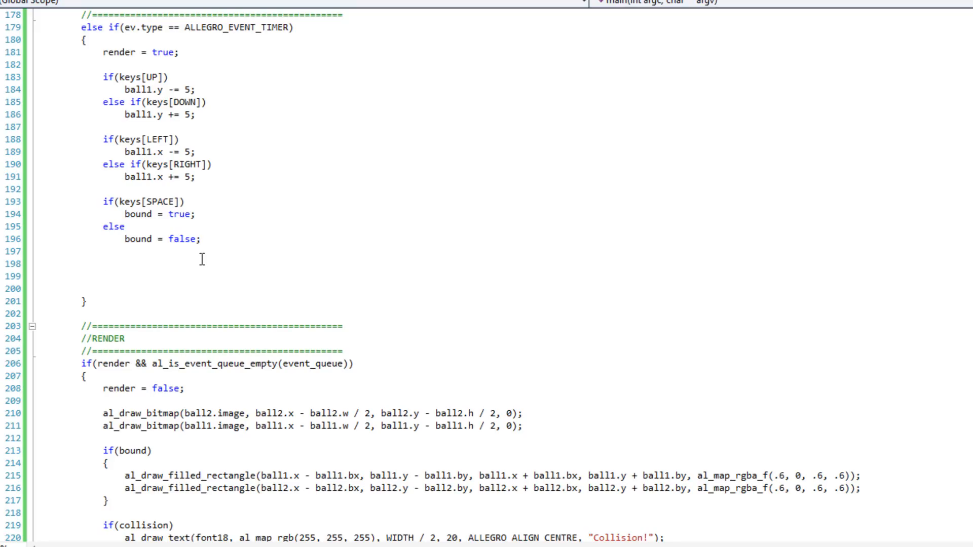
{"action": "left_click", "coordinate": [103, 275]}
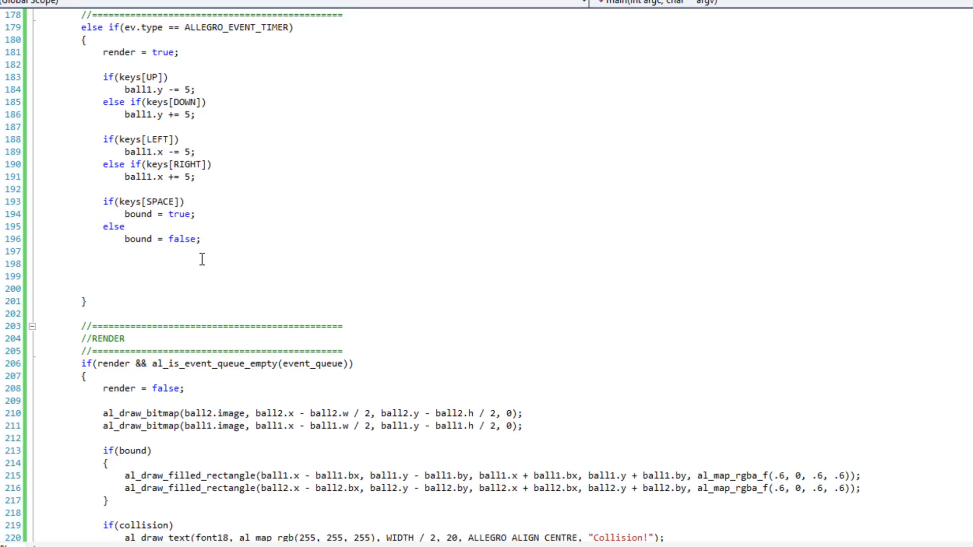
{"action": "left_click", "coordinate": [103, 275]}
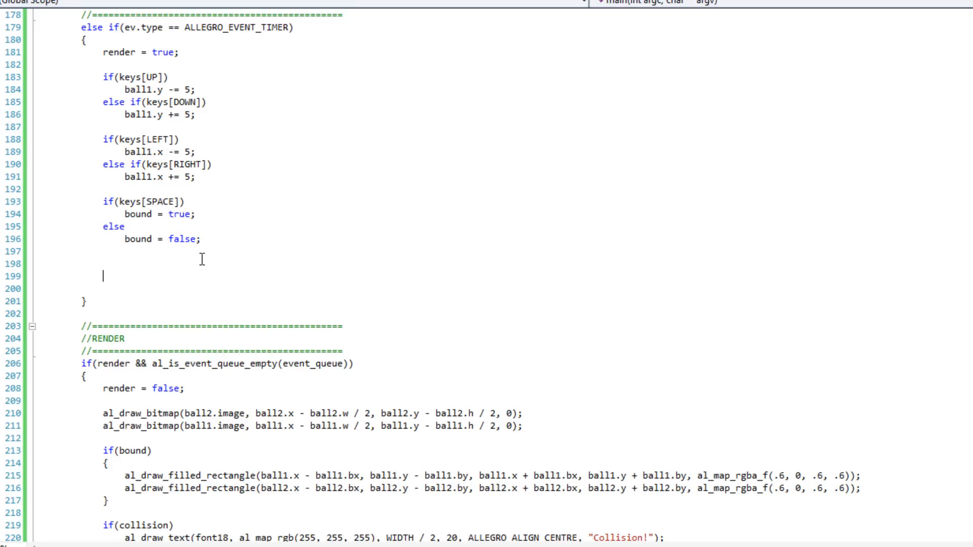
Write the two x comparisons of ball1 and ball2 bounding boxes using bx offsets
{"action": "type", "text": "if("}
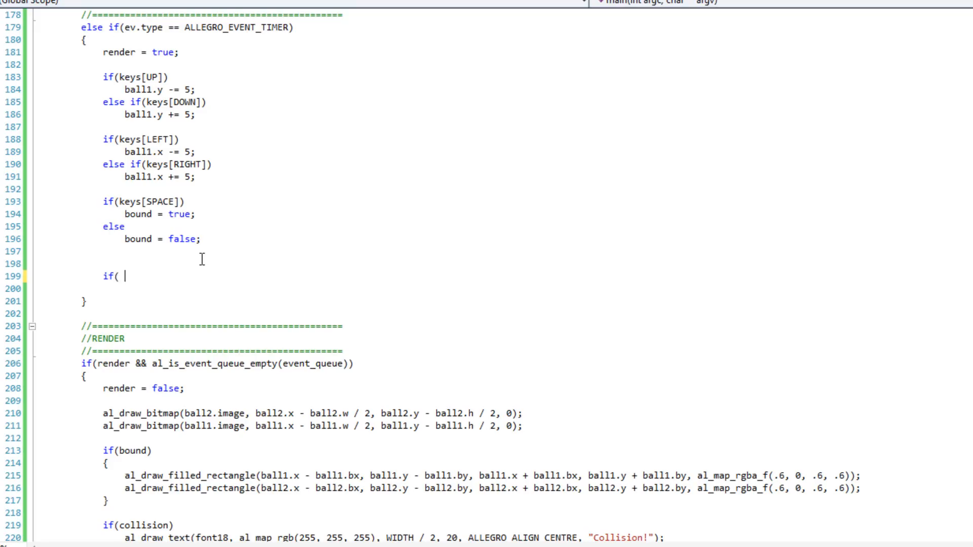
{"action": "type", "text": "ball1"}
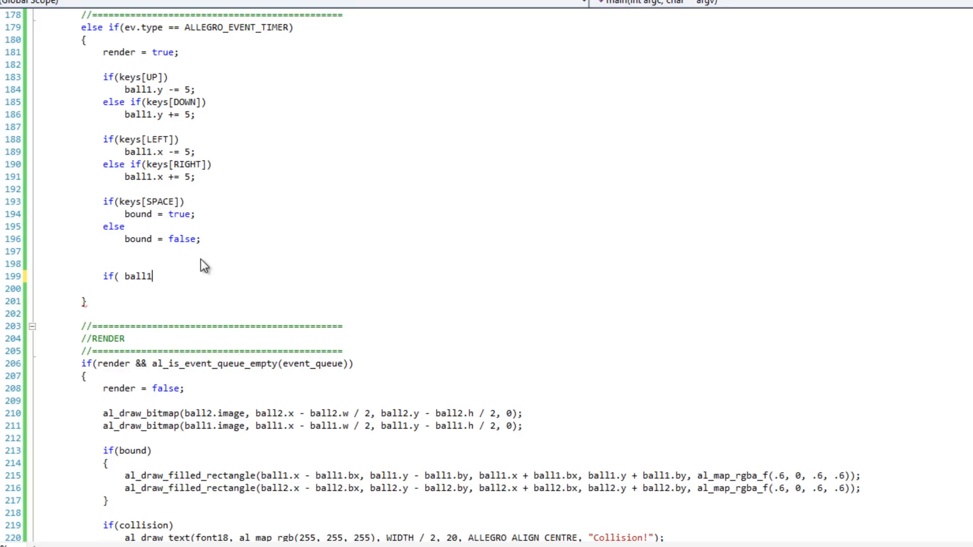
{"action": "type", "text": ".x + ball1"}
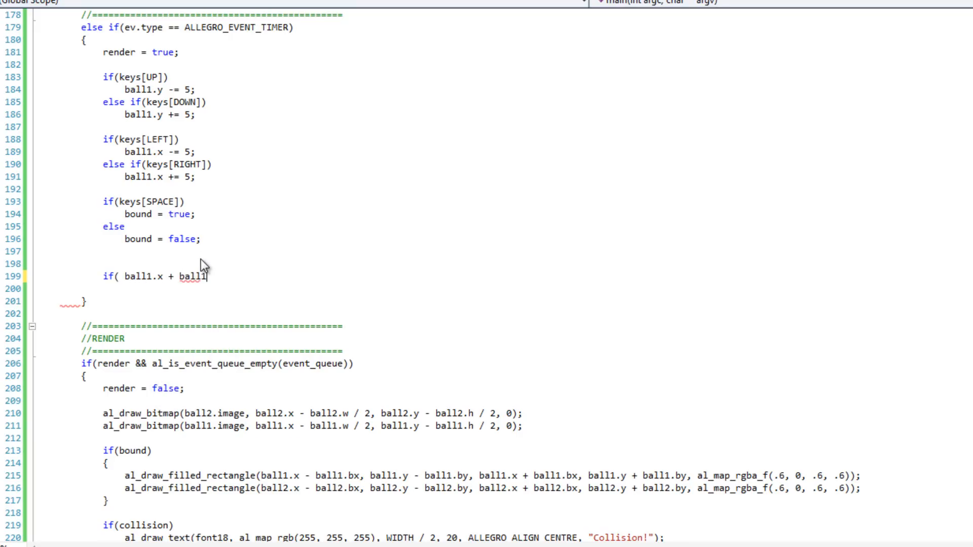
{"action": "type", "text": ".bx >"}
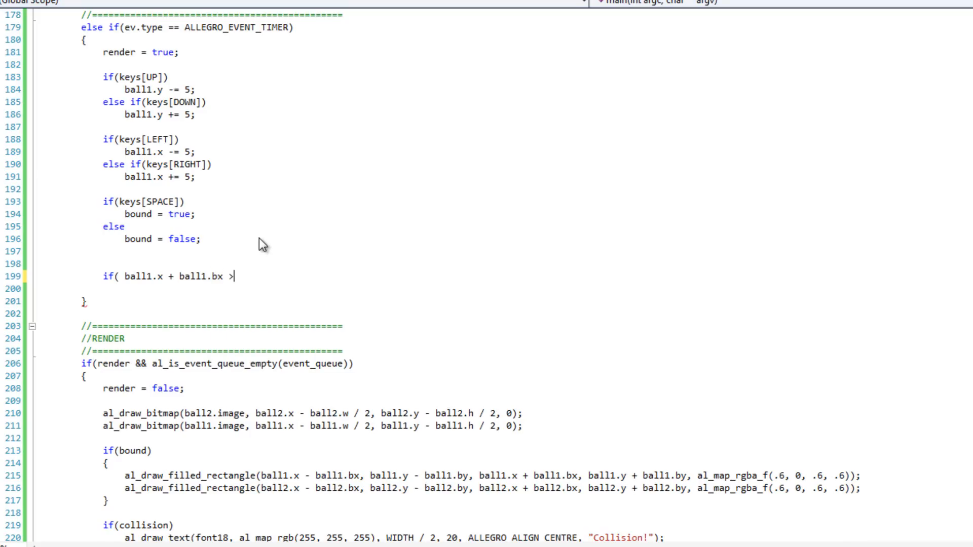
{"action": "type", "text": "ba"}
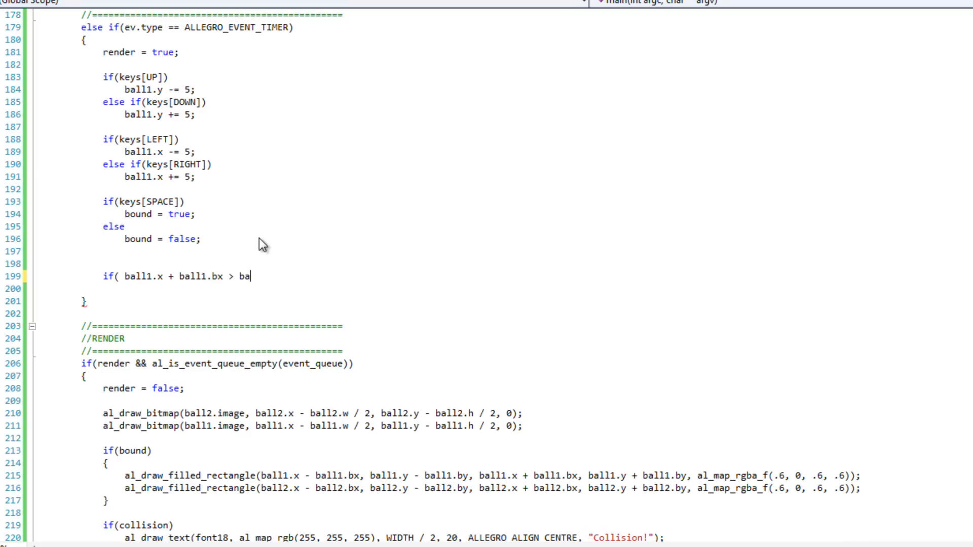
{"action": "type", "text": "ll1.x - b"}
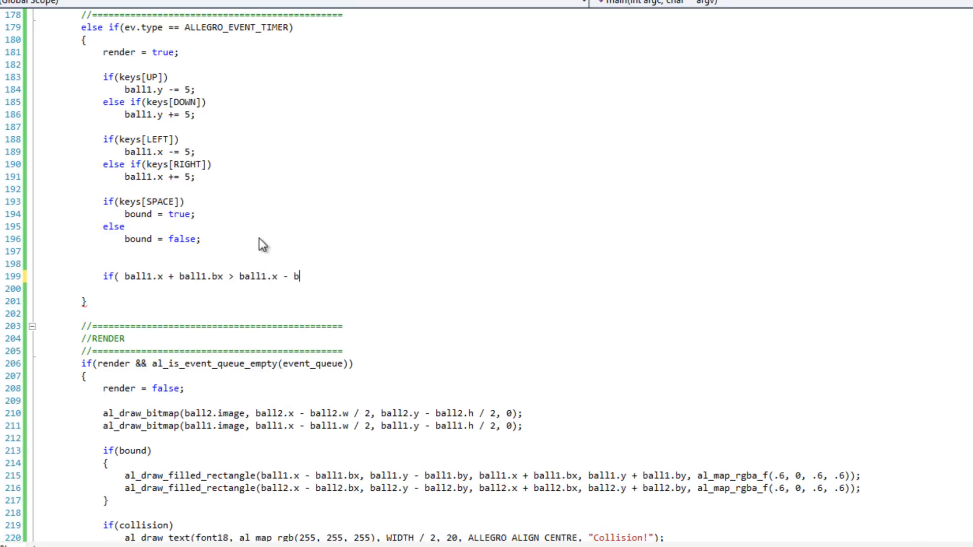
{"action": "type", "text": "all2.bx &&"}
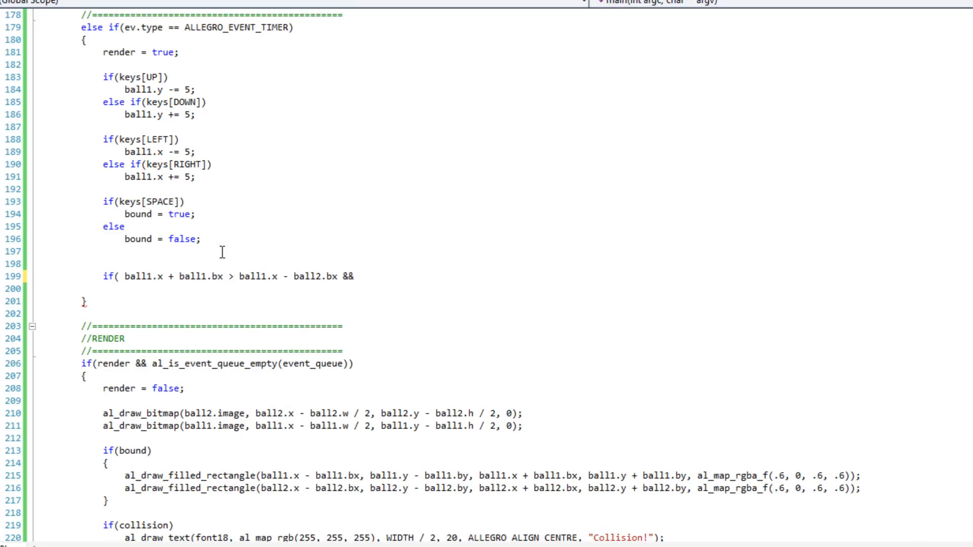
{"action": "mouse_move", "coordinate": [255, 276]}
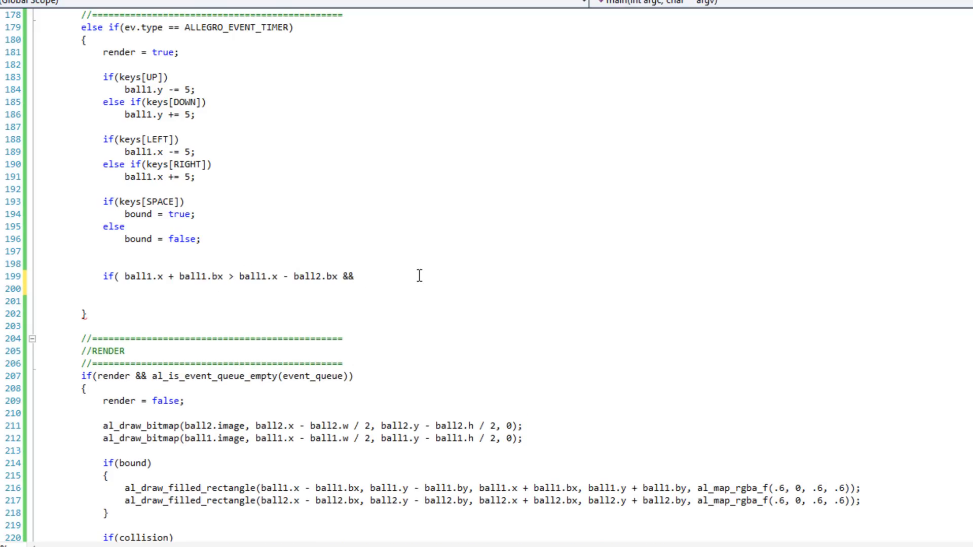
{"action": "type", "text": "ball1.x - ba"}
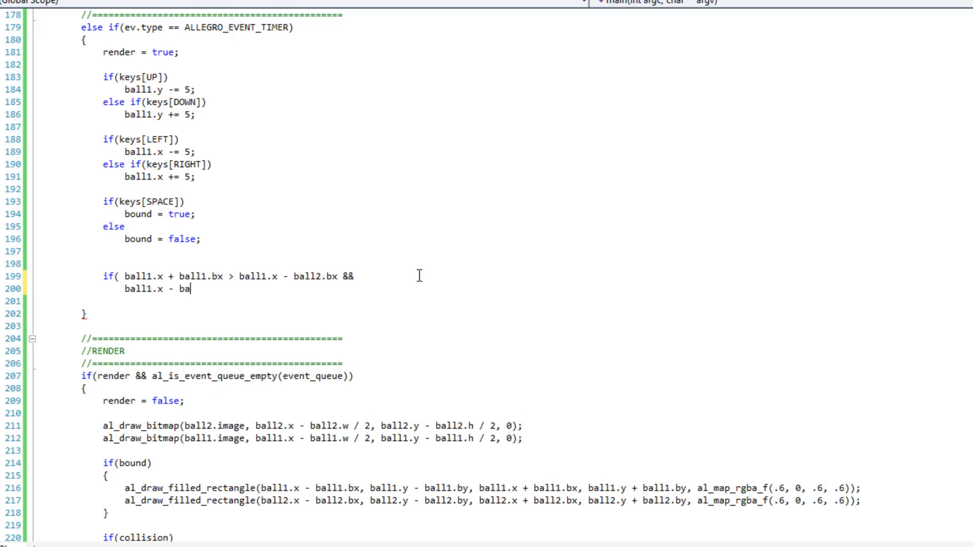
{"action": "type", "text": "ll1.bx"}
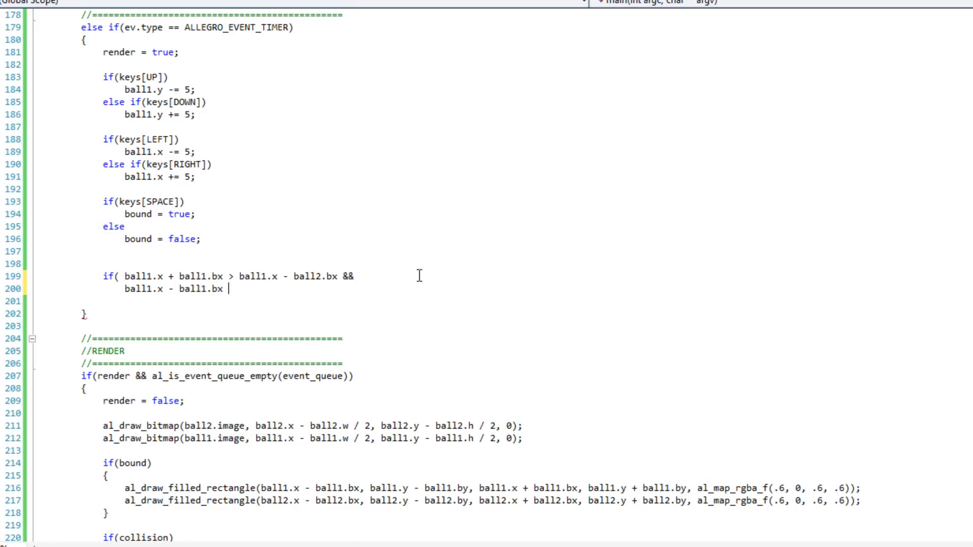
{"action": "type", "text": "< ball2"}
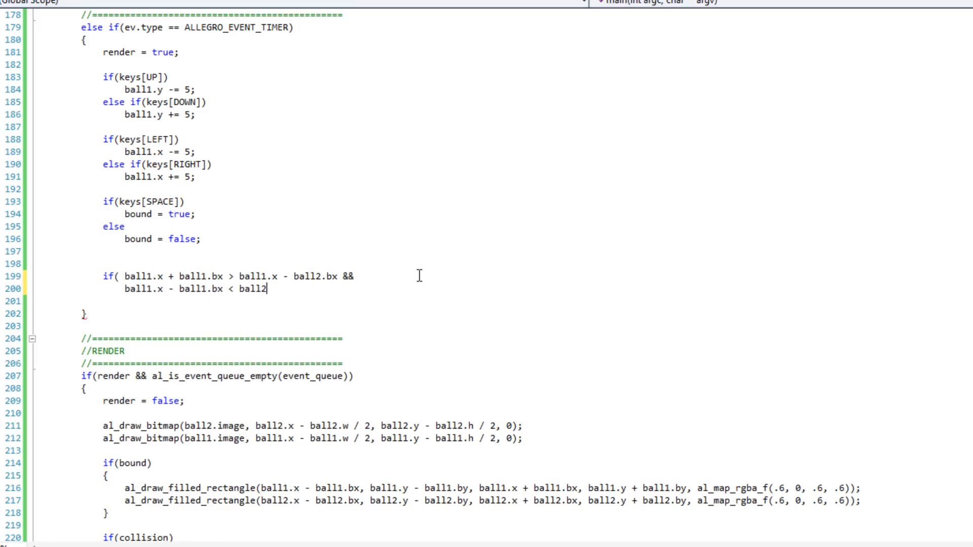
{"action": "type", "text": ".x + ba"}
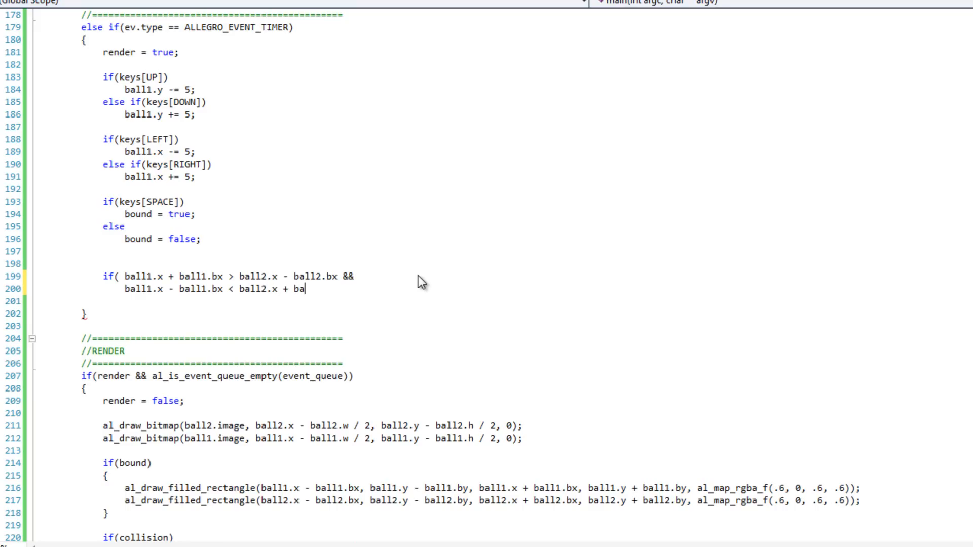
{"action": "type", "text": "ll.bx &&"}
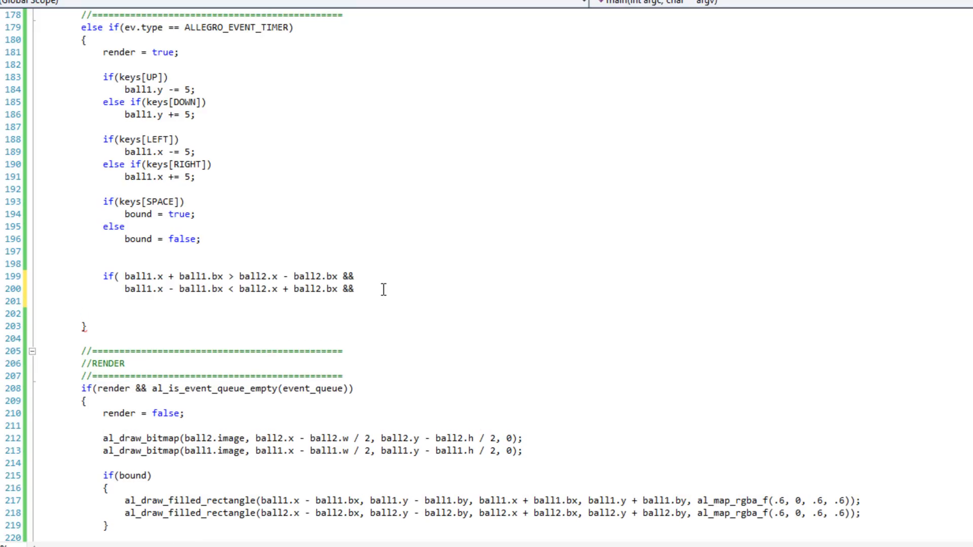
Add the two y comparisons of ball1 and ball2 bounding boxes using by offsets
{"action": "type", "text": "ball1.y + b"}
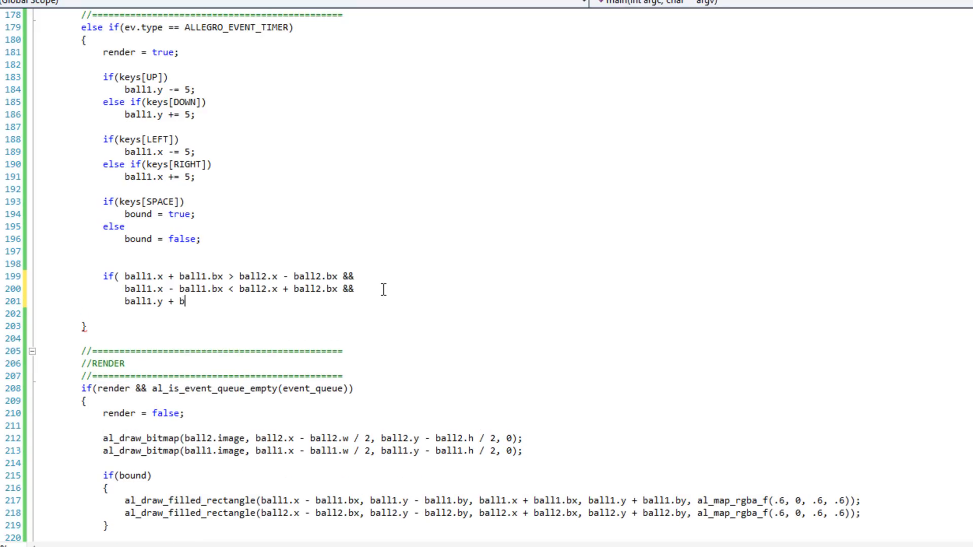
{"action": "type", "text": "all1.by > ball2"}
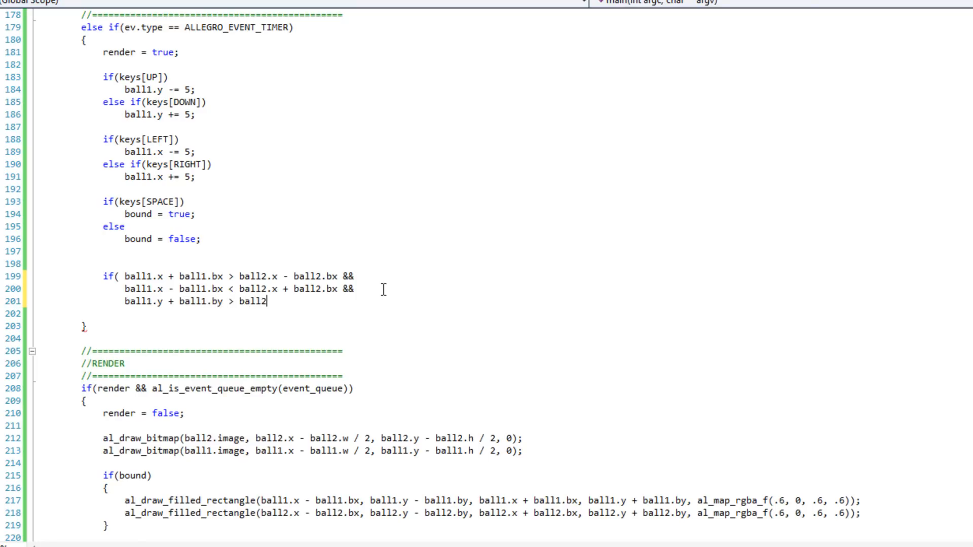
{"action": "type", "text": "y - ball2.by &&"}
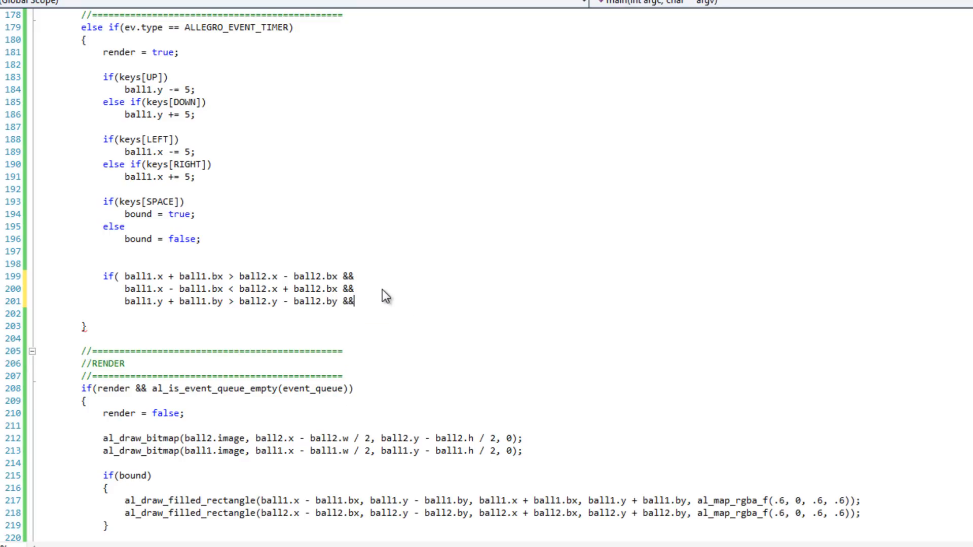
{"action": "type", "text": "bal;"}
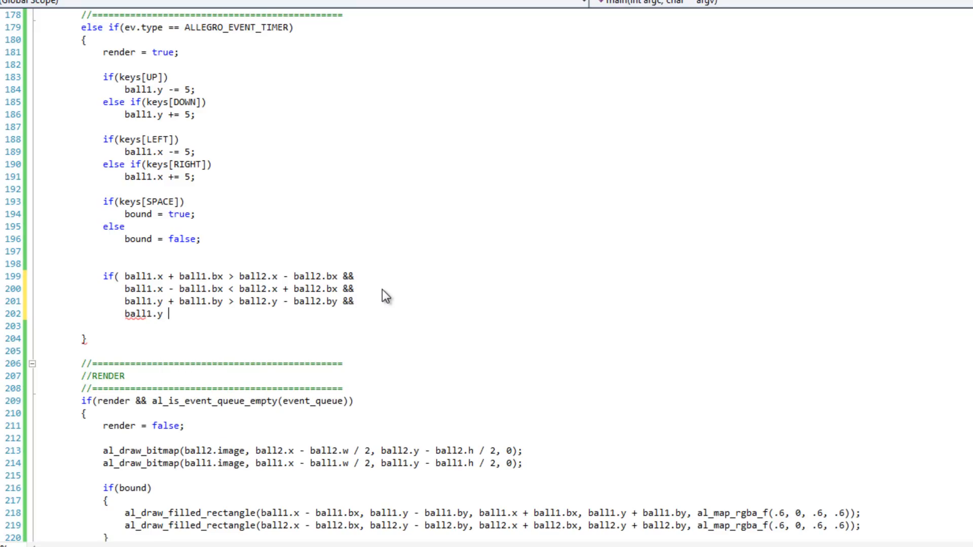
{"action": "type", "text": "- ball1.by <"}
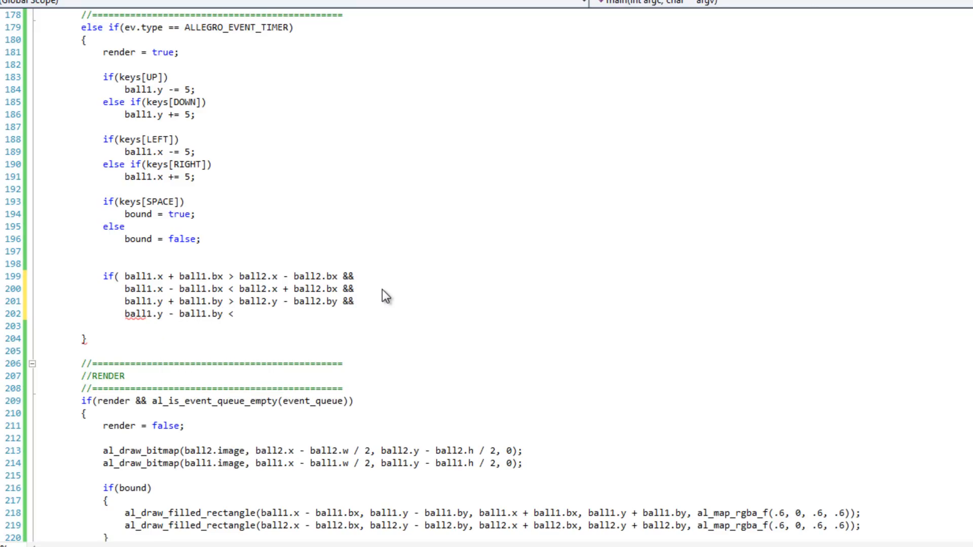
{"action": "type", "text": "ball2.y + ball2"}
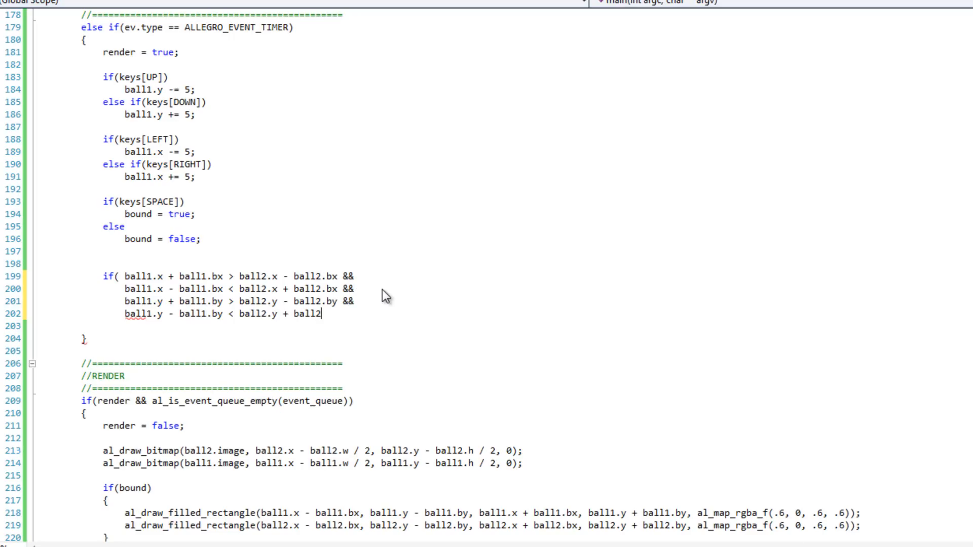
{"action": "type", "text": ".by)"}
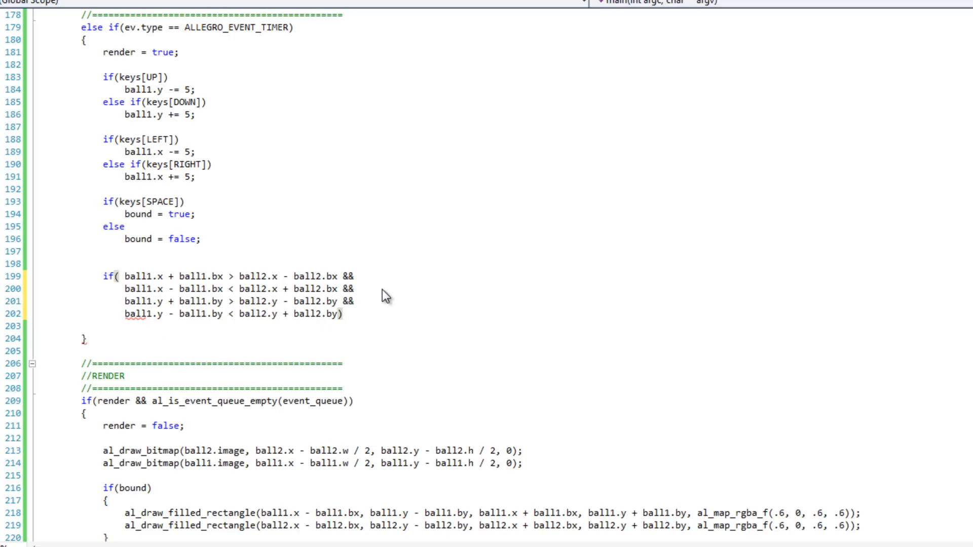
Set collision = true inside the braces when all four hold, else collision = false
{"action": "type", "text": "{}"}
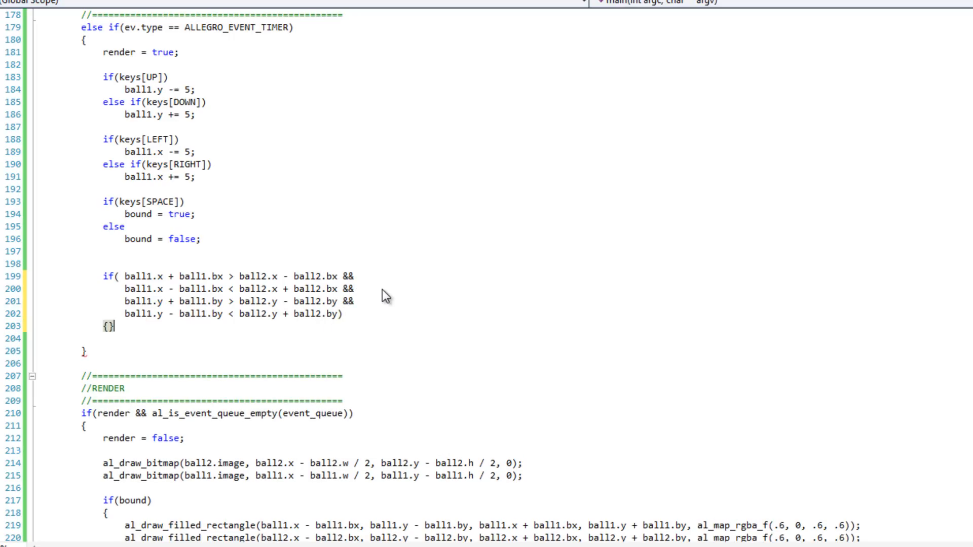
{"action": "key", "text": "enter"}
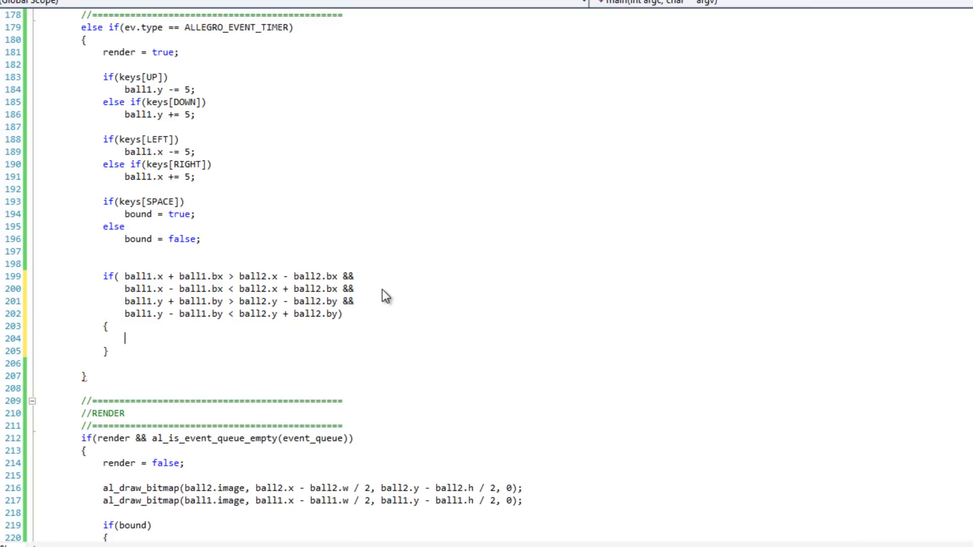
{"action": "type", "text": "collision"}
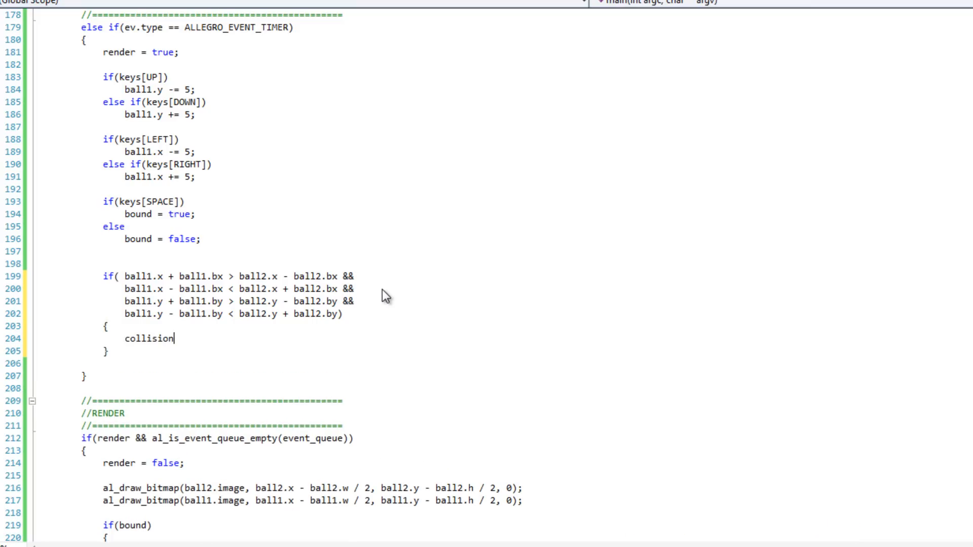
{"action": "type", "text": "= true1"}
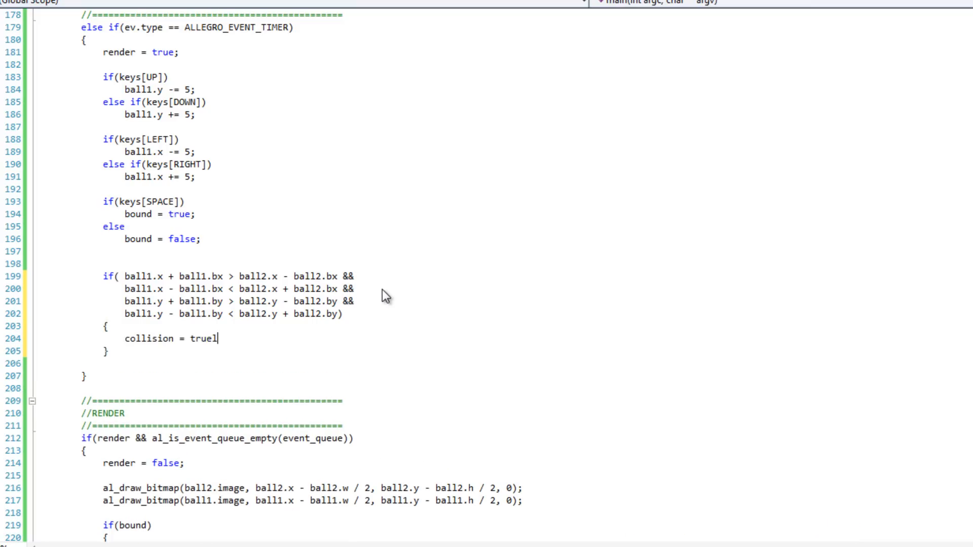
{"action": "type", "text": ";"}
{"action": "type", "text": "collisio"}
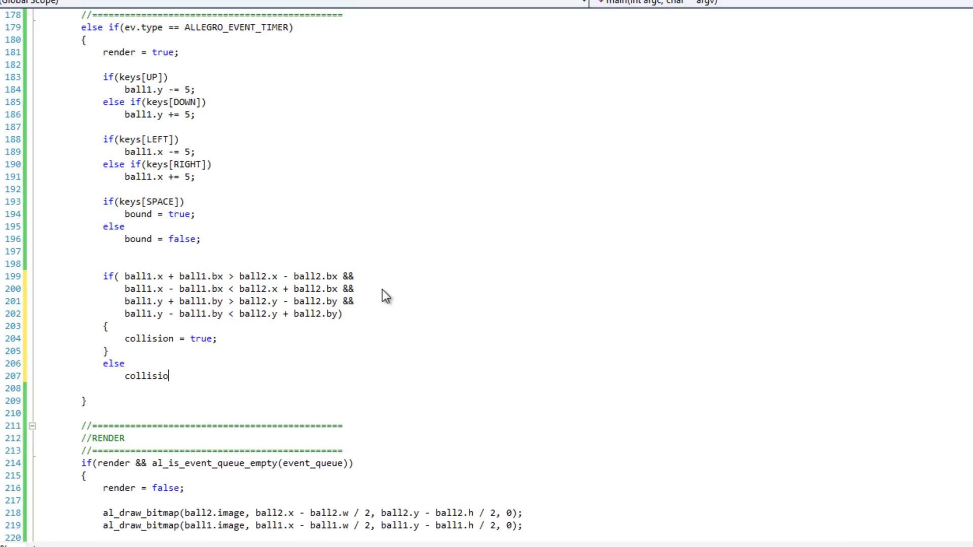
{"action": "type", "text": "n = false;"}
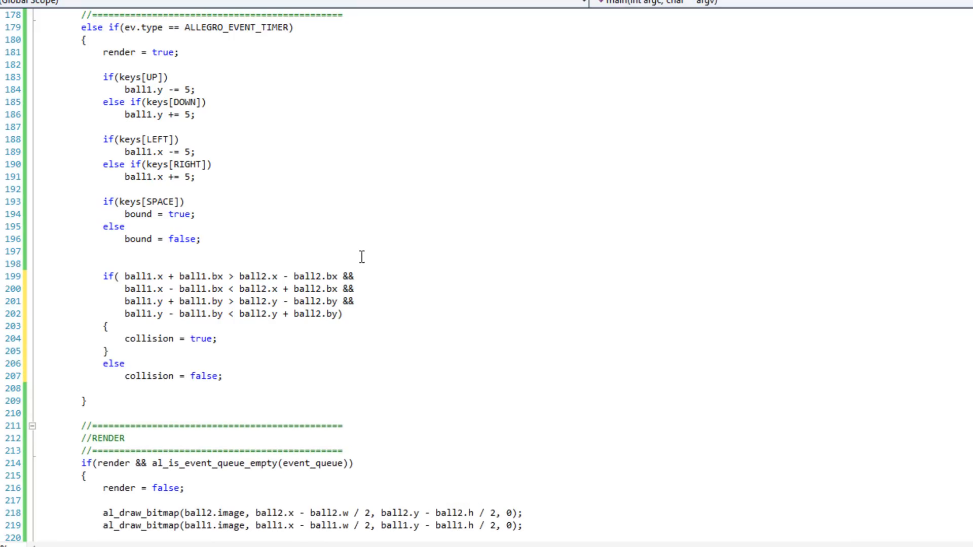
{"action": "mouse_move", "coordinate": [332, 200]}
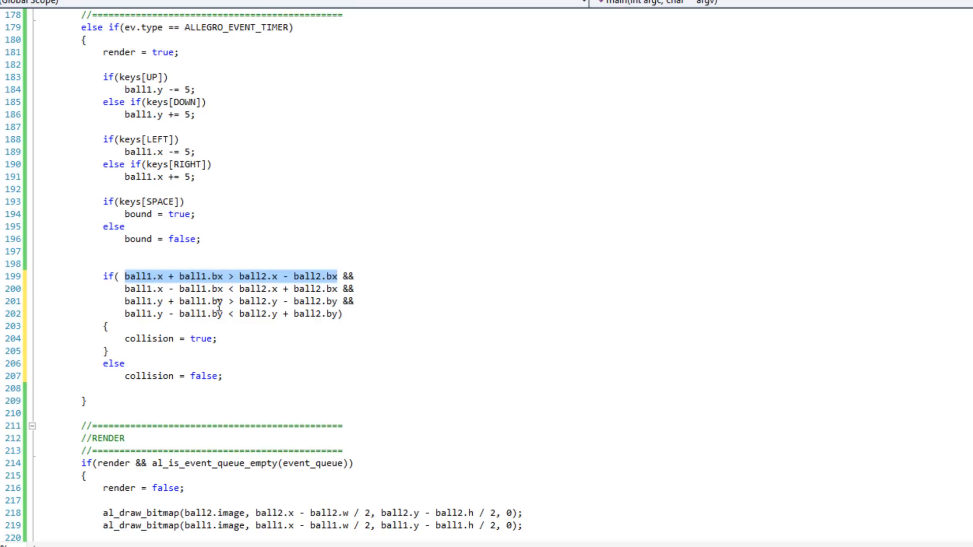
{"action": "mouse_move", "coordinate": [307, 301]}
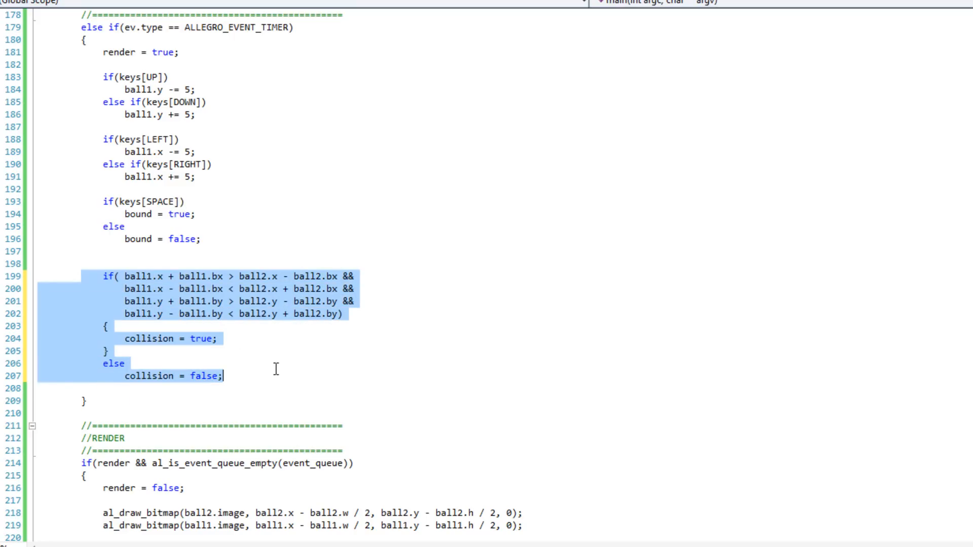
{"action": "mouse_move", "coordinate": [189, 295]}
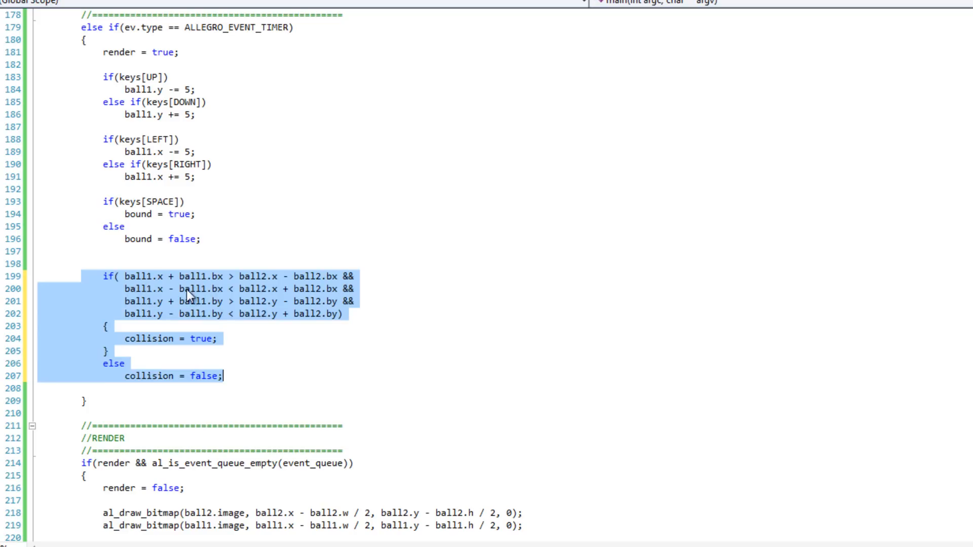
{"action": "mouse_move", "coordinate": [123, 277]}
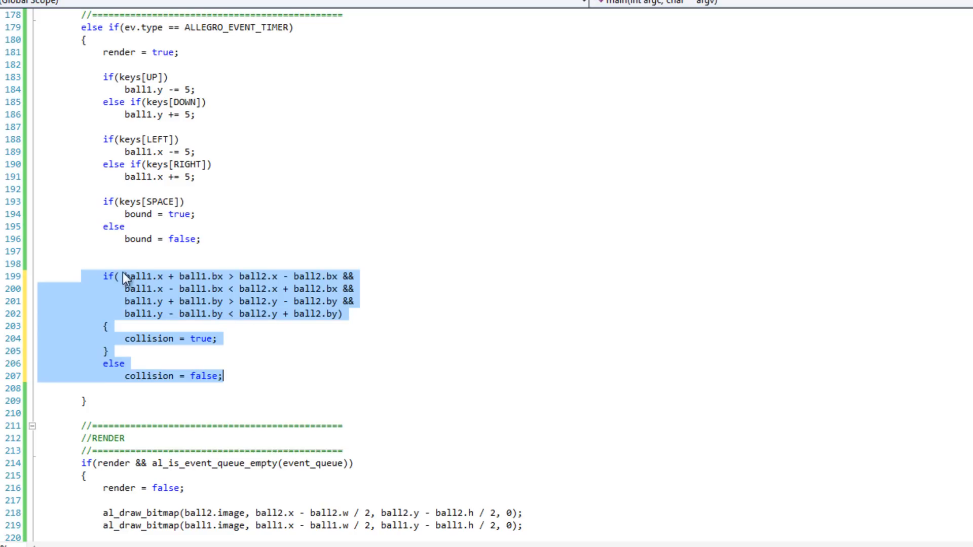
{"action": "left_click", "coordinate": [582, 338]}
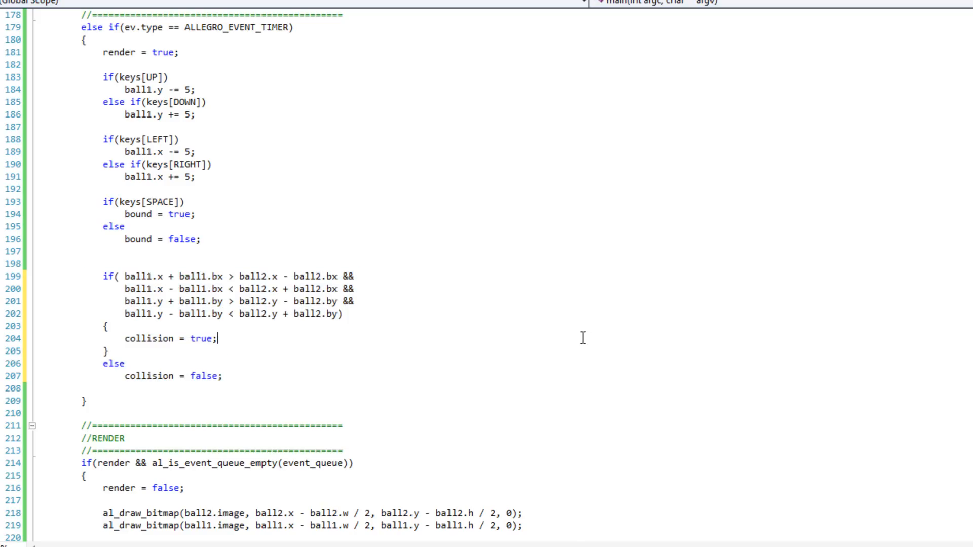
{"action": "scroll", "scroll_direction": "down", "scroll_amount": 3}
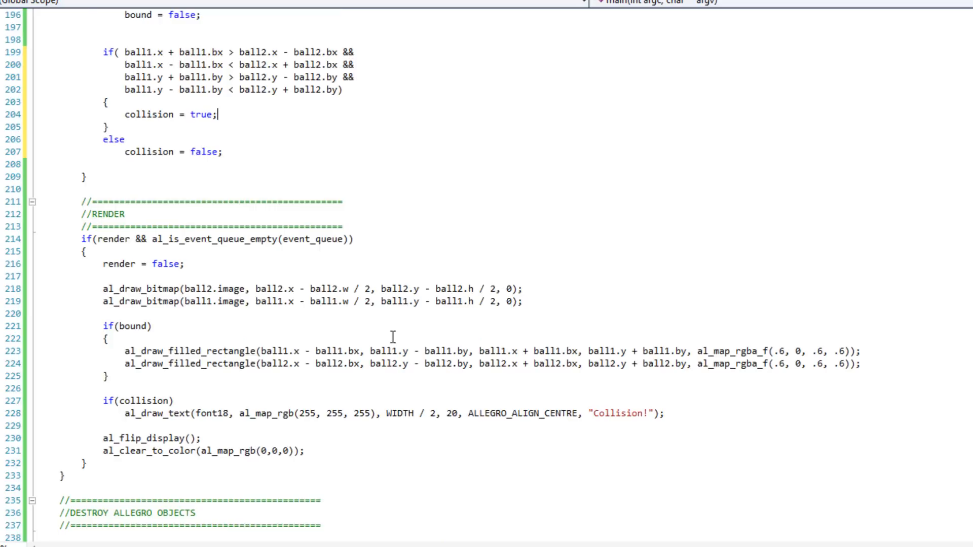
{"action": "scroll", "scroll_direction": "up", "scroll_amount": 3}
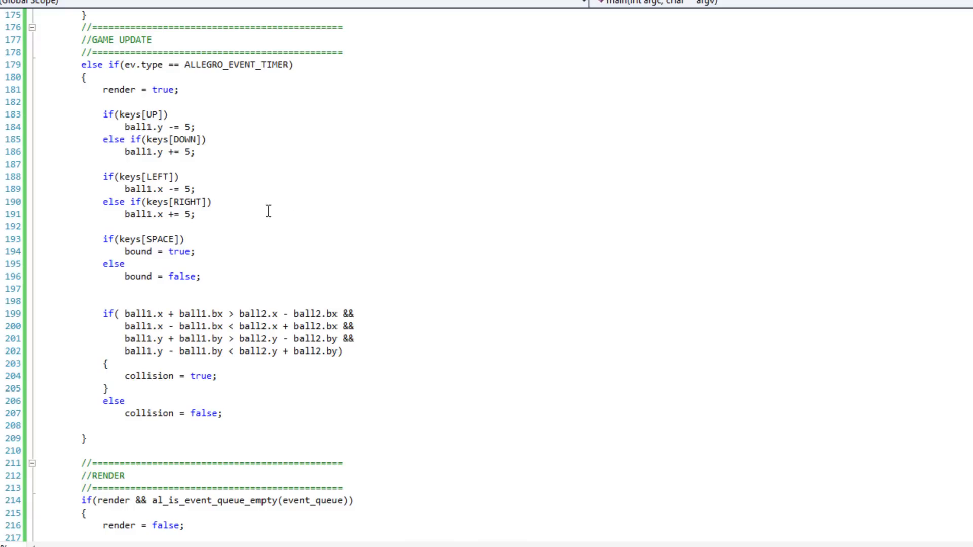
{"action": "mouse_move", "coordinate": [322, 202]}
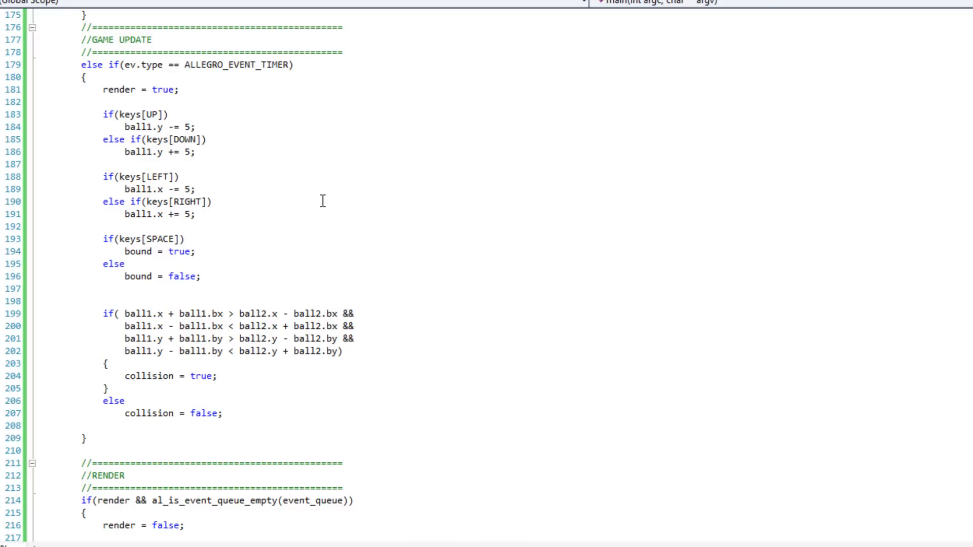
{"action": "scroll", "scroll_direction": "up", "scroll_amount": 3}
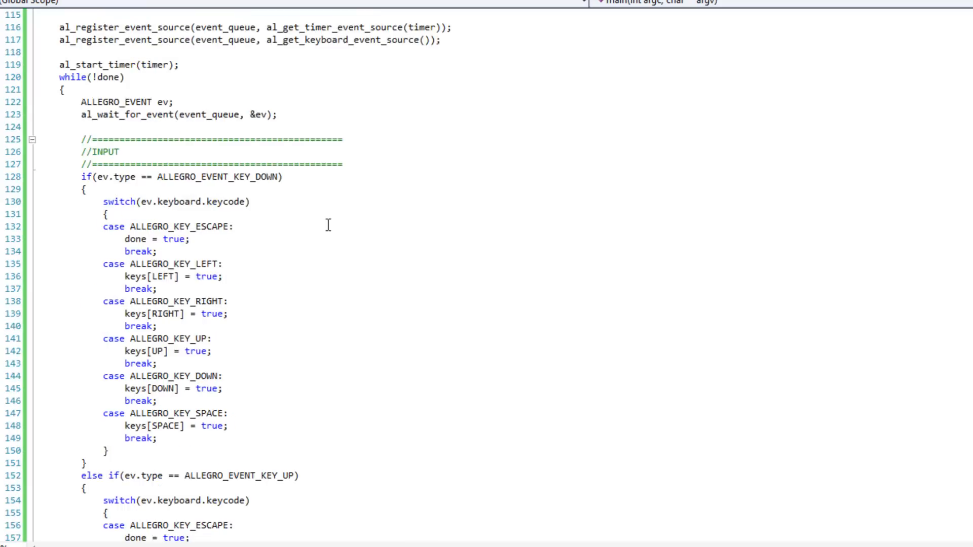
In PROJECT INIT, subtract 10 from both balls' bx and 20 from both balls' by
{"action": "scroll", "scroll_direction": "up", "scroll_amount": 3}
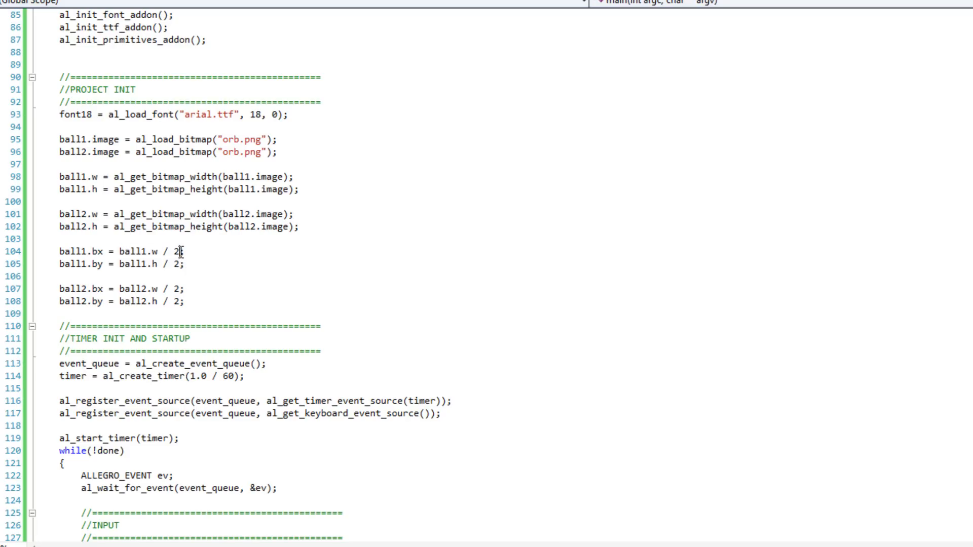
{"action": "type", "text": "- 20"}
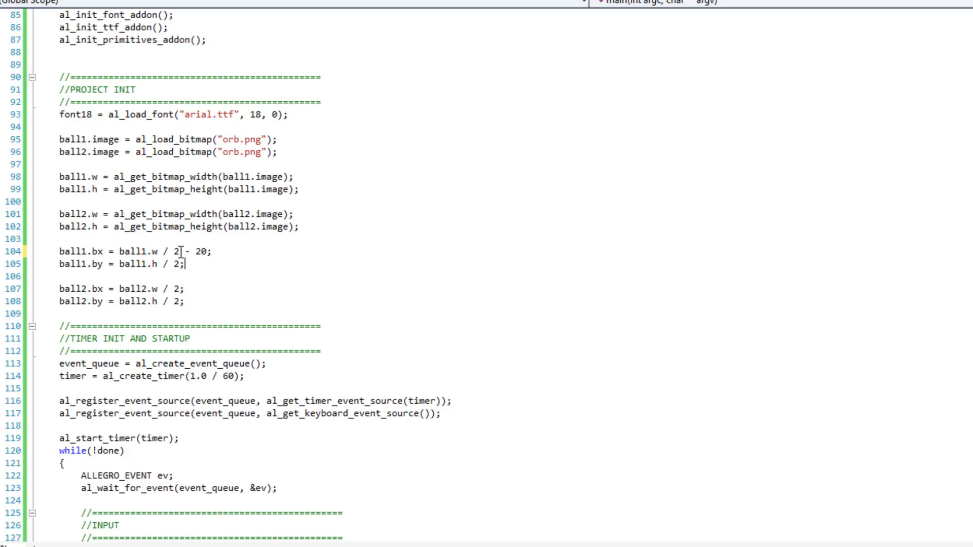
{"action": "type", "text": "-"}
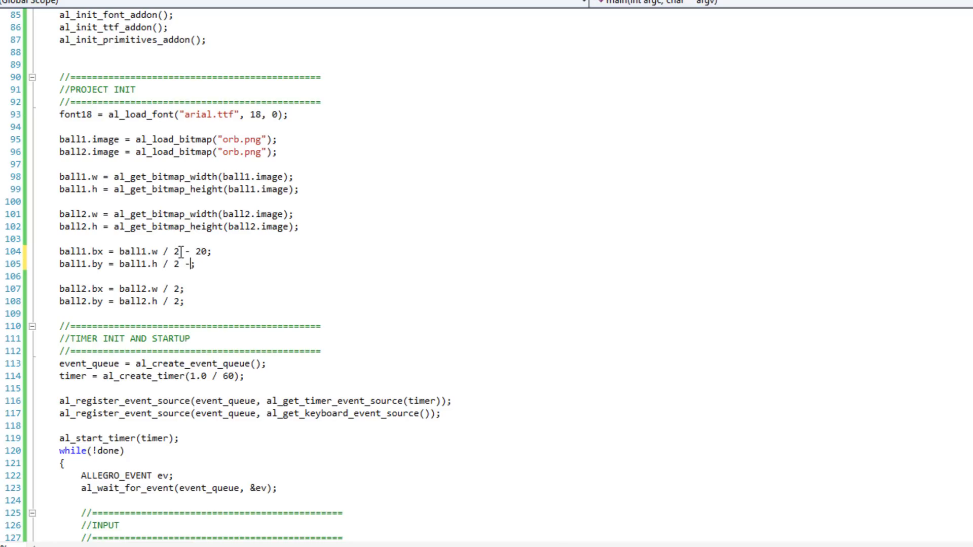
{"action": "type", "text": "40"}
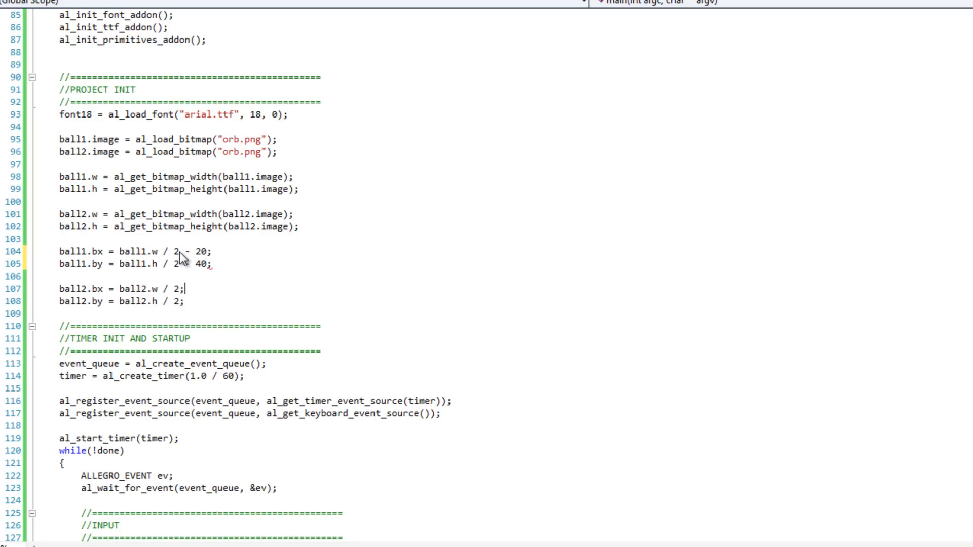
{"action": "type", "text": "- 20"}
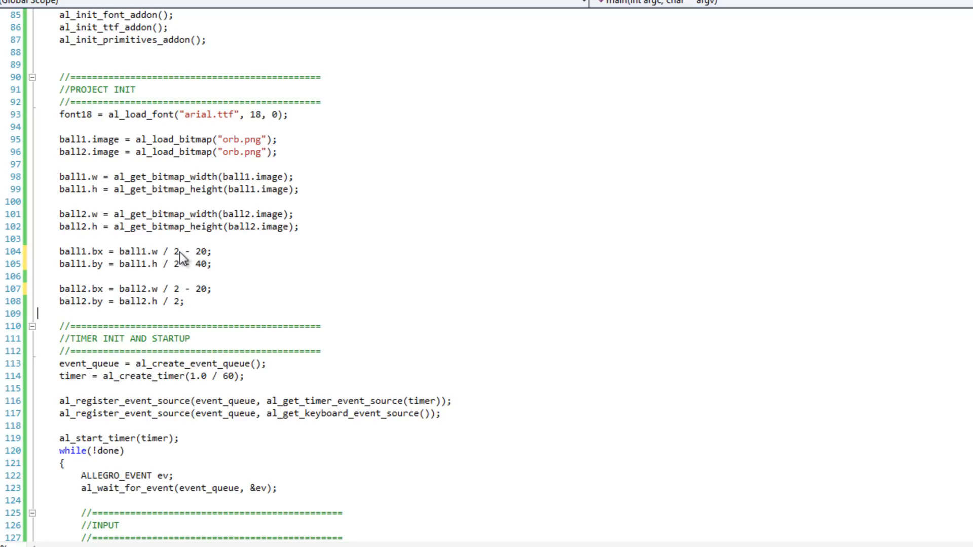
{"action": "left_click", "coordinate": [180, 301]}
{"action": "type", "text": " - 4"}
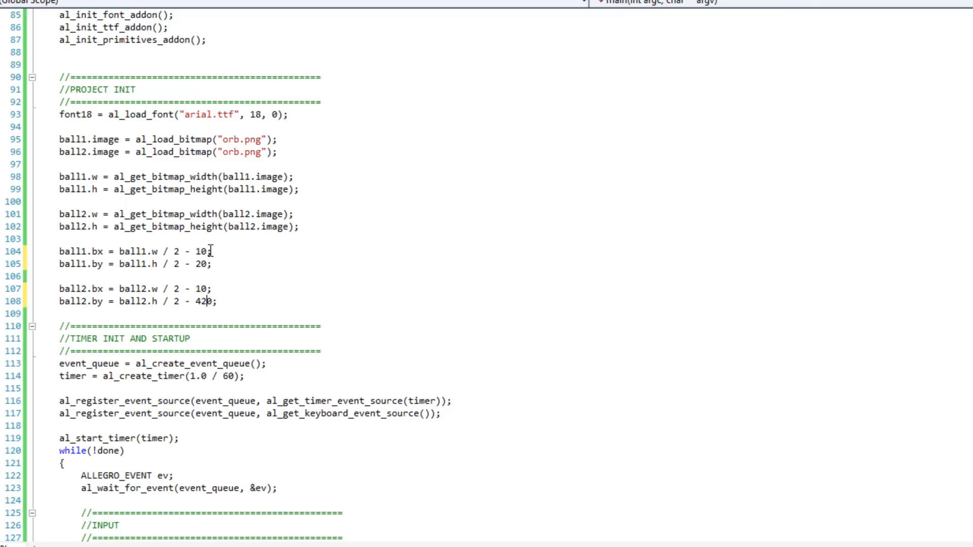
{"action": "type", "text": "20"}
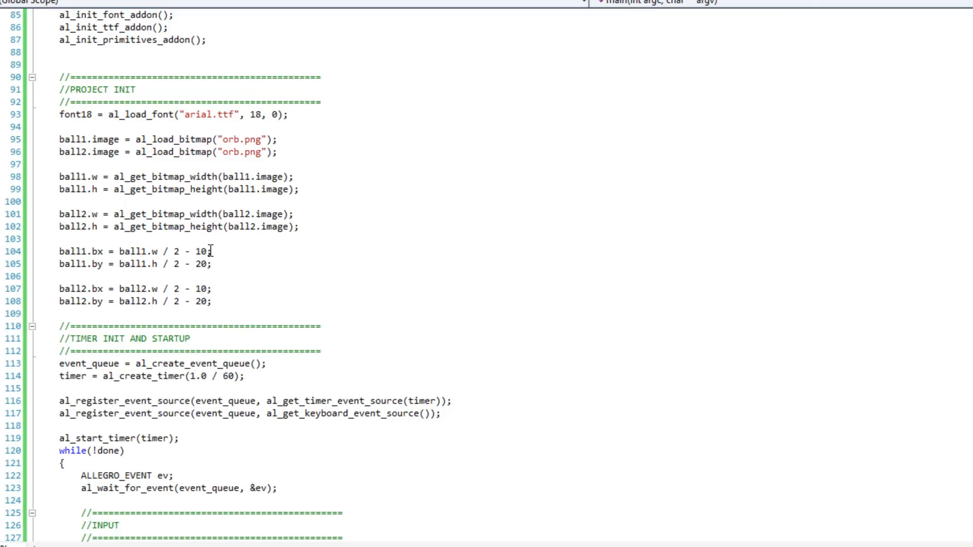